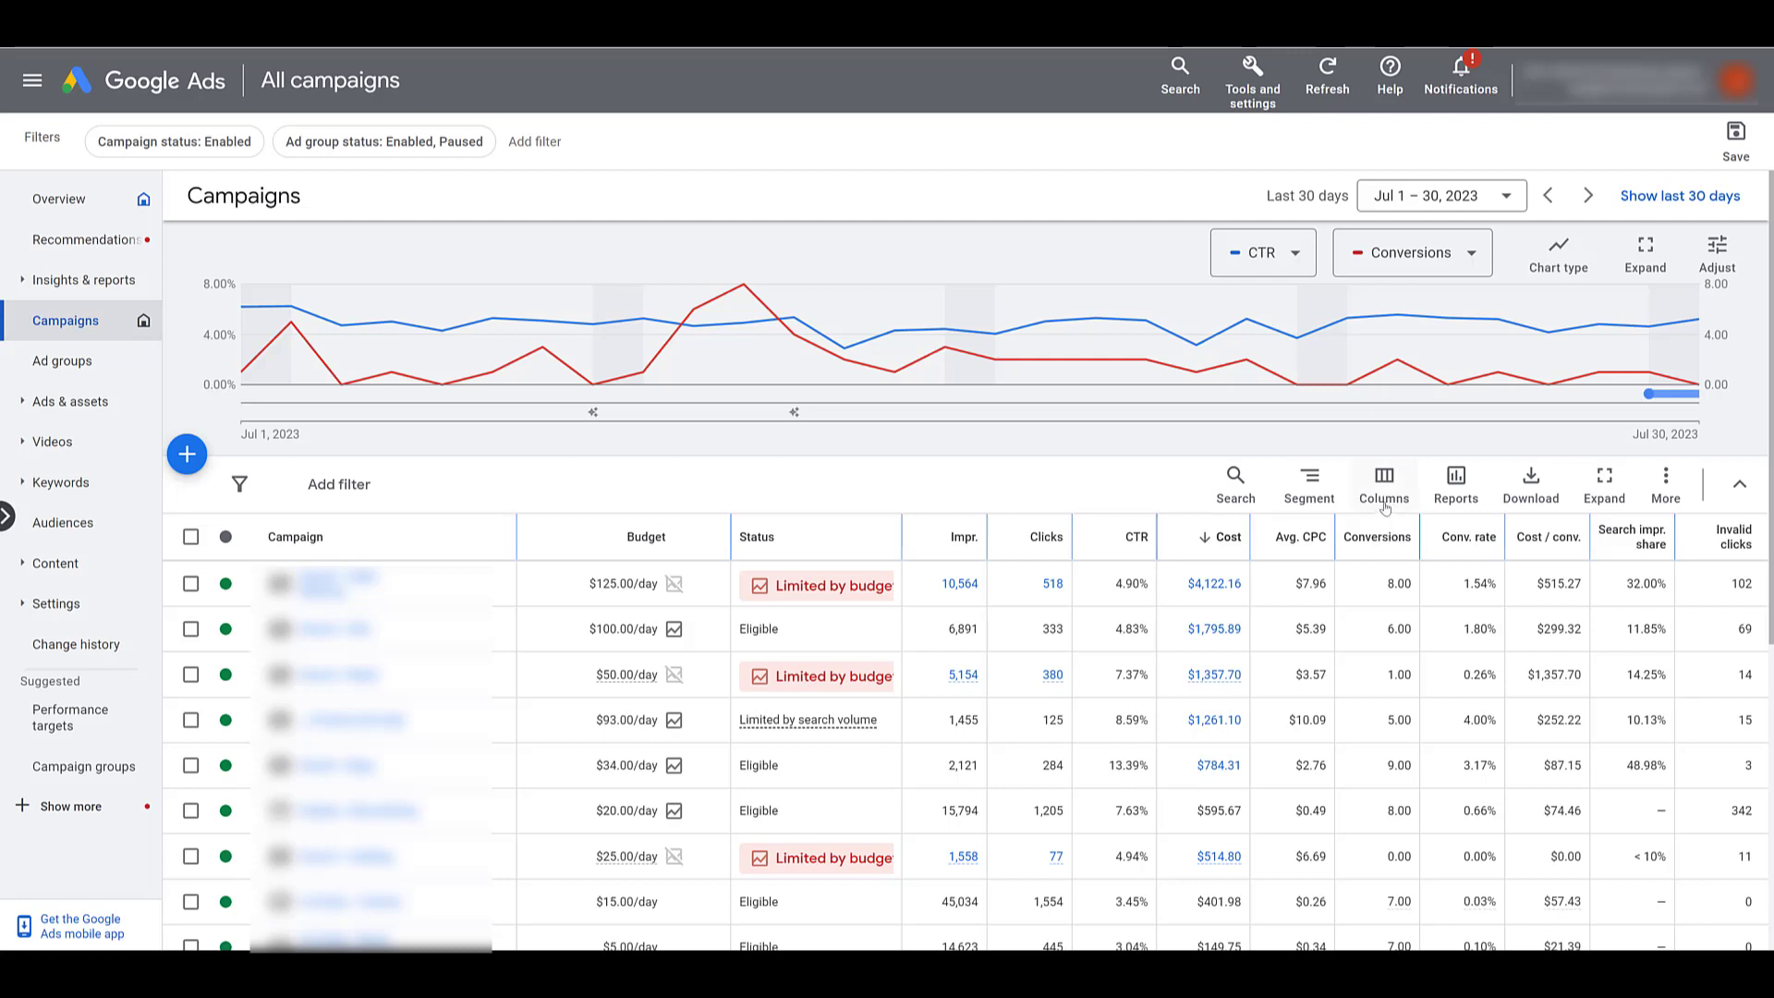
Add All conv. from the Conversions group to the campaign table's selected columns.
{"action": "left_click", "coordinate": [1385, 482]}
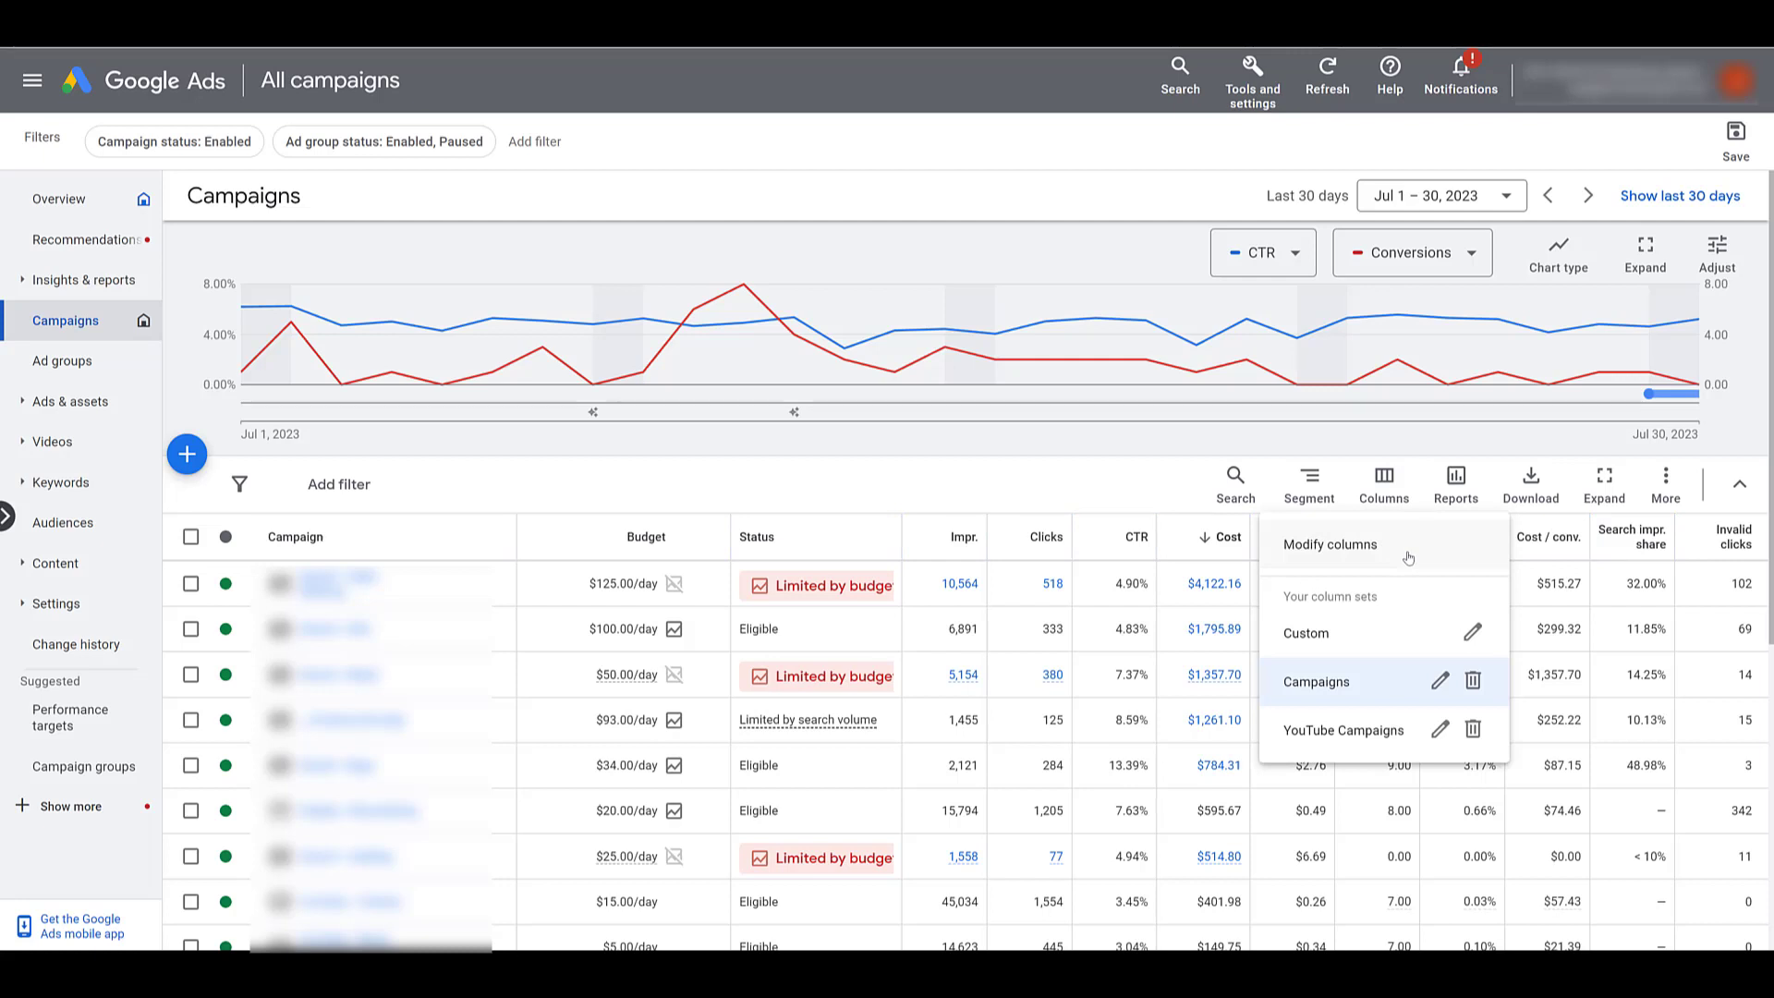
{"action": "left_click", "coordinate": [1329, 544]}
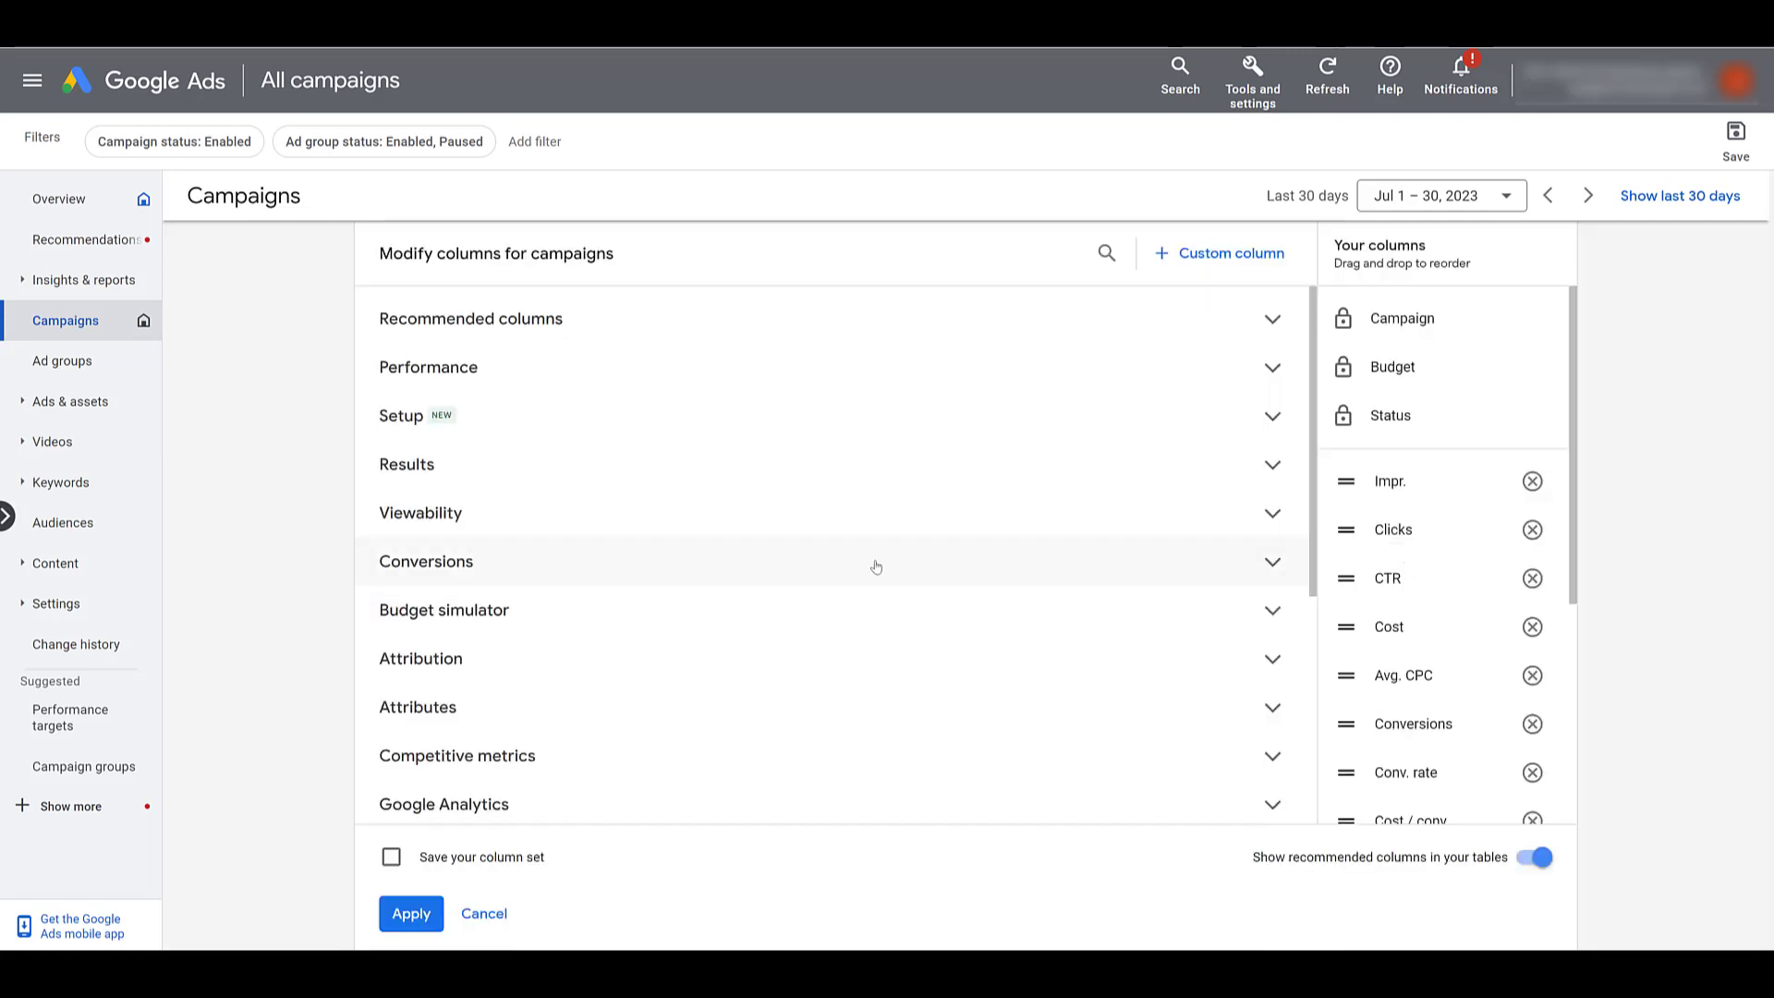
{"action": "left_click", "coordinate": [425, 562]}
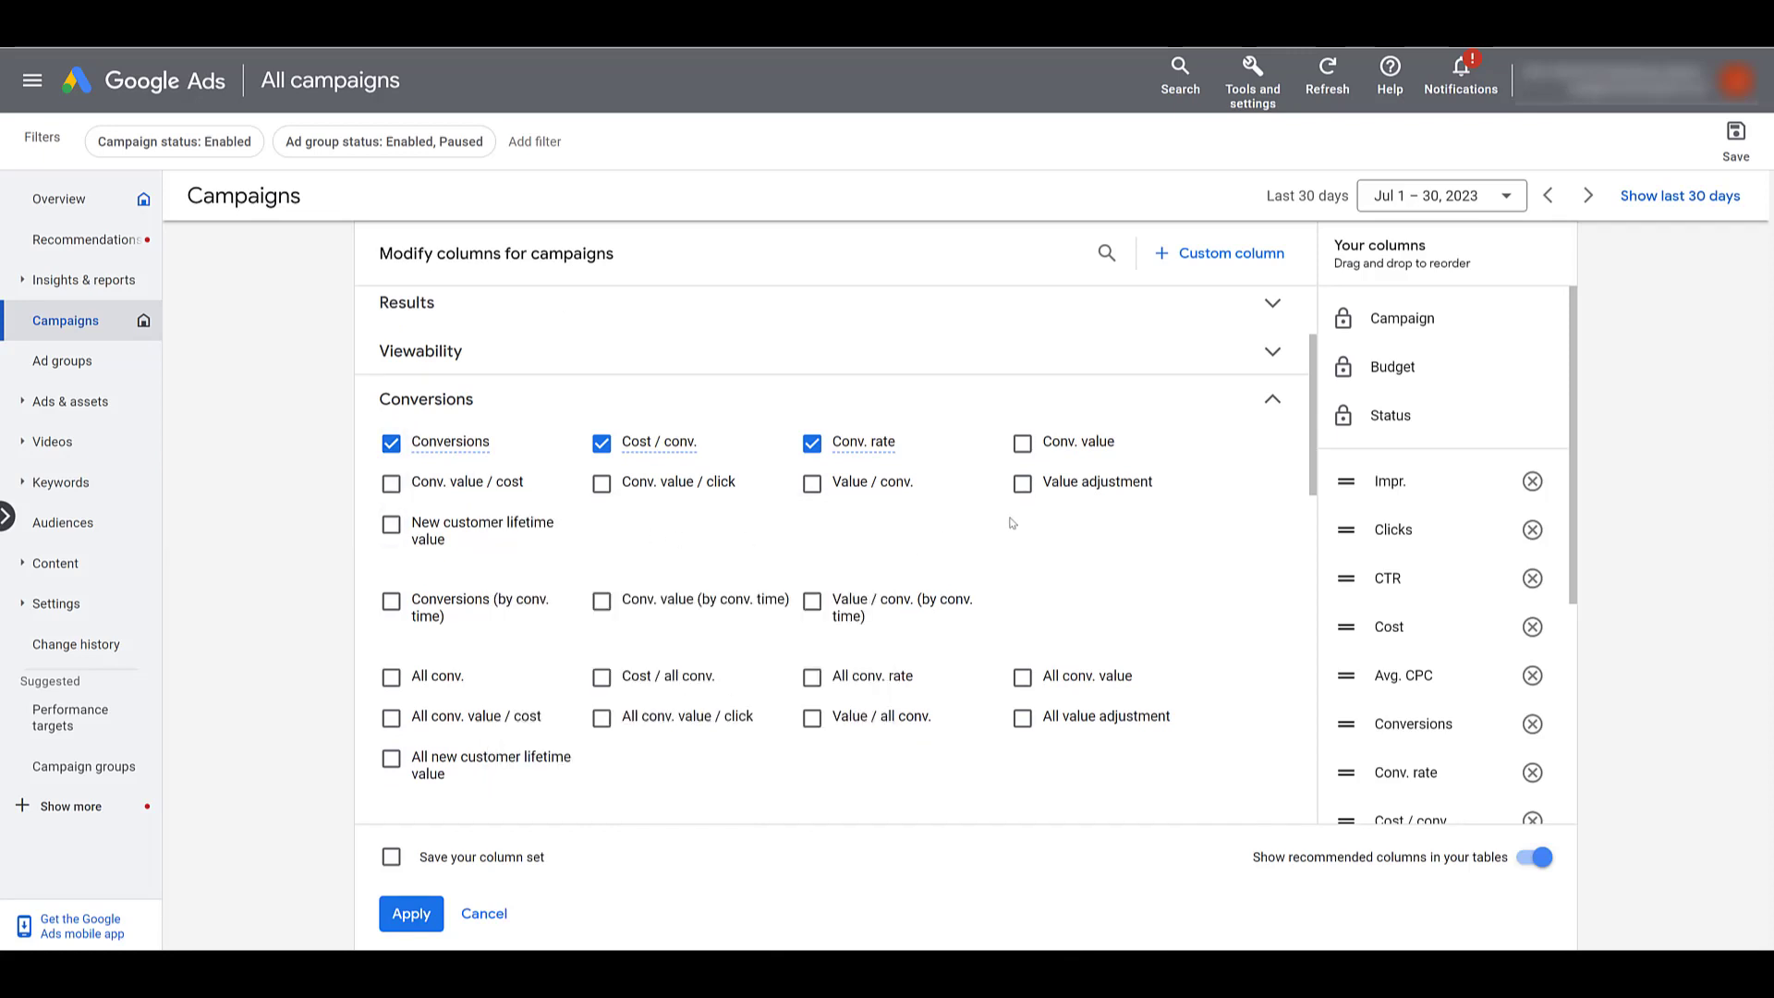
{"action": "mouse_move", "coordinate": [801, 532]}
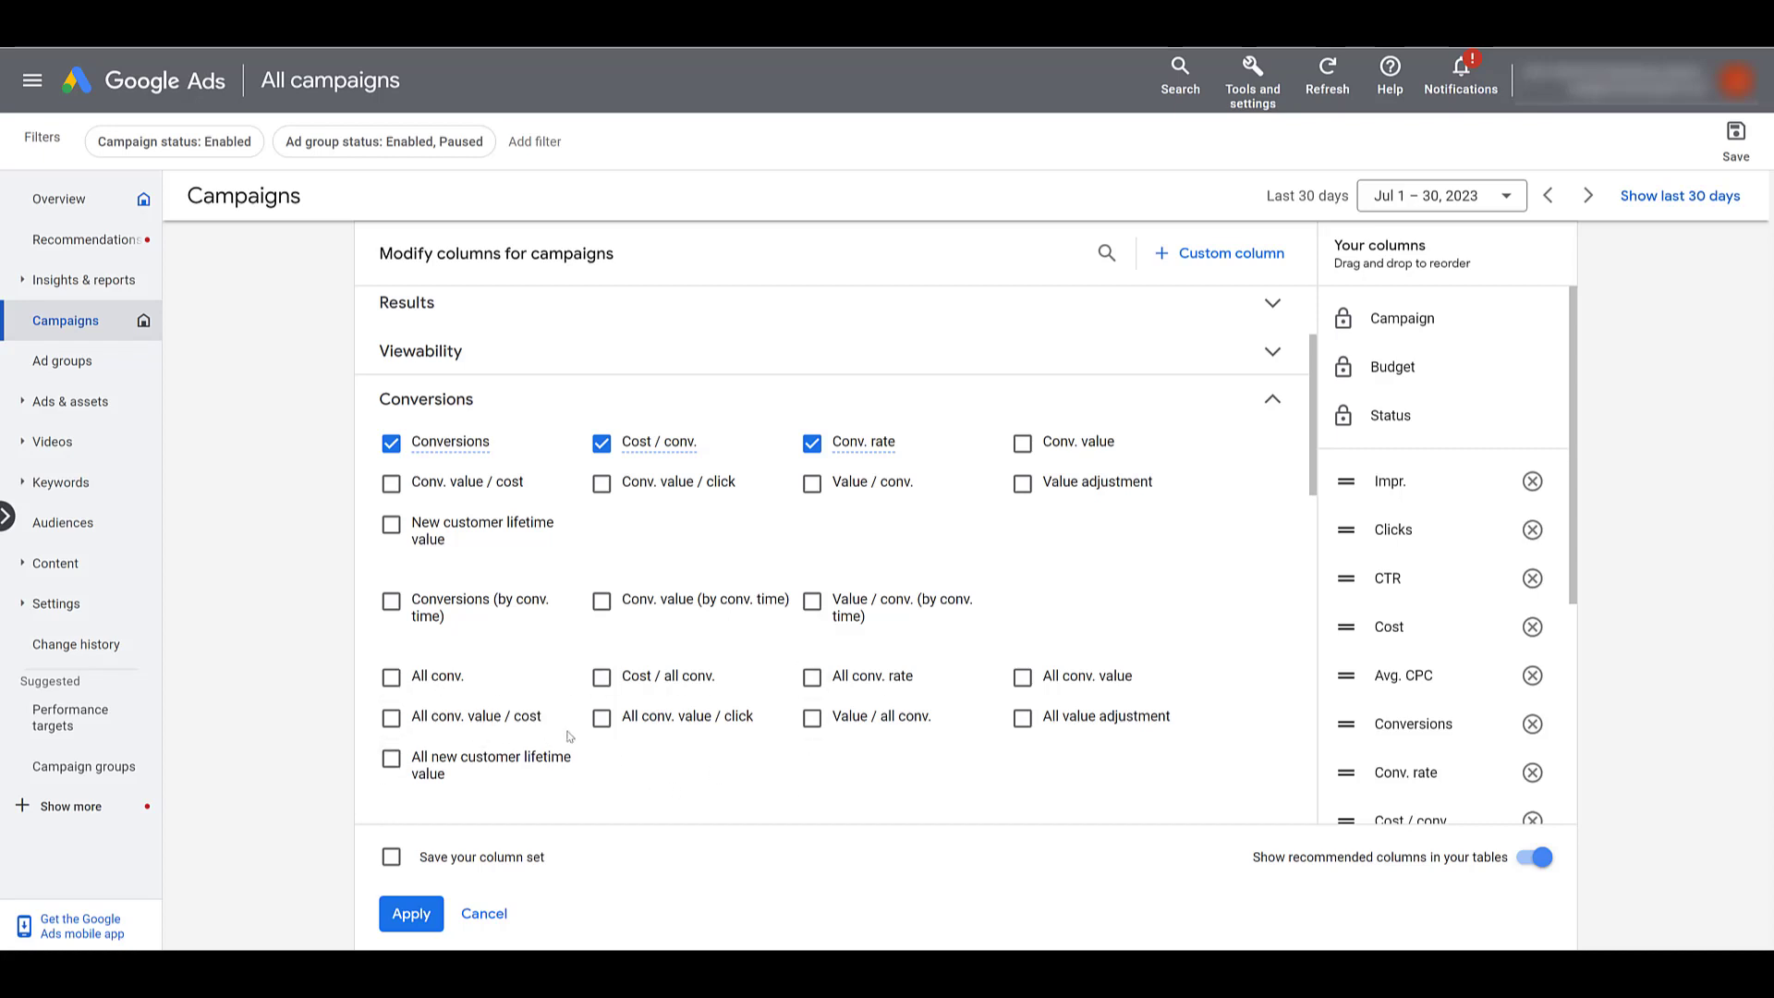
{"action": "mouse_move", "coordinate": [435, 677]}
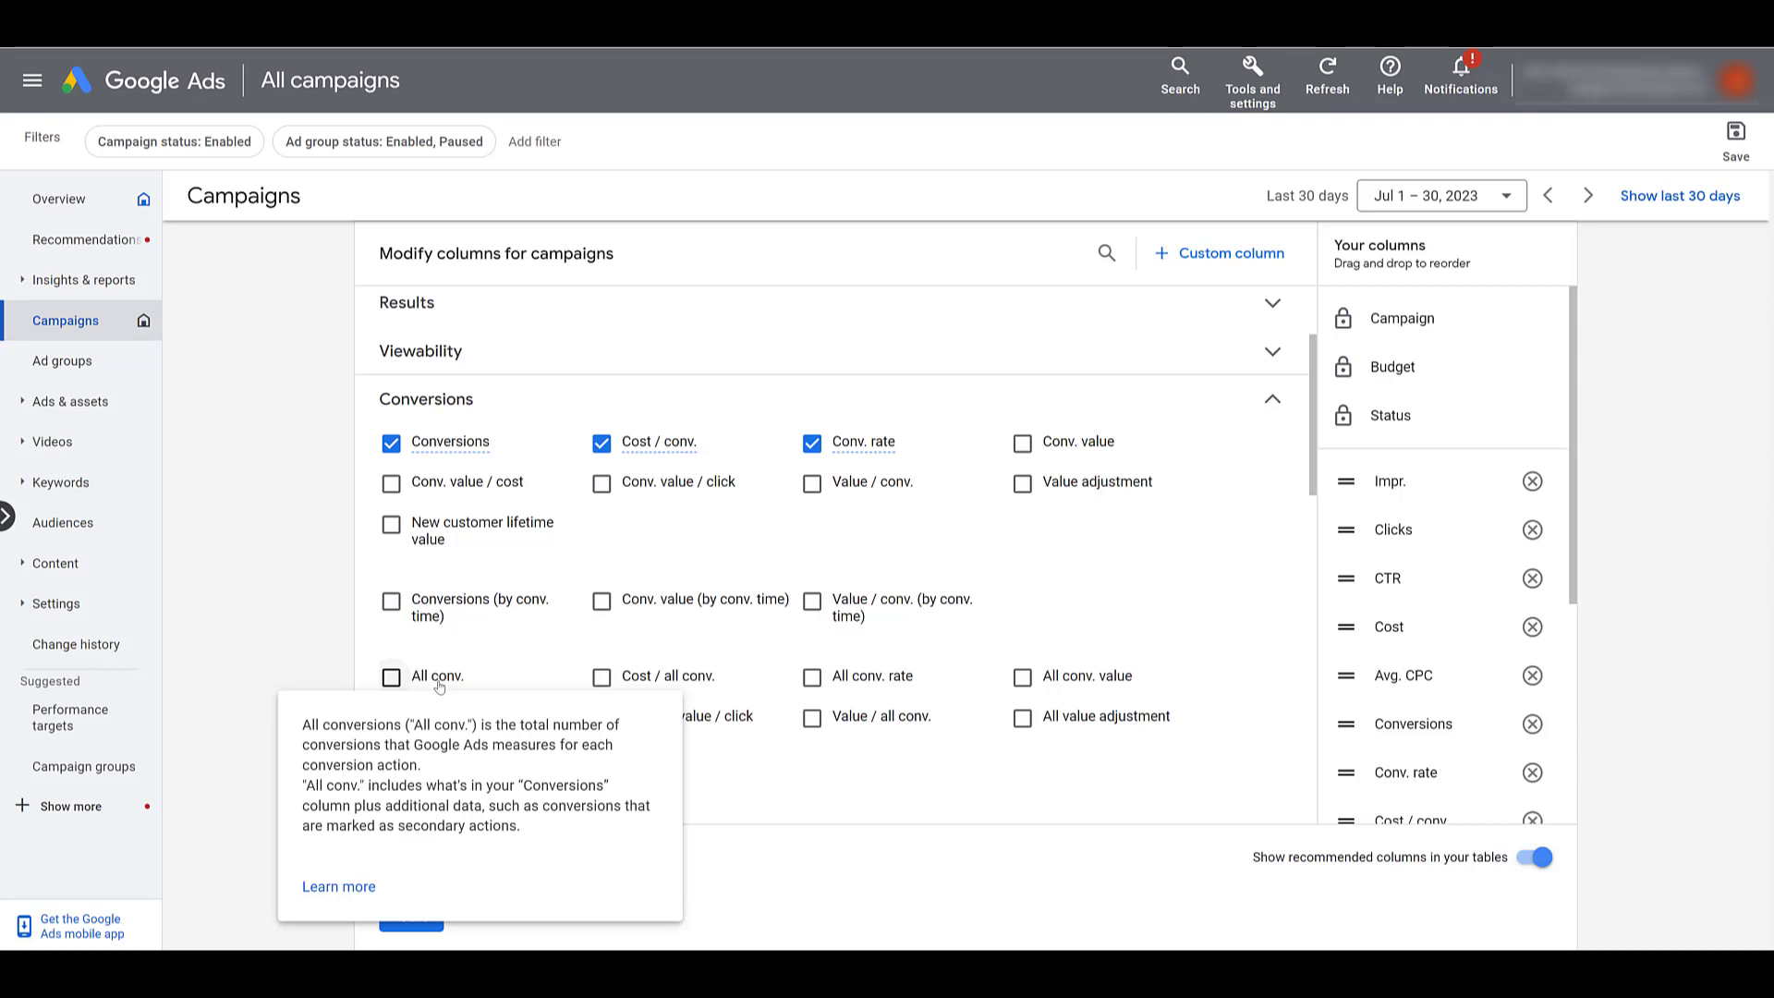
{"action": "left_click", "coordinate": [392, 677]}
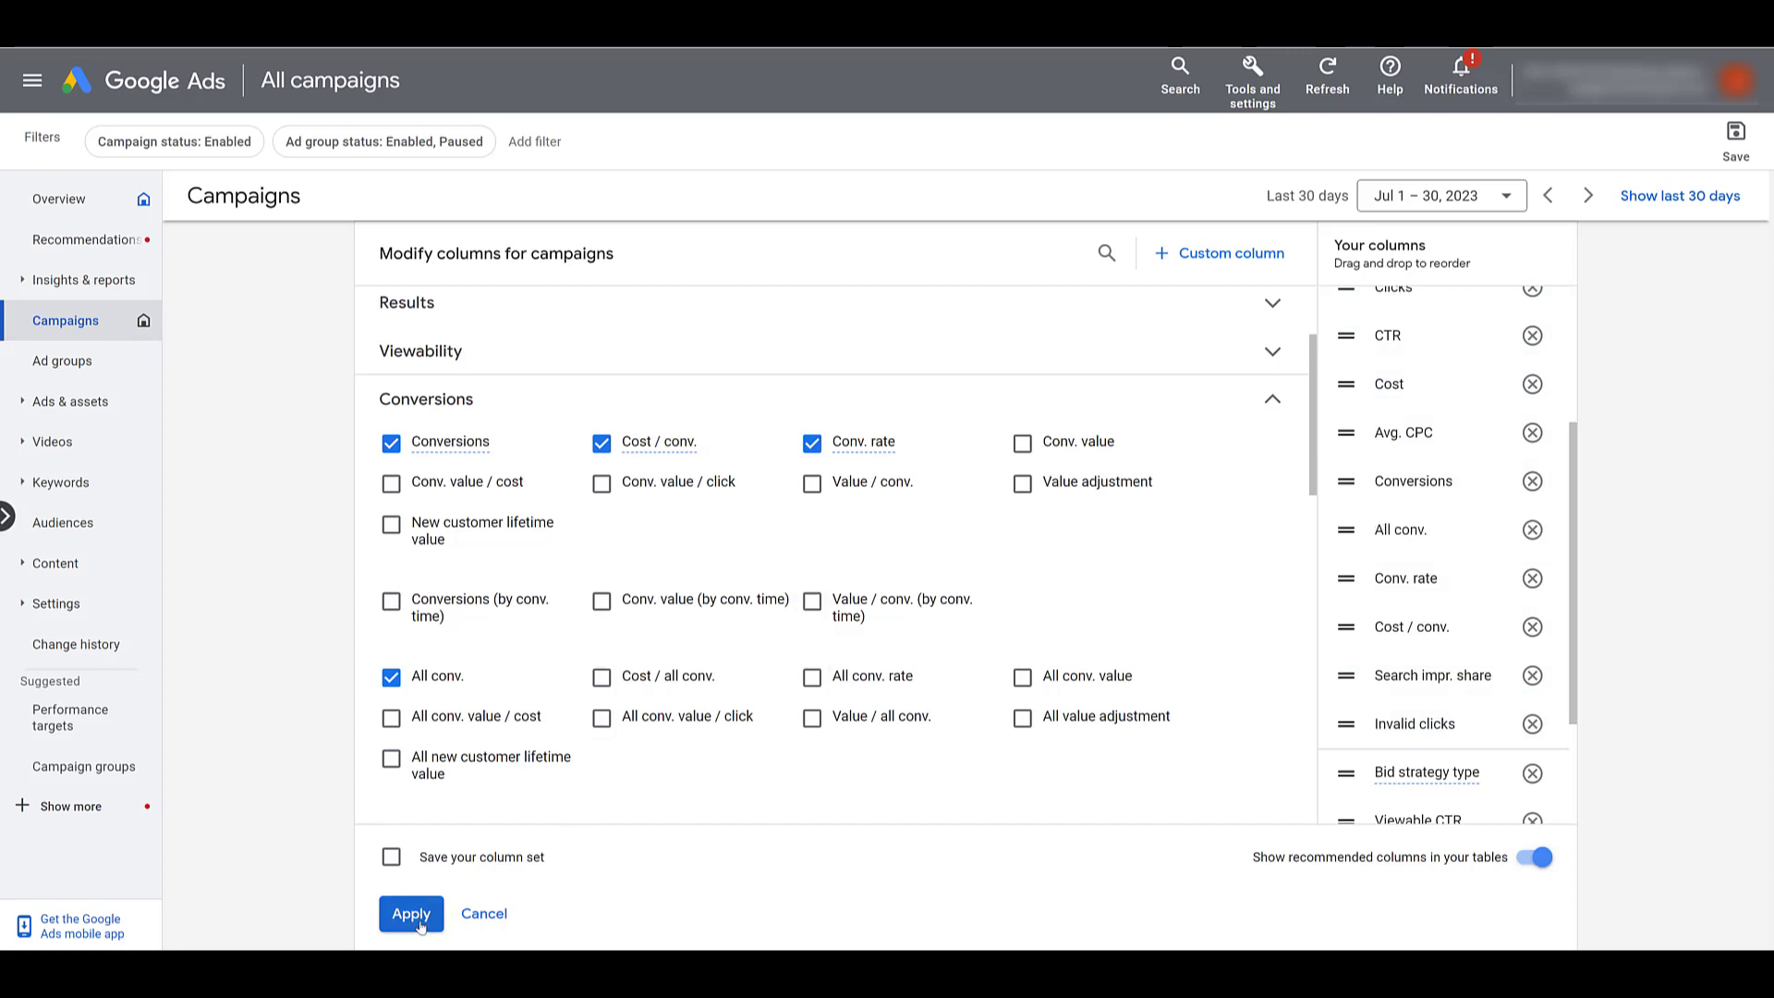
Apply the column changes and view the new All conv. column beside Conversions.
{"action": "left_click", "coordinate": [411, 913]}
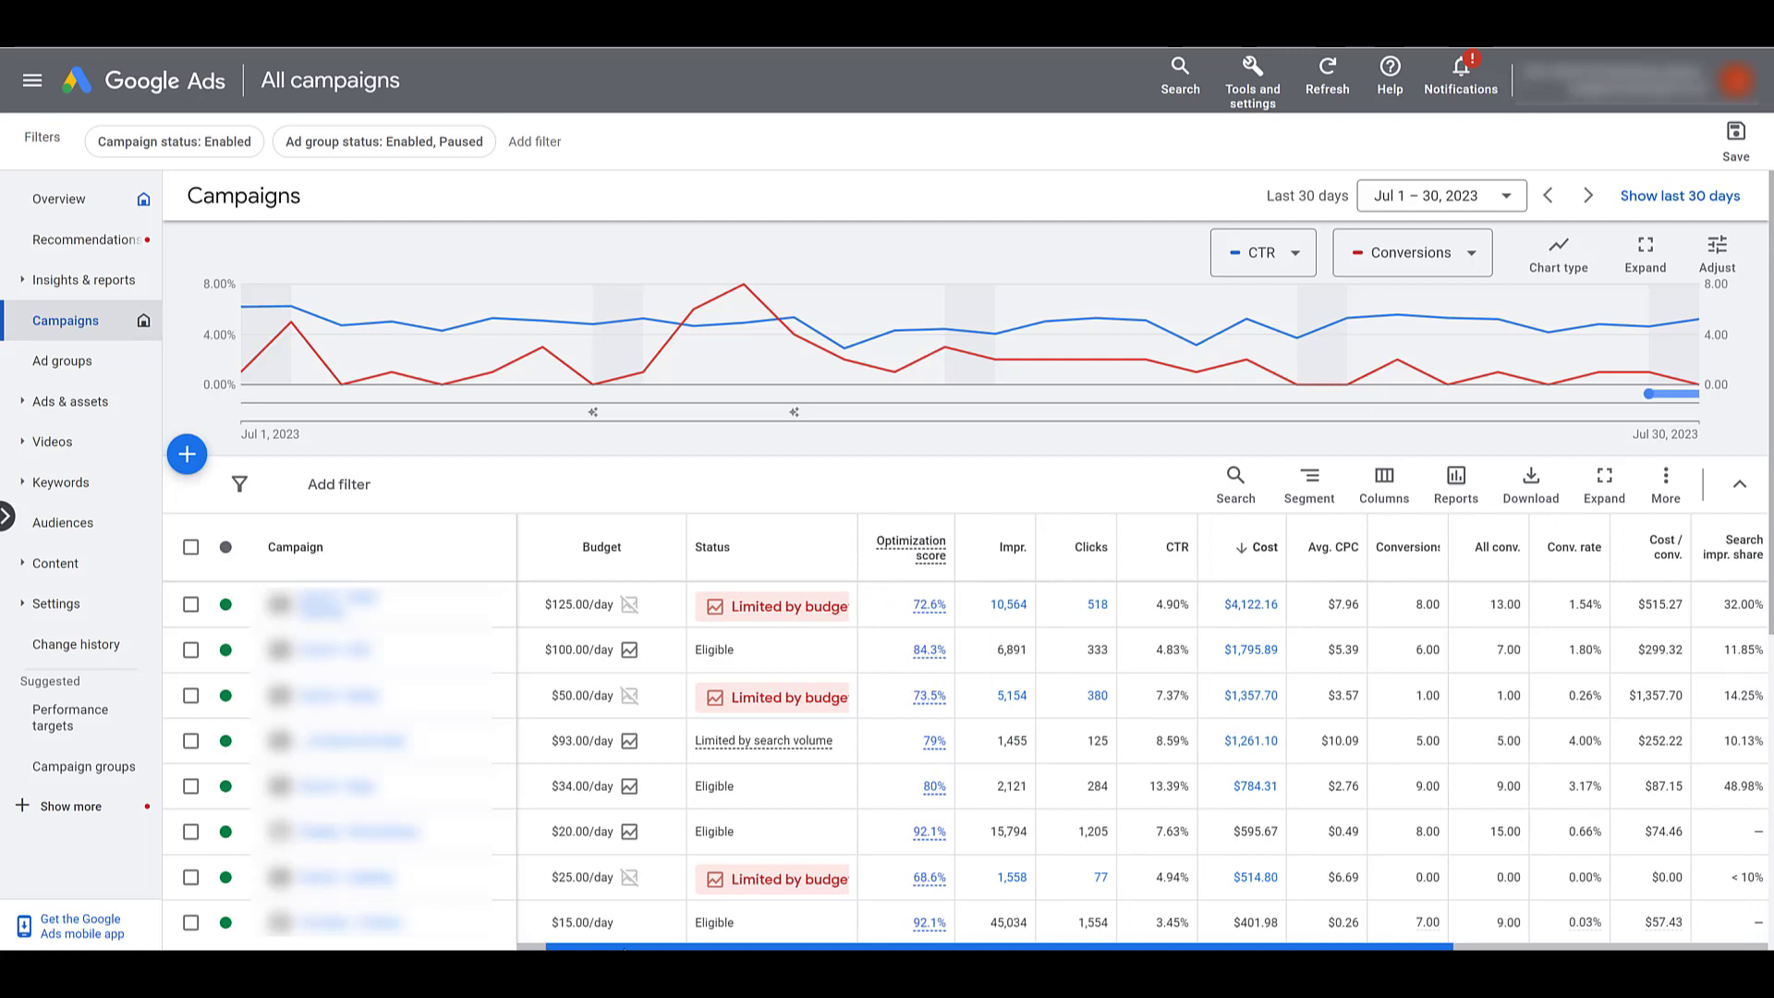
{"action": "scroll", "scroll_direction": "right", "scroll_amount": 3}
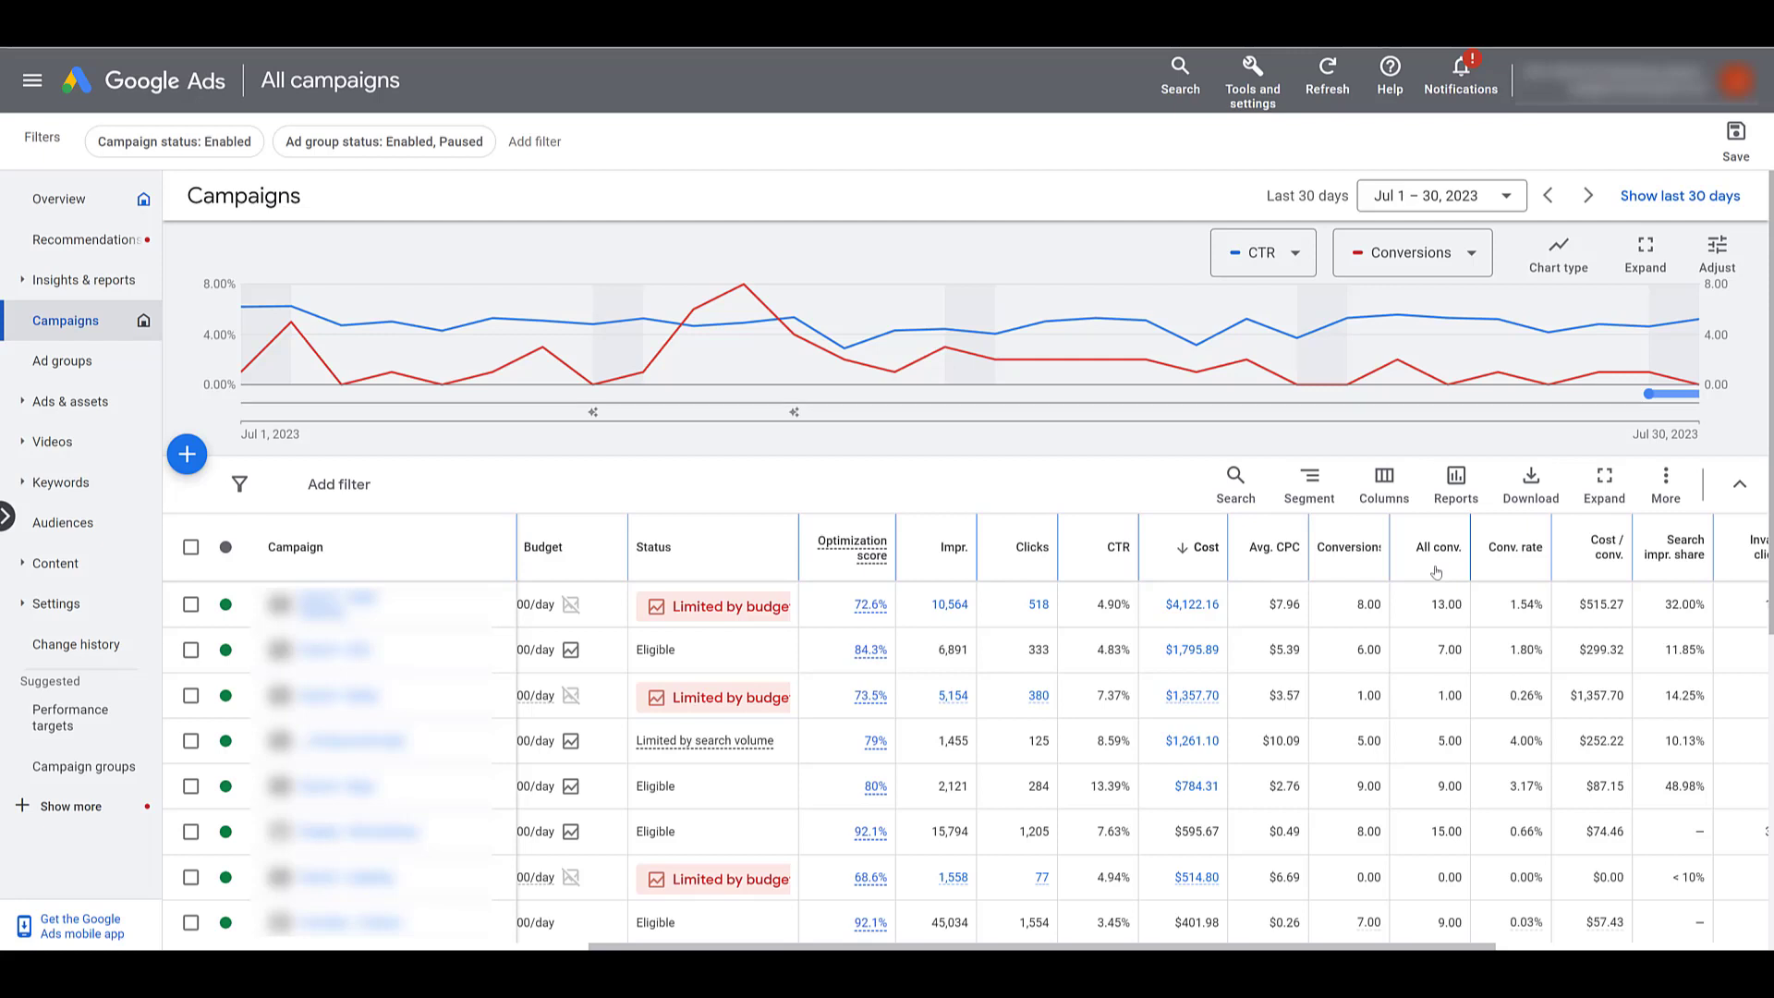
{"action": "mouse_move", "coordinate": [1367, 440]}
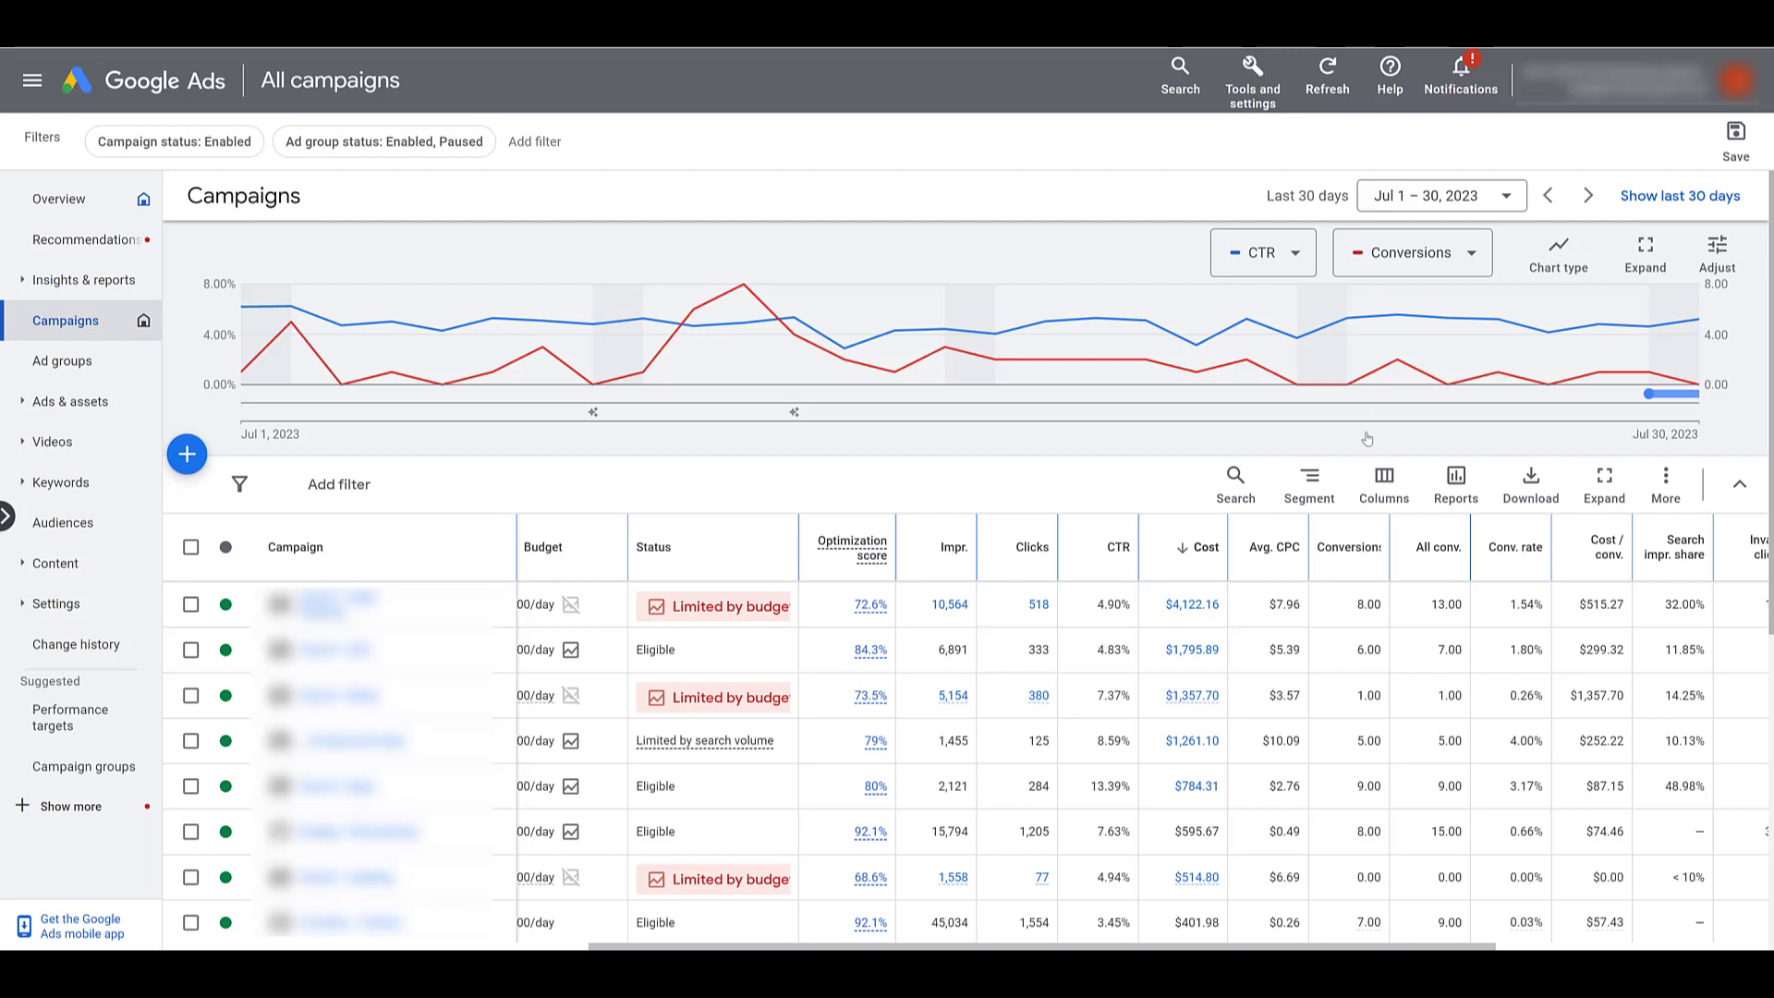
Go to Measurement > Conversions to view the summary of conversion actions by goal.
{"action": "left_click", "coordinate": [1252, 80]}
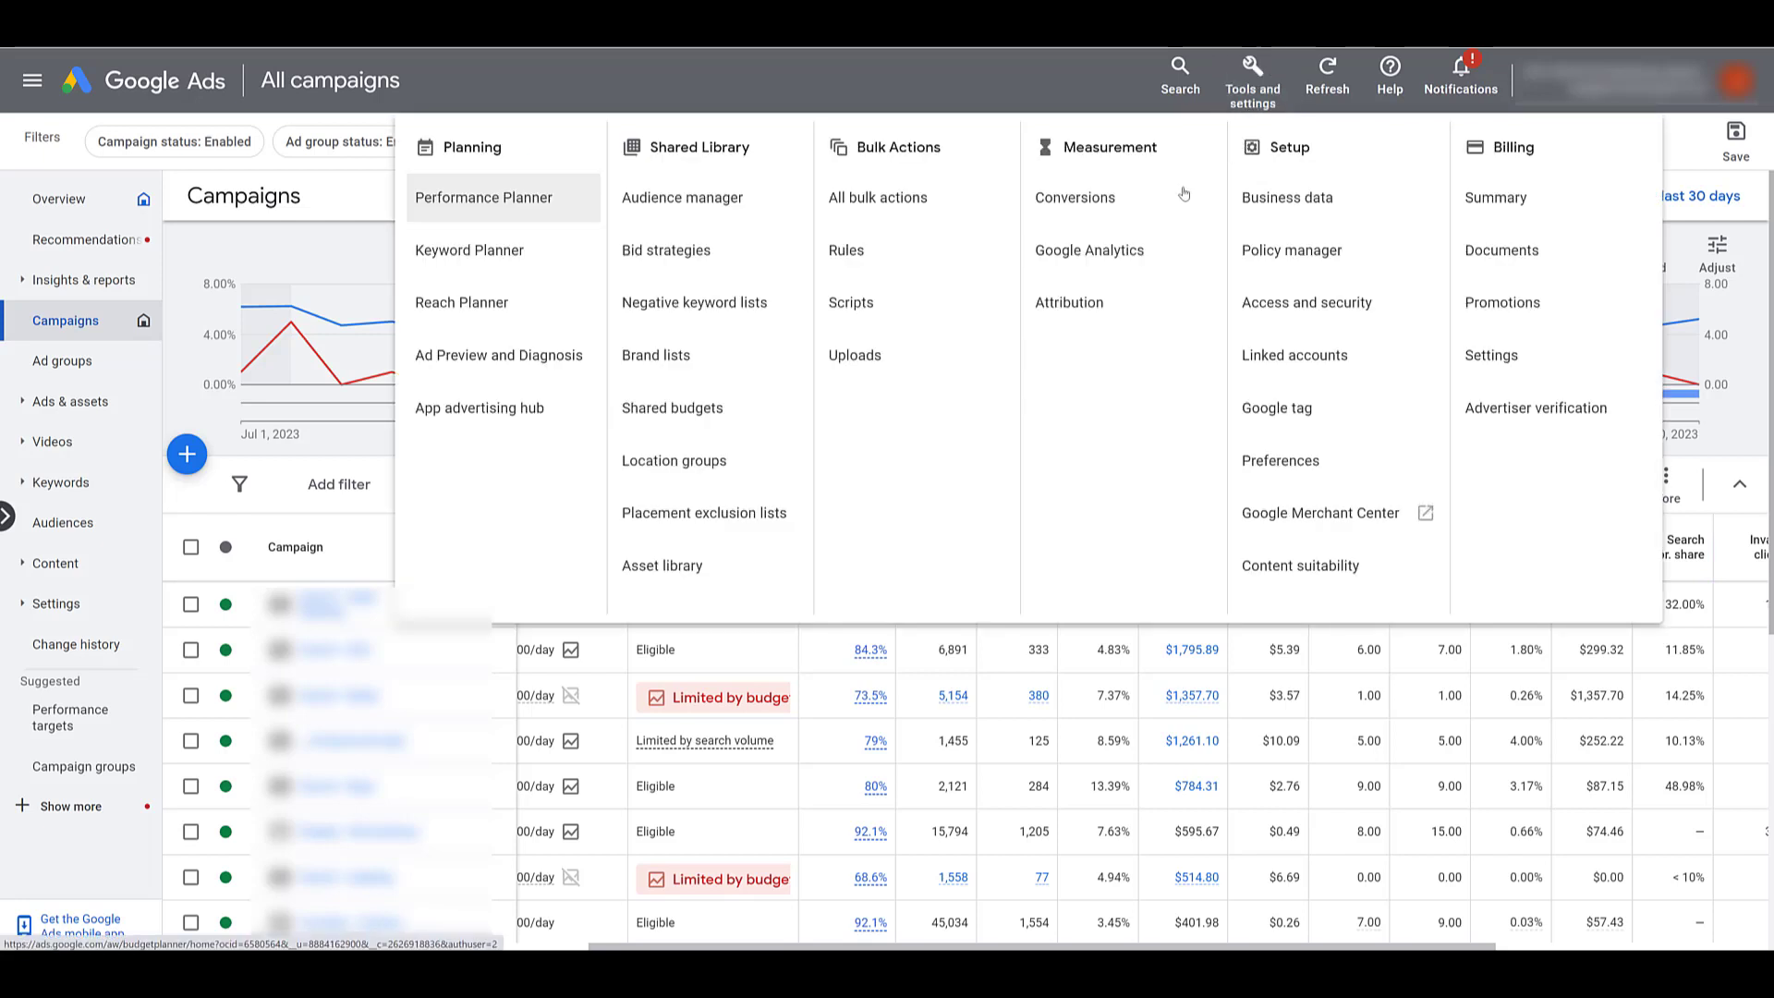
{"action": "mouse_move", "coordinate": [1166, 168]}
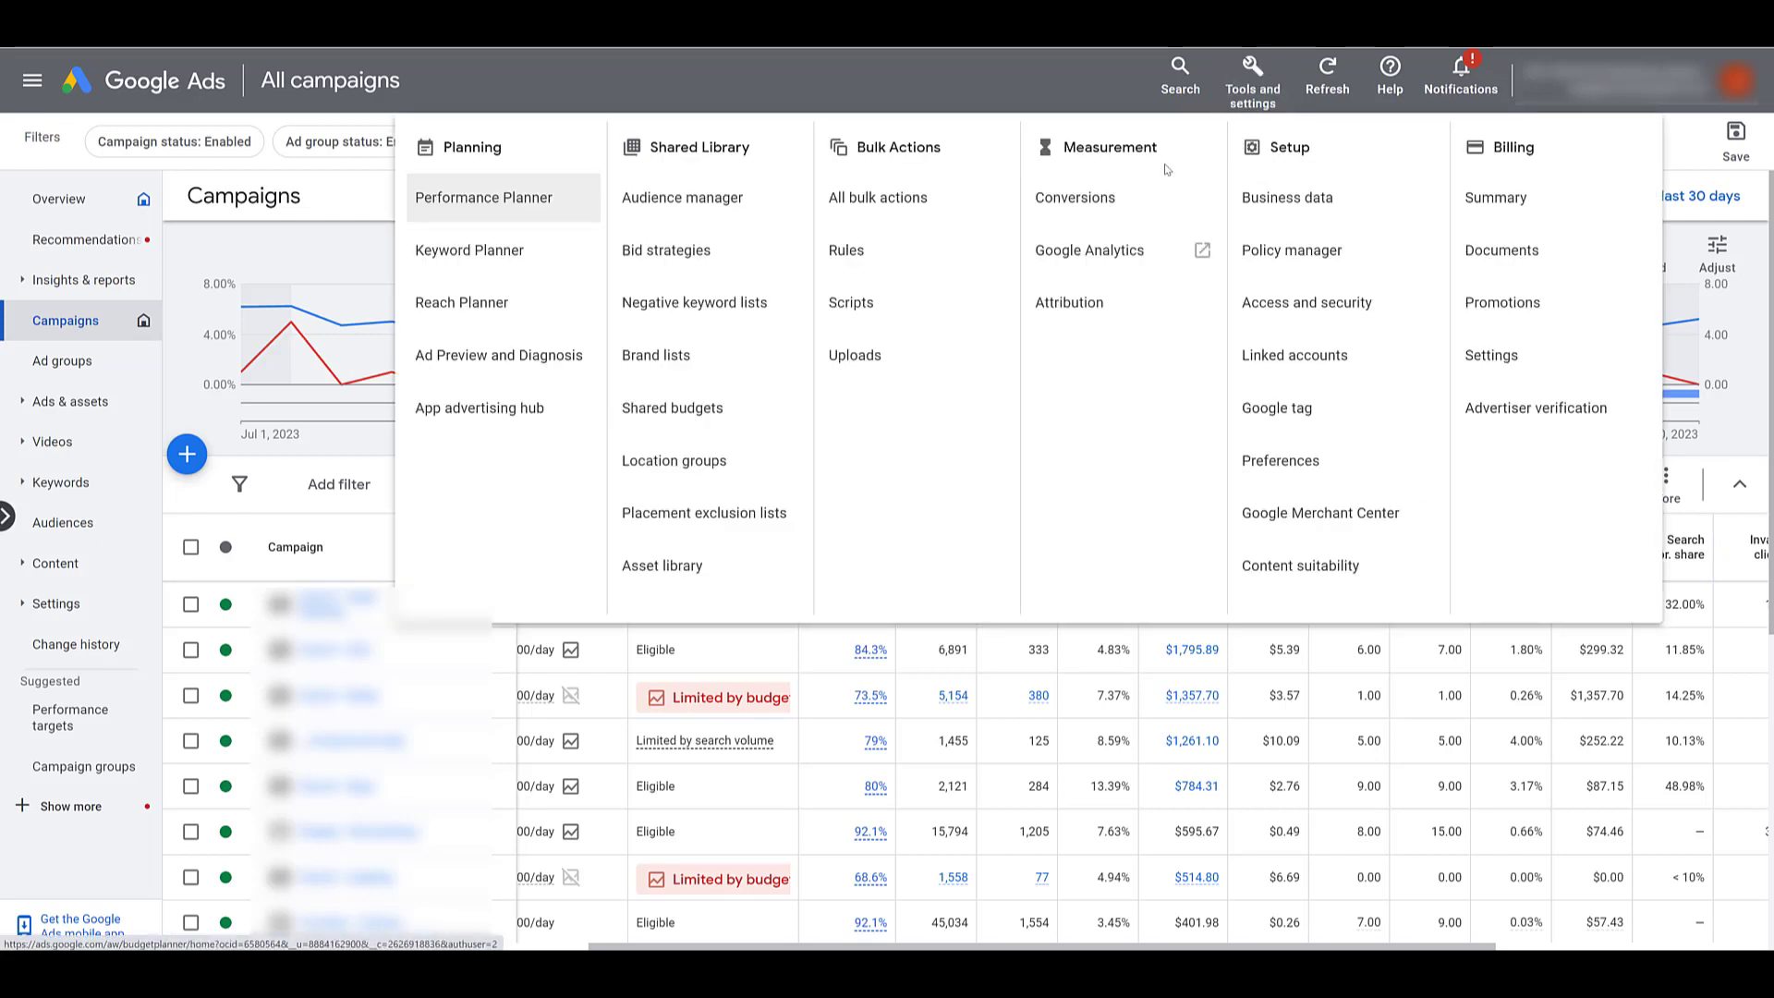
{"action": "left_click", "coordinate": [1074, 198]}
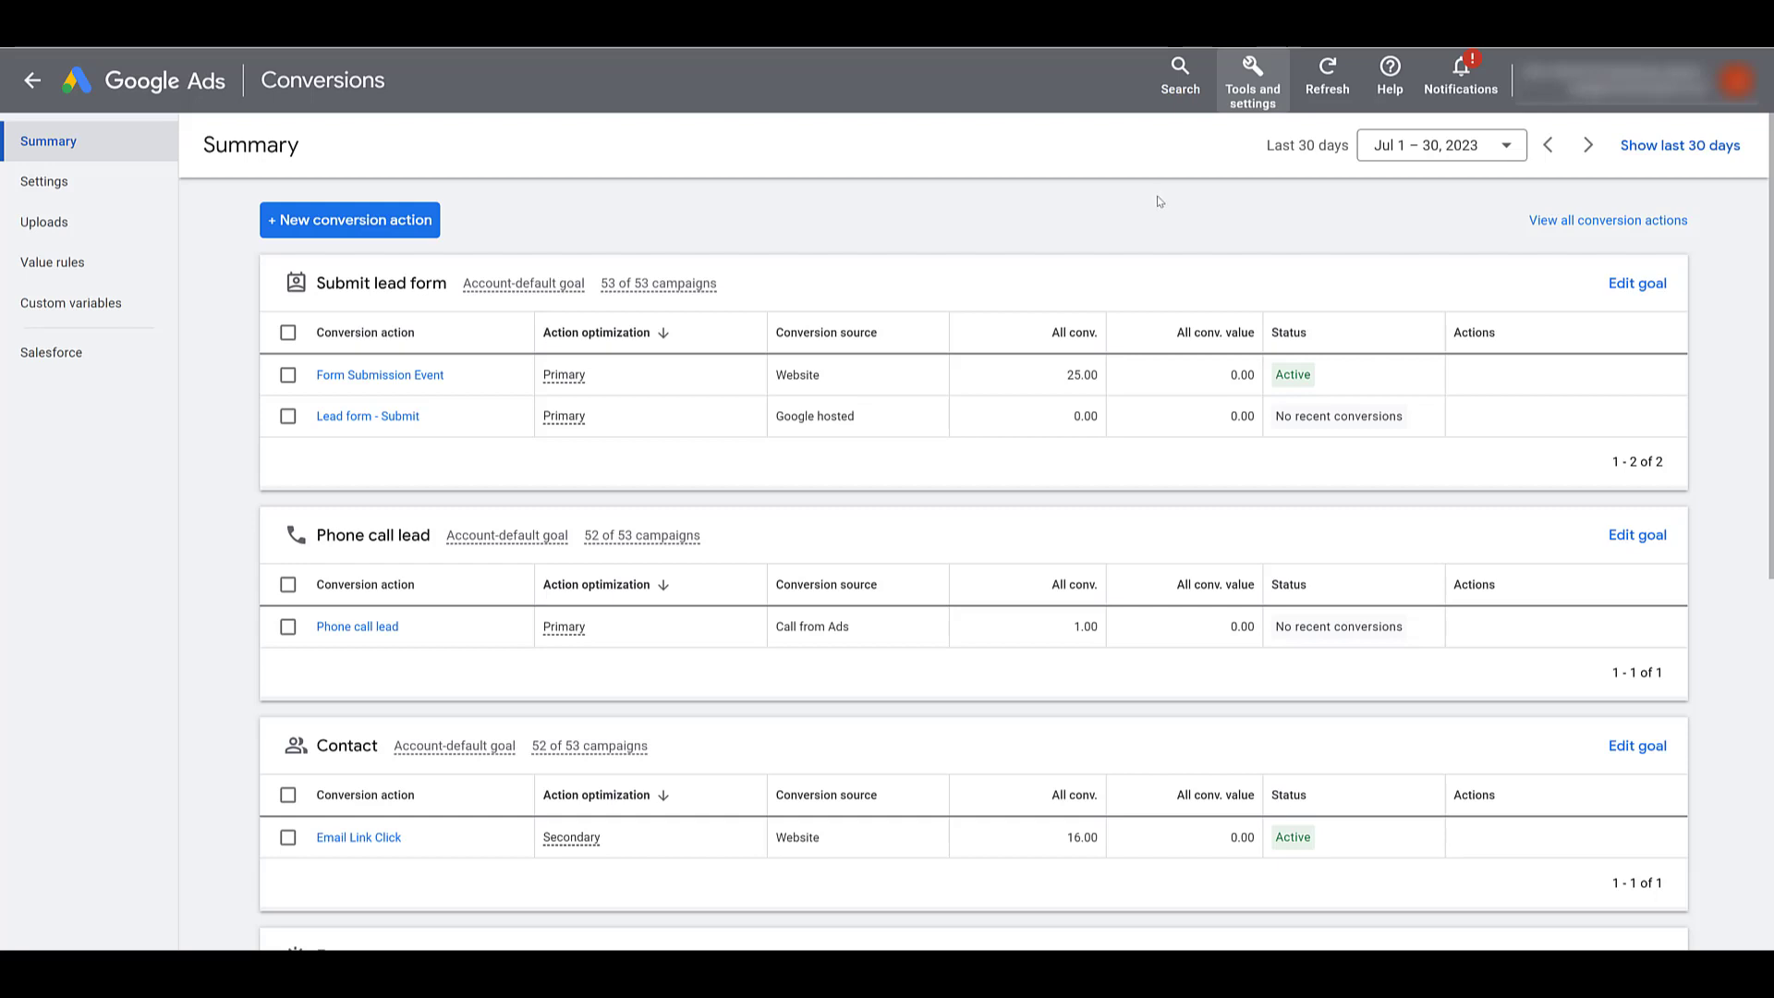
{"action": "mouse_move", "coordinate": [1460, 235]}
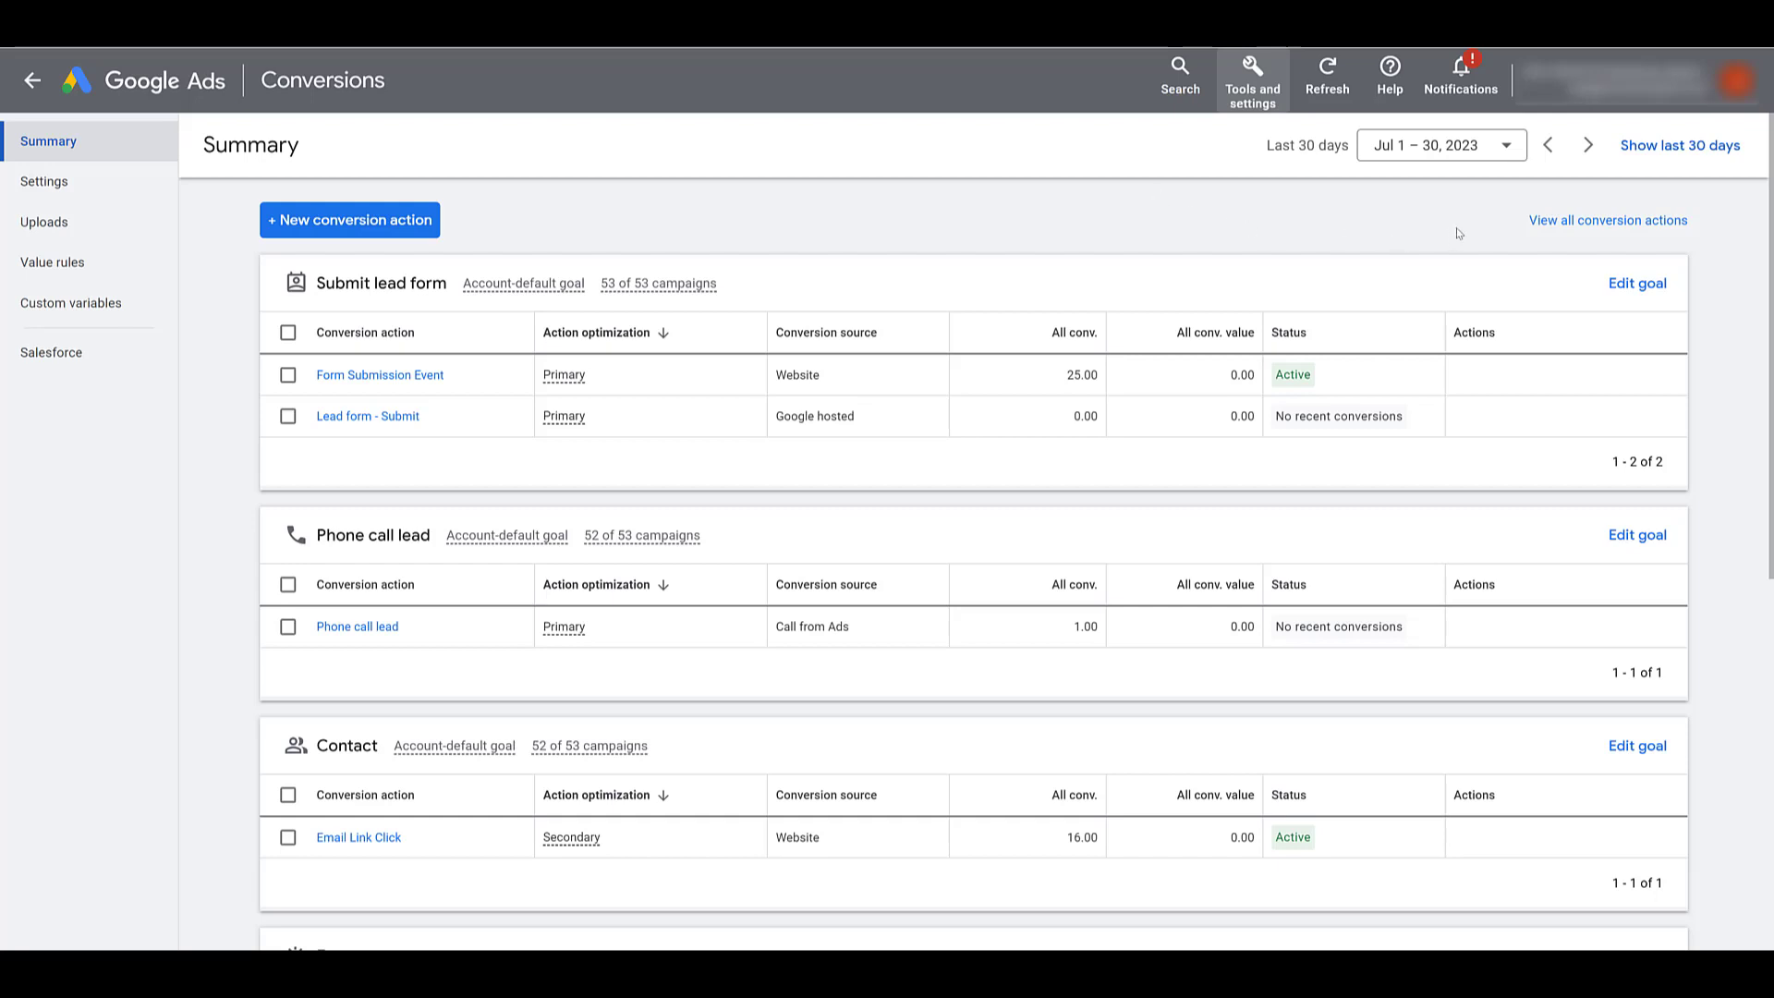
{"action": "mouse_move", "coordinate": [395, 261]}
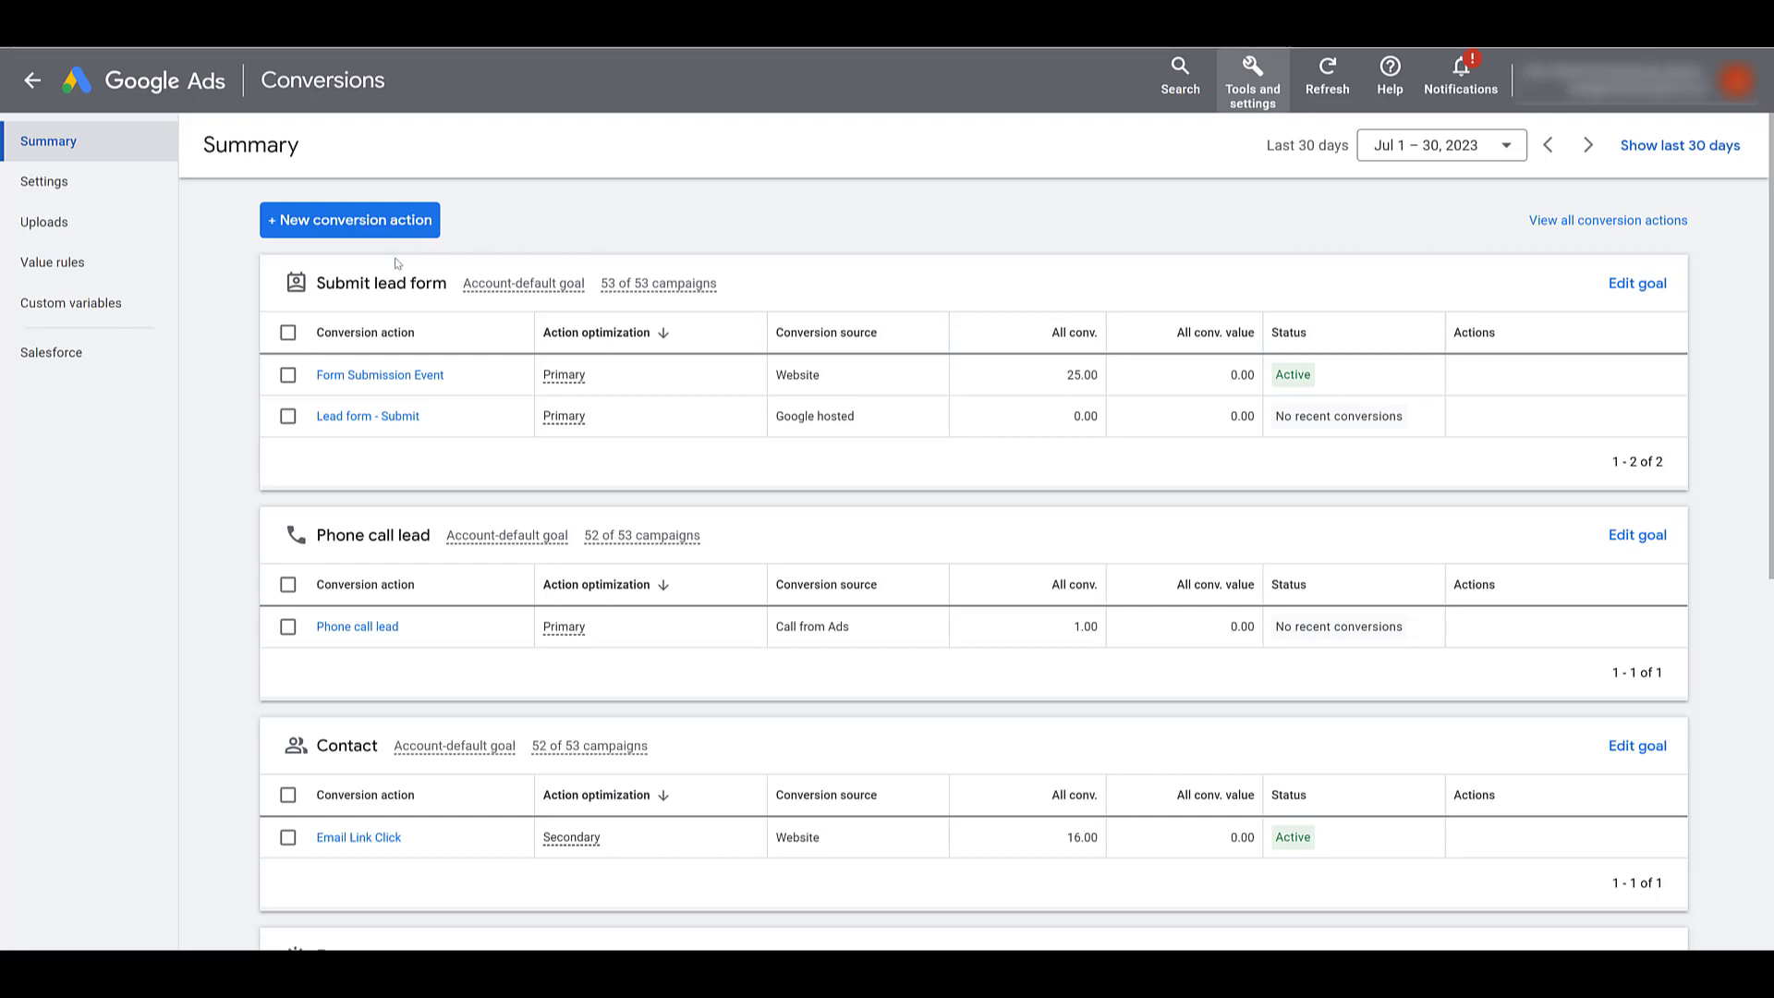
{"action": "mouse_move", "coordinate": [410, 551]}
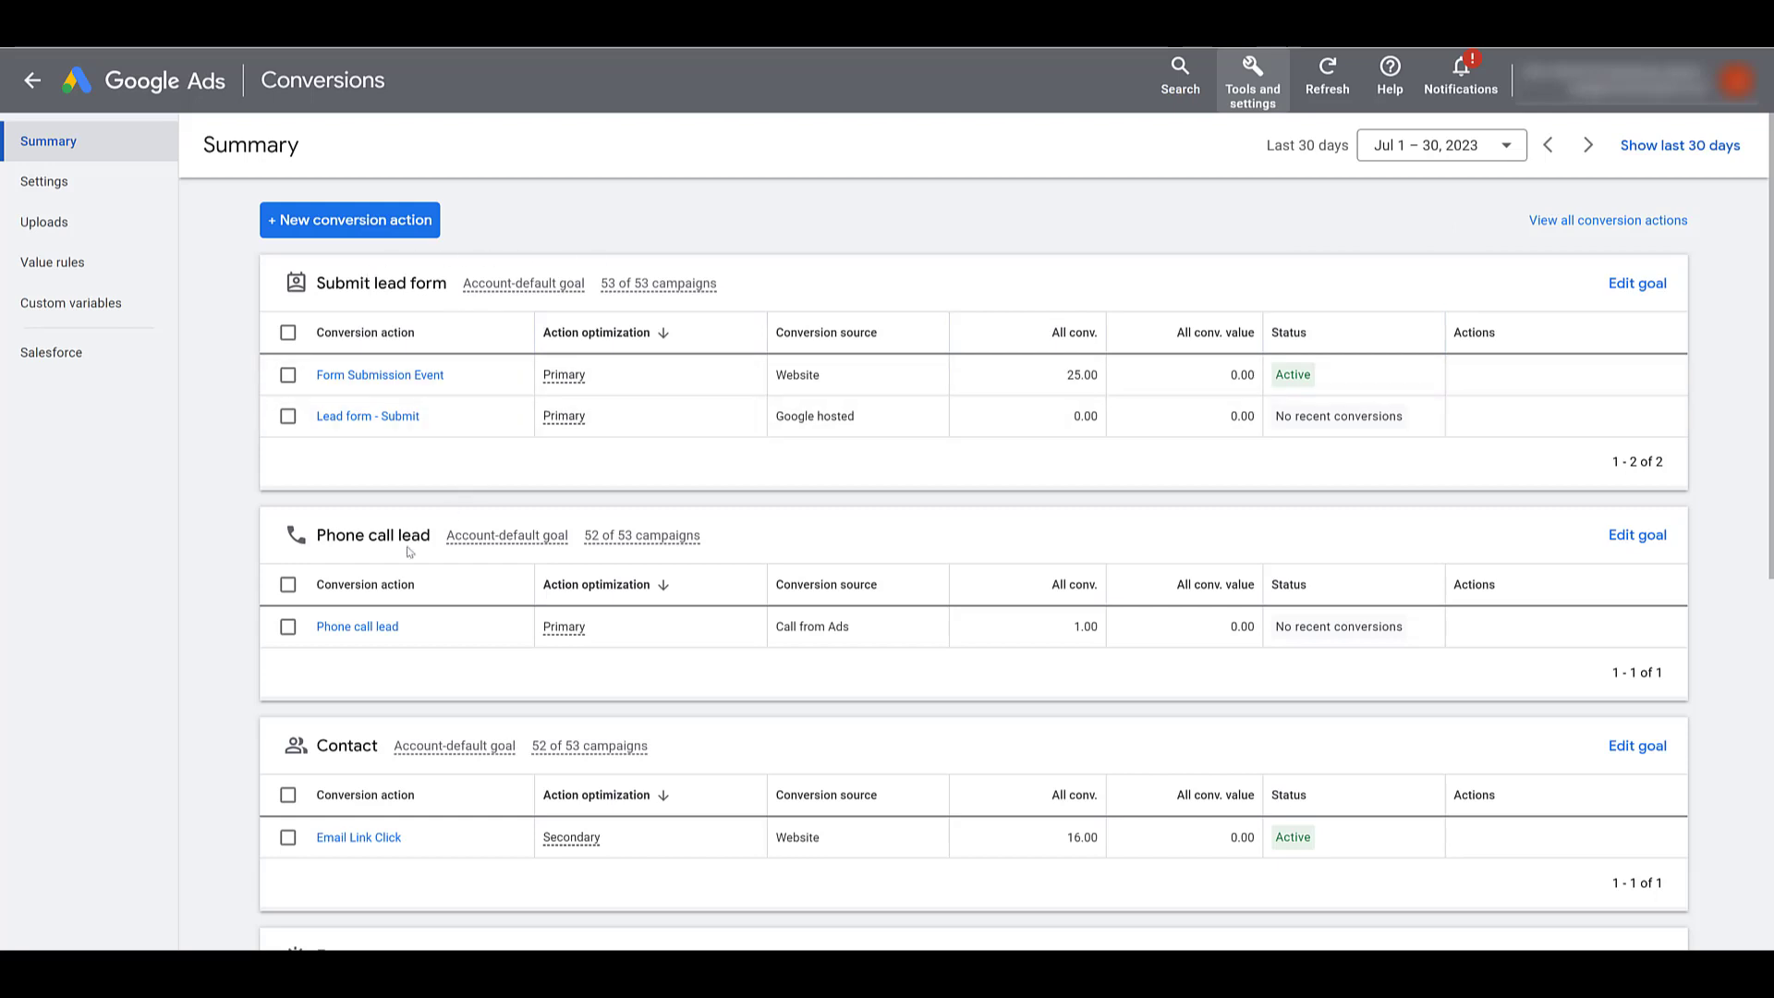
{"action": "mouse_move", "coordinate": [377, 764]}
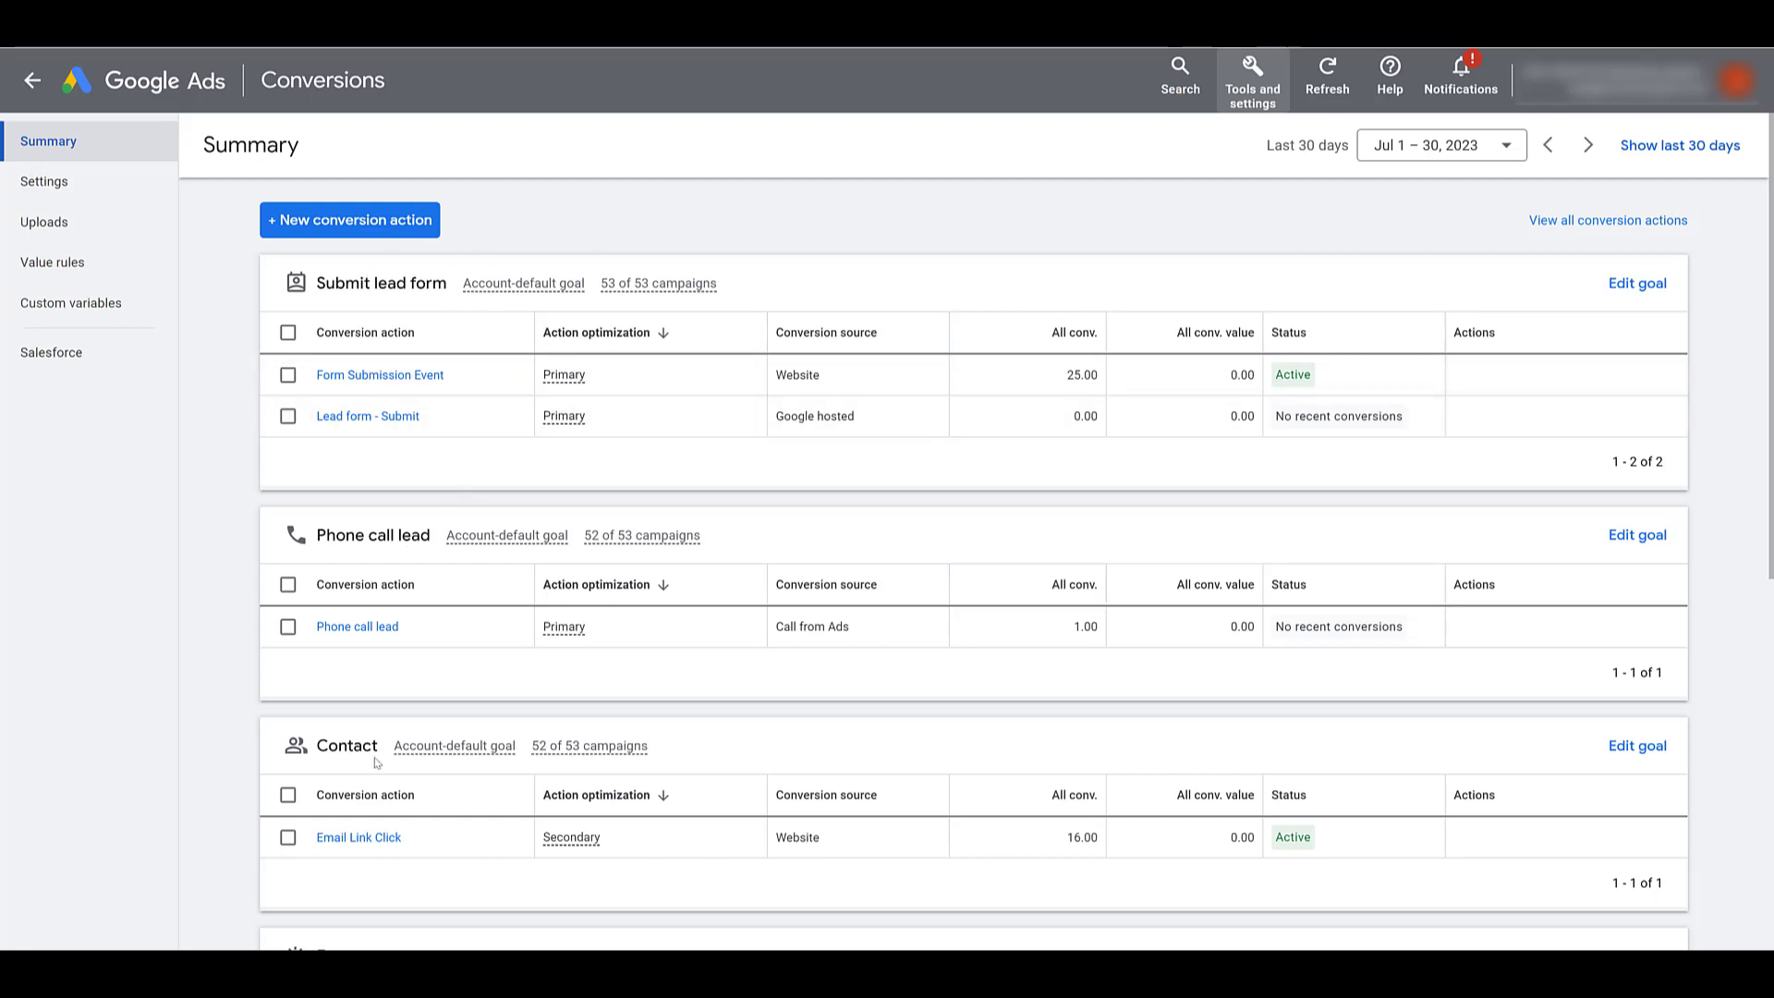
{"action": "mouse_move", "coordinate": [235, 467]}
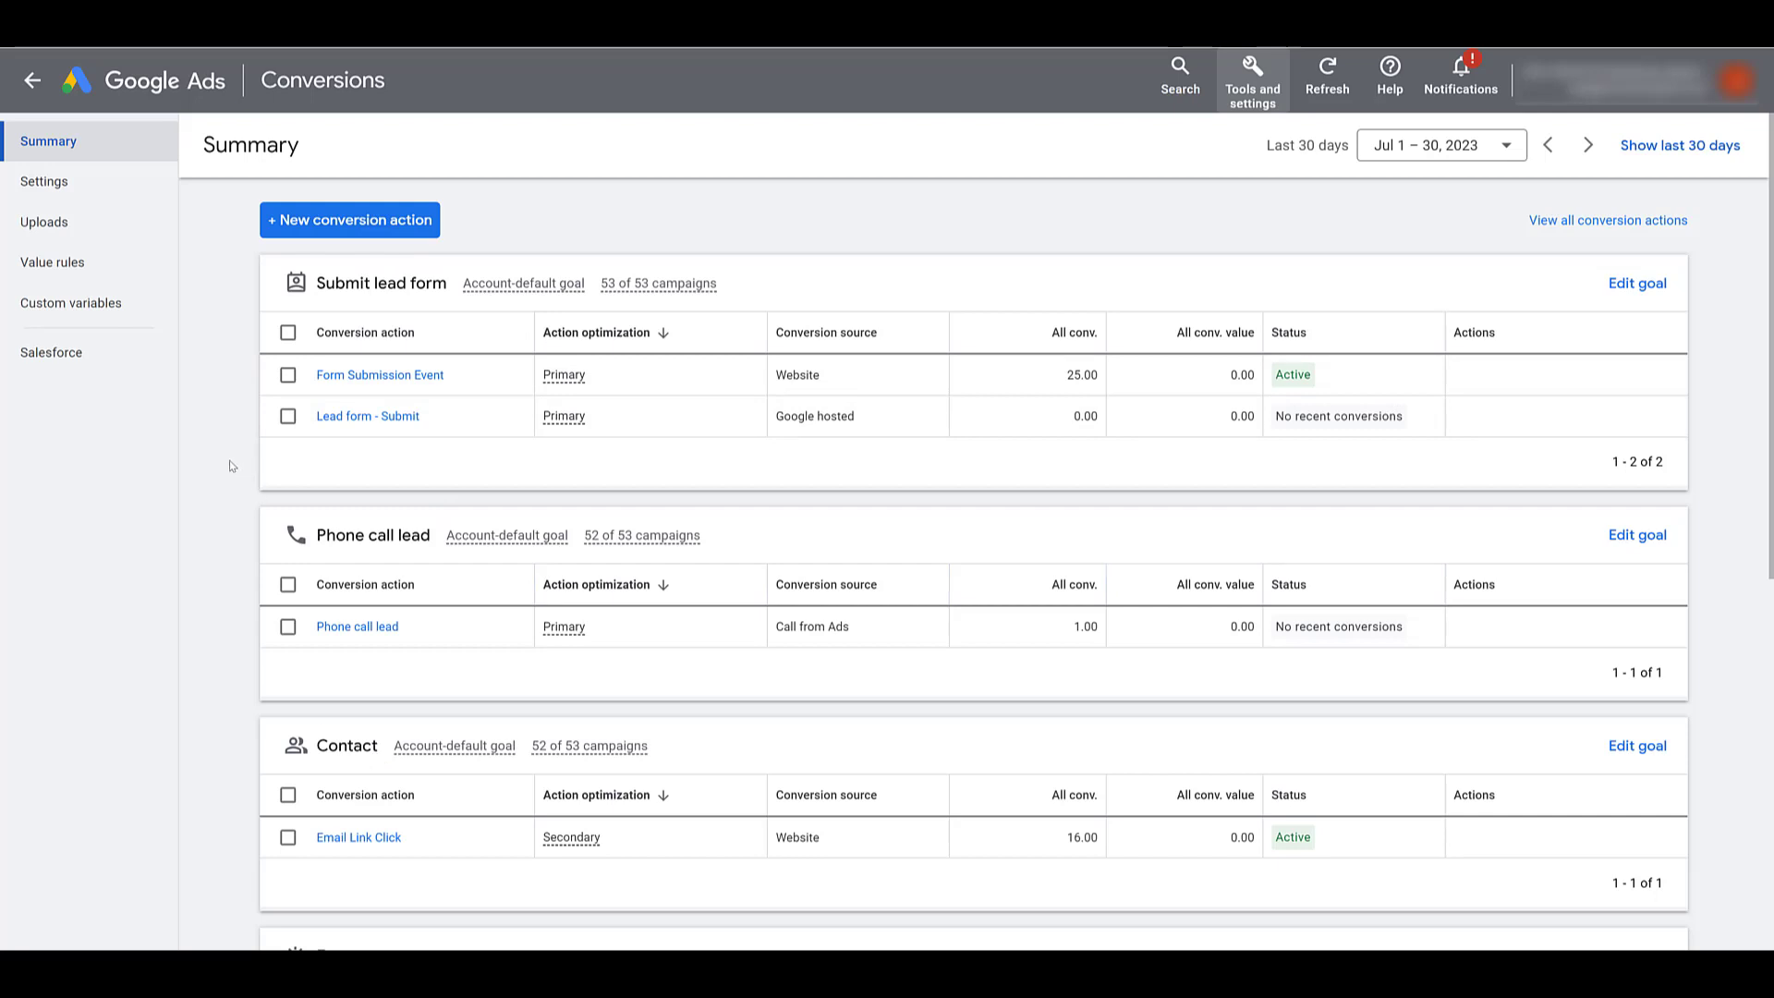
{"action": "mouse_move", "coordinate": [238, 385]}
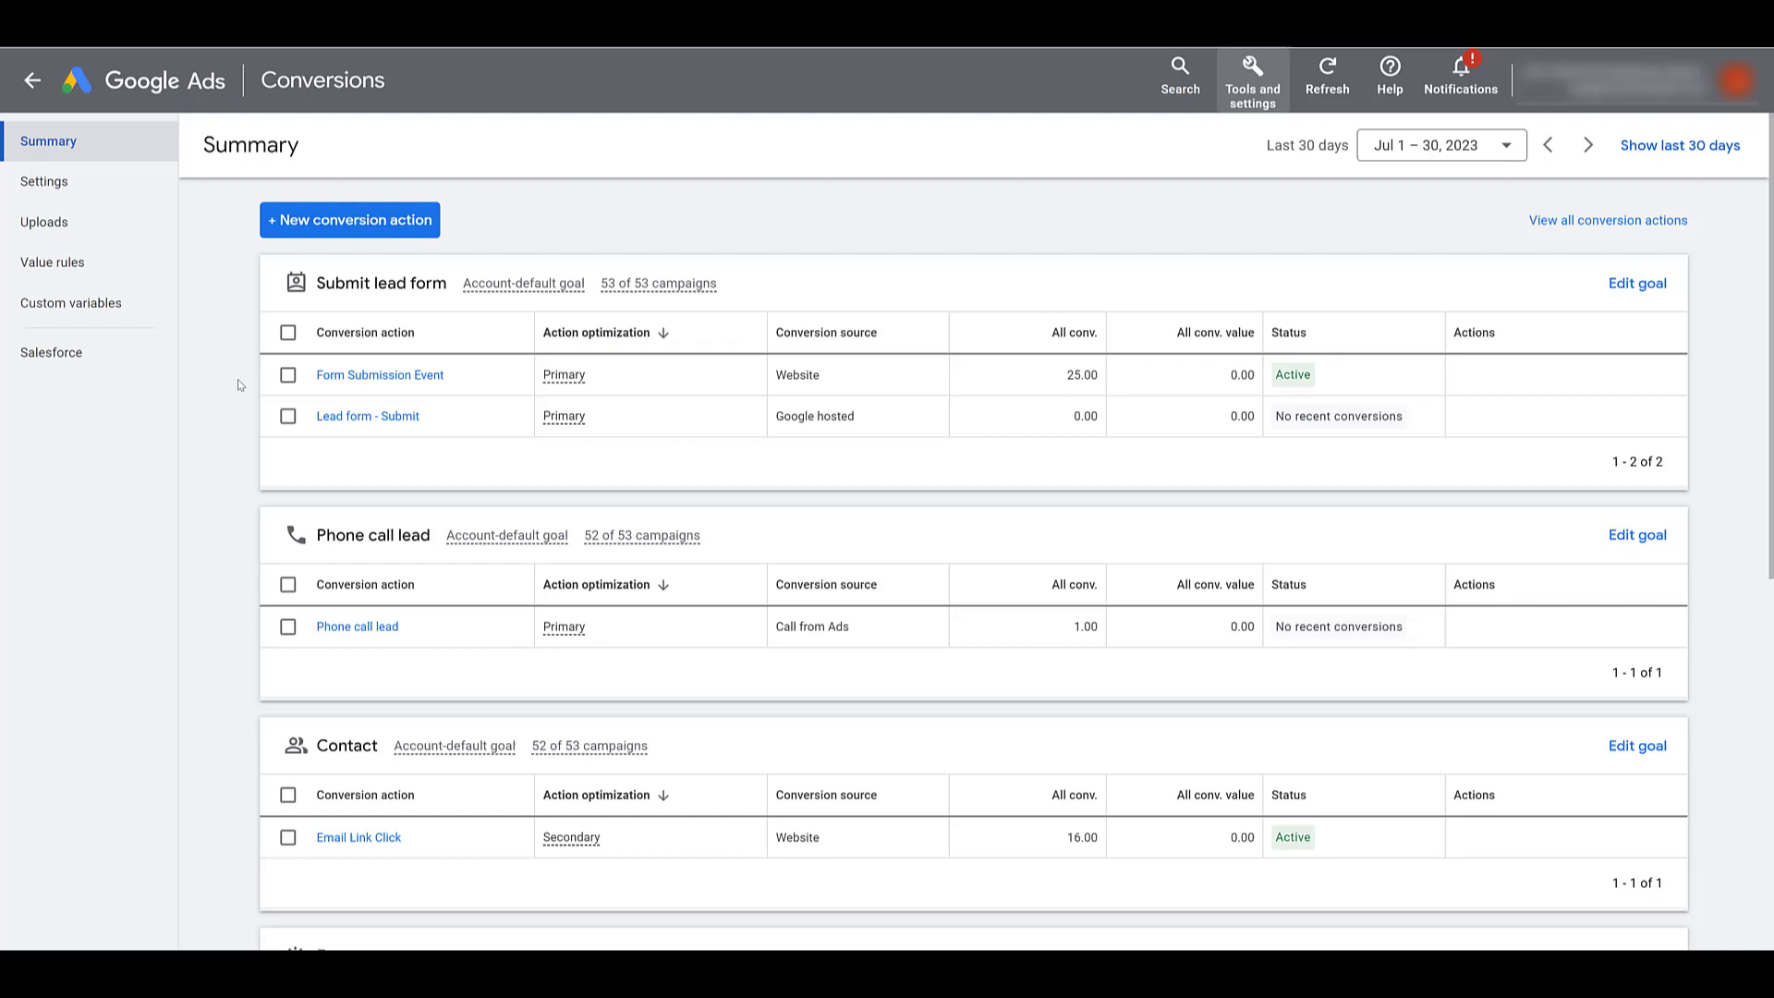
{"action": "mouse_move", "coordinate": [475, 381]}
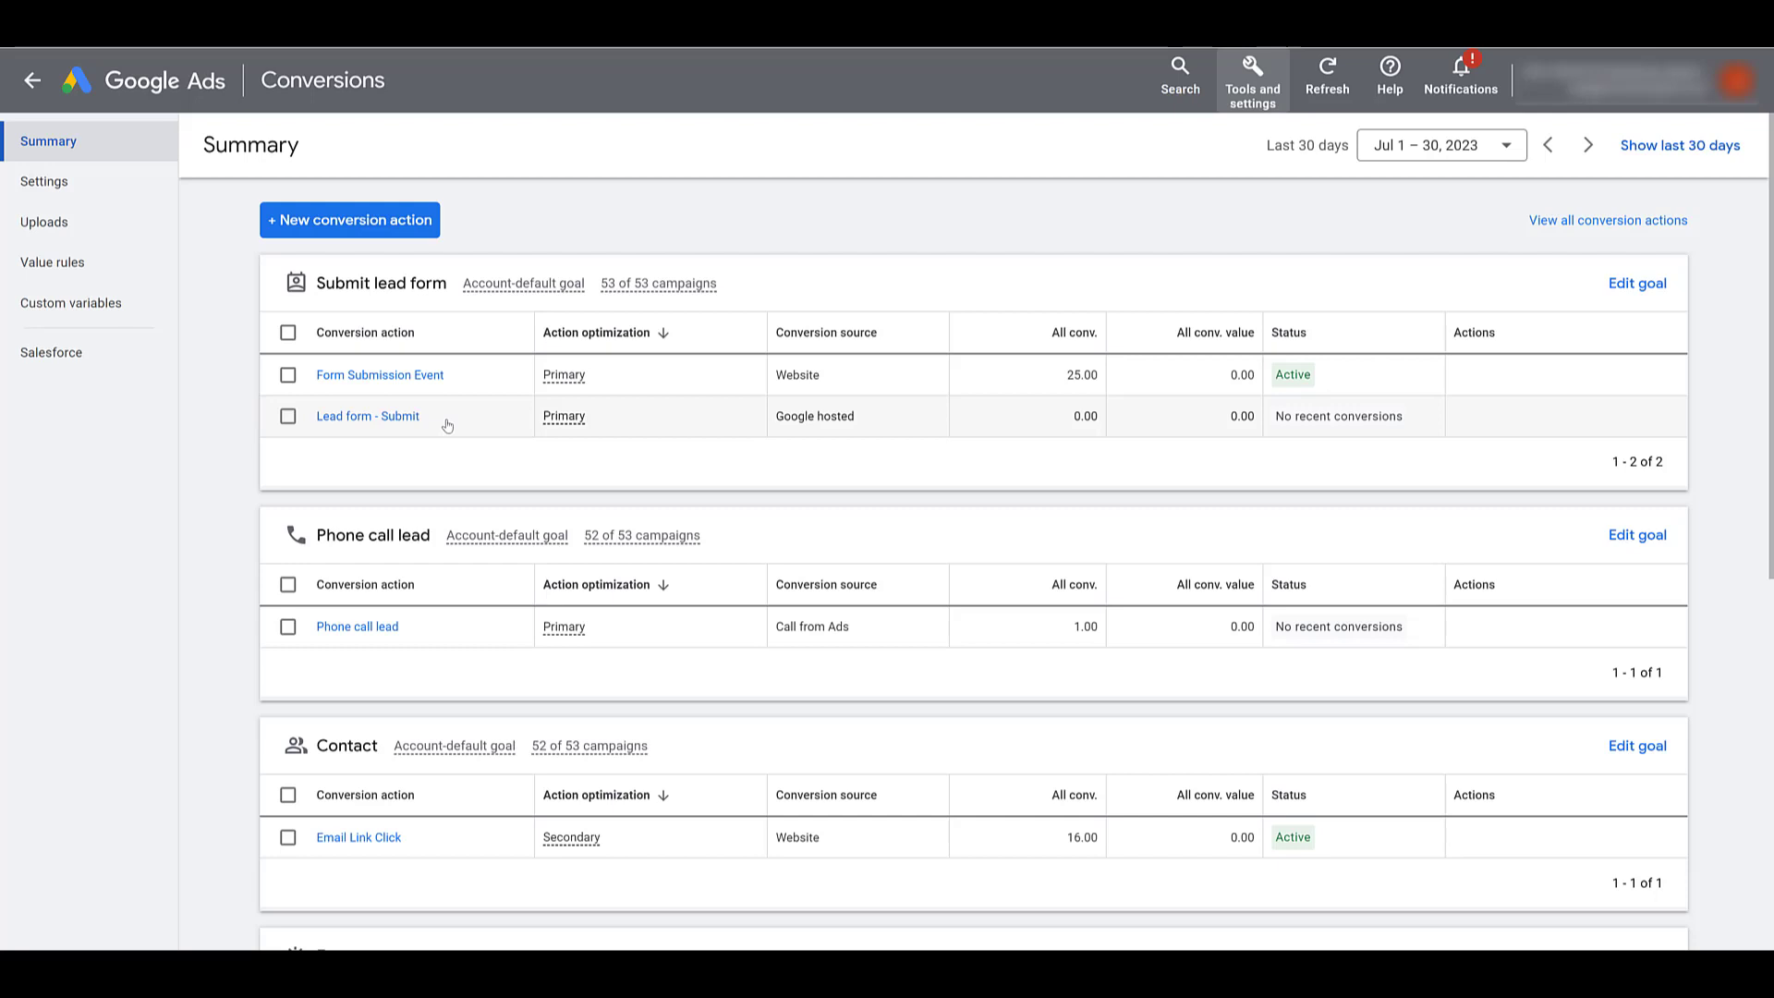
{"action": "mouse_move", "coordinate": [475, 630]}
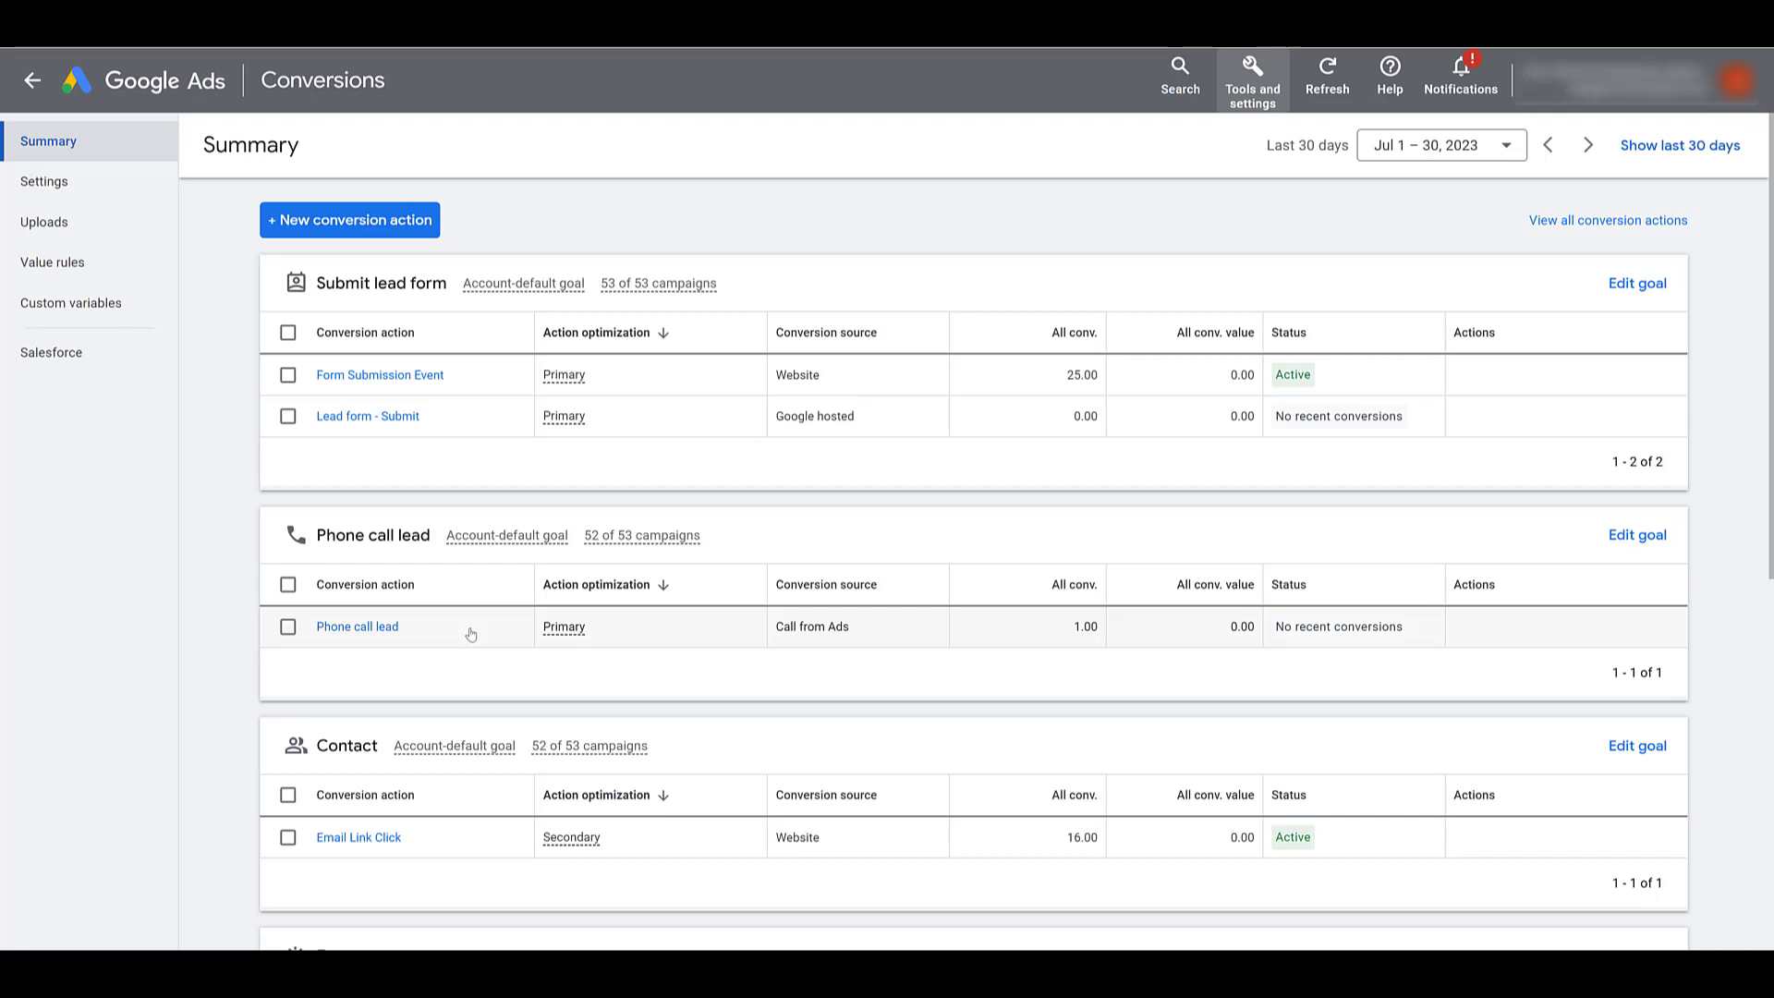
{"action": "mouse_move", "coordinate": [440, 768]}
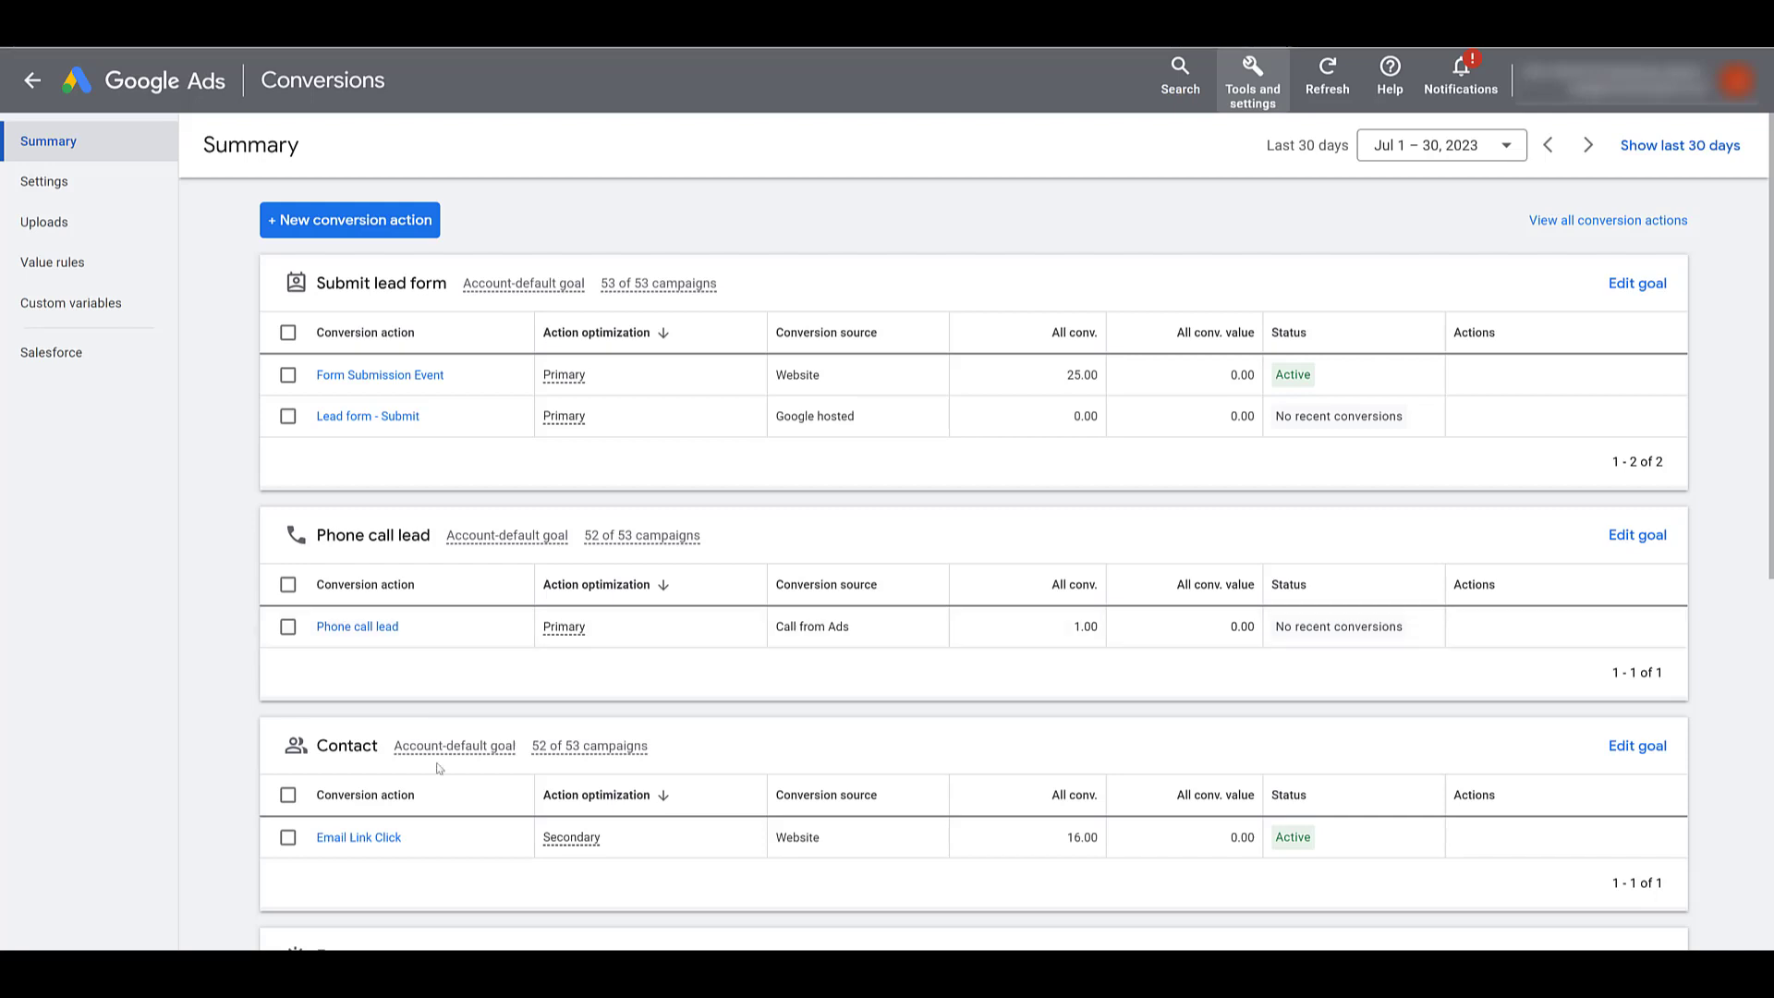
{"action": "mouse_move", "coordinate": [442, 852]}
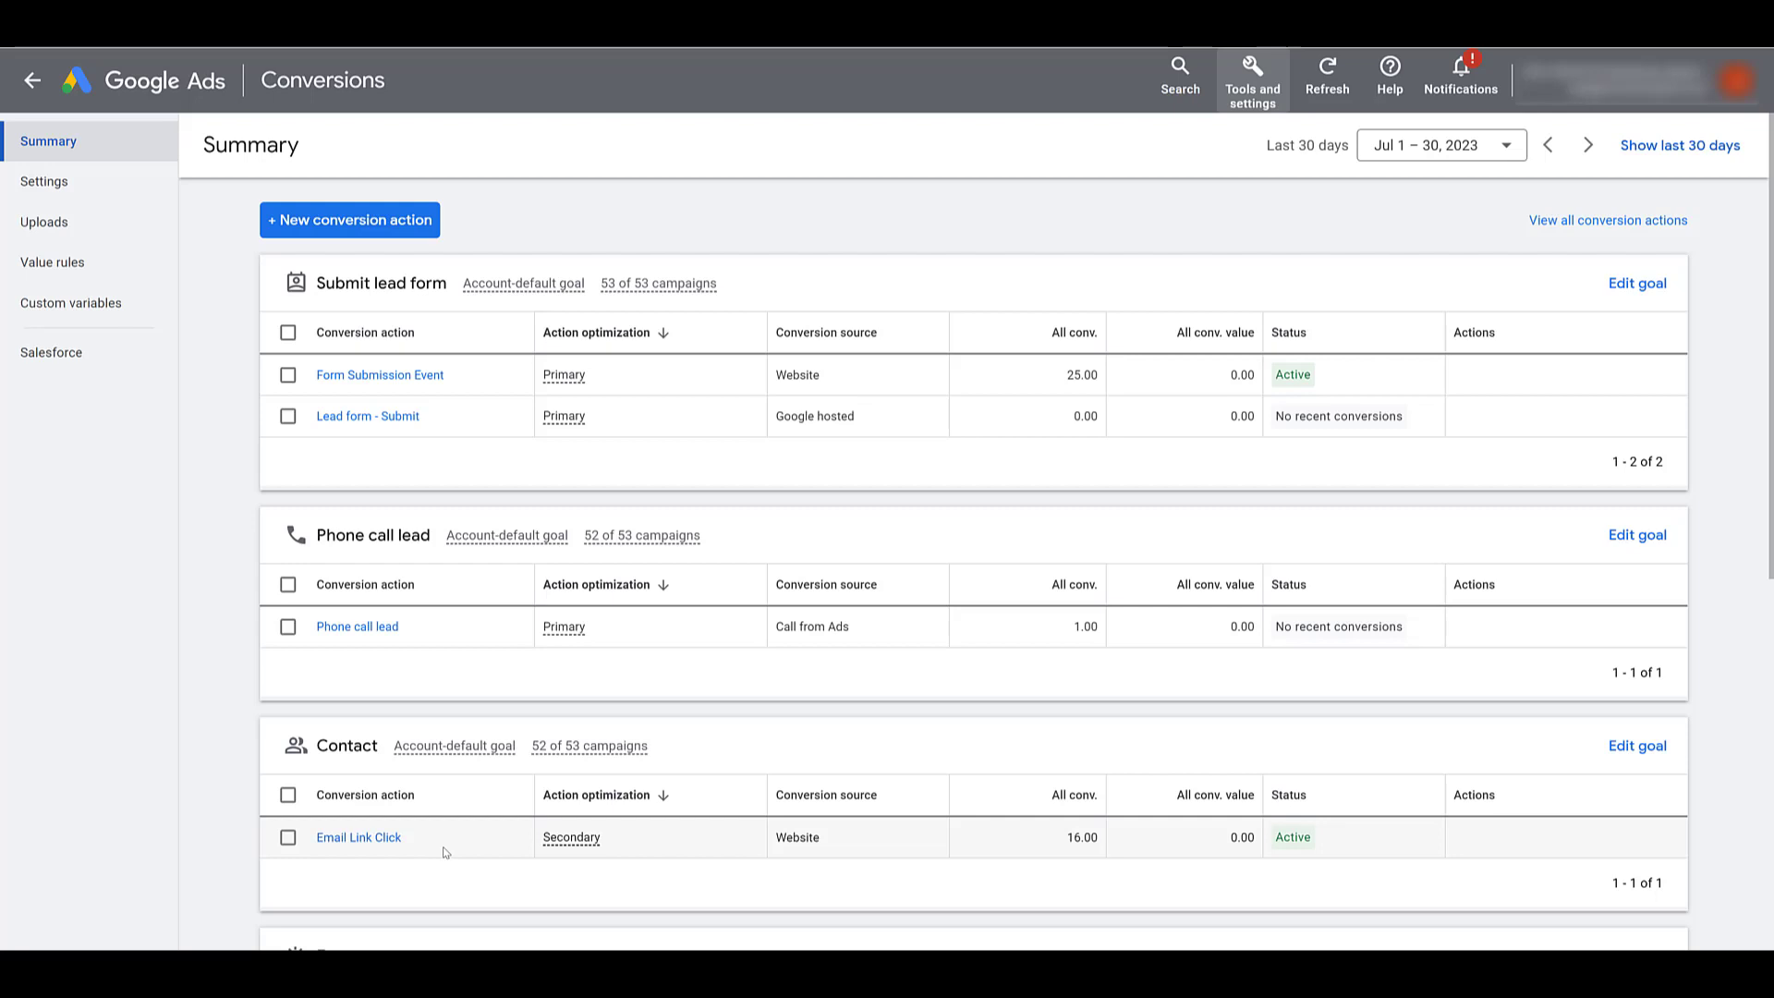
{"action": "mouse_move", "coordinate": [644, 863]}
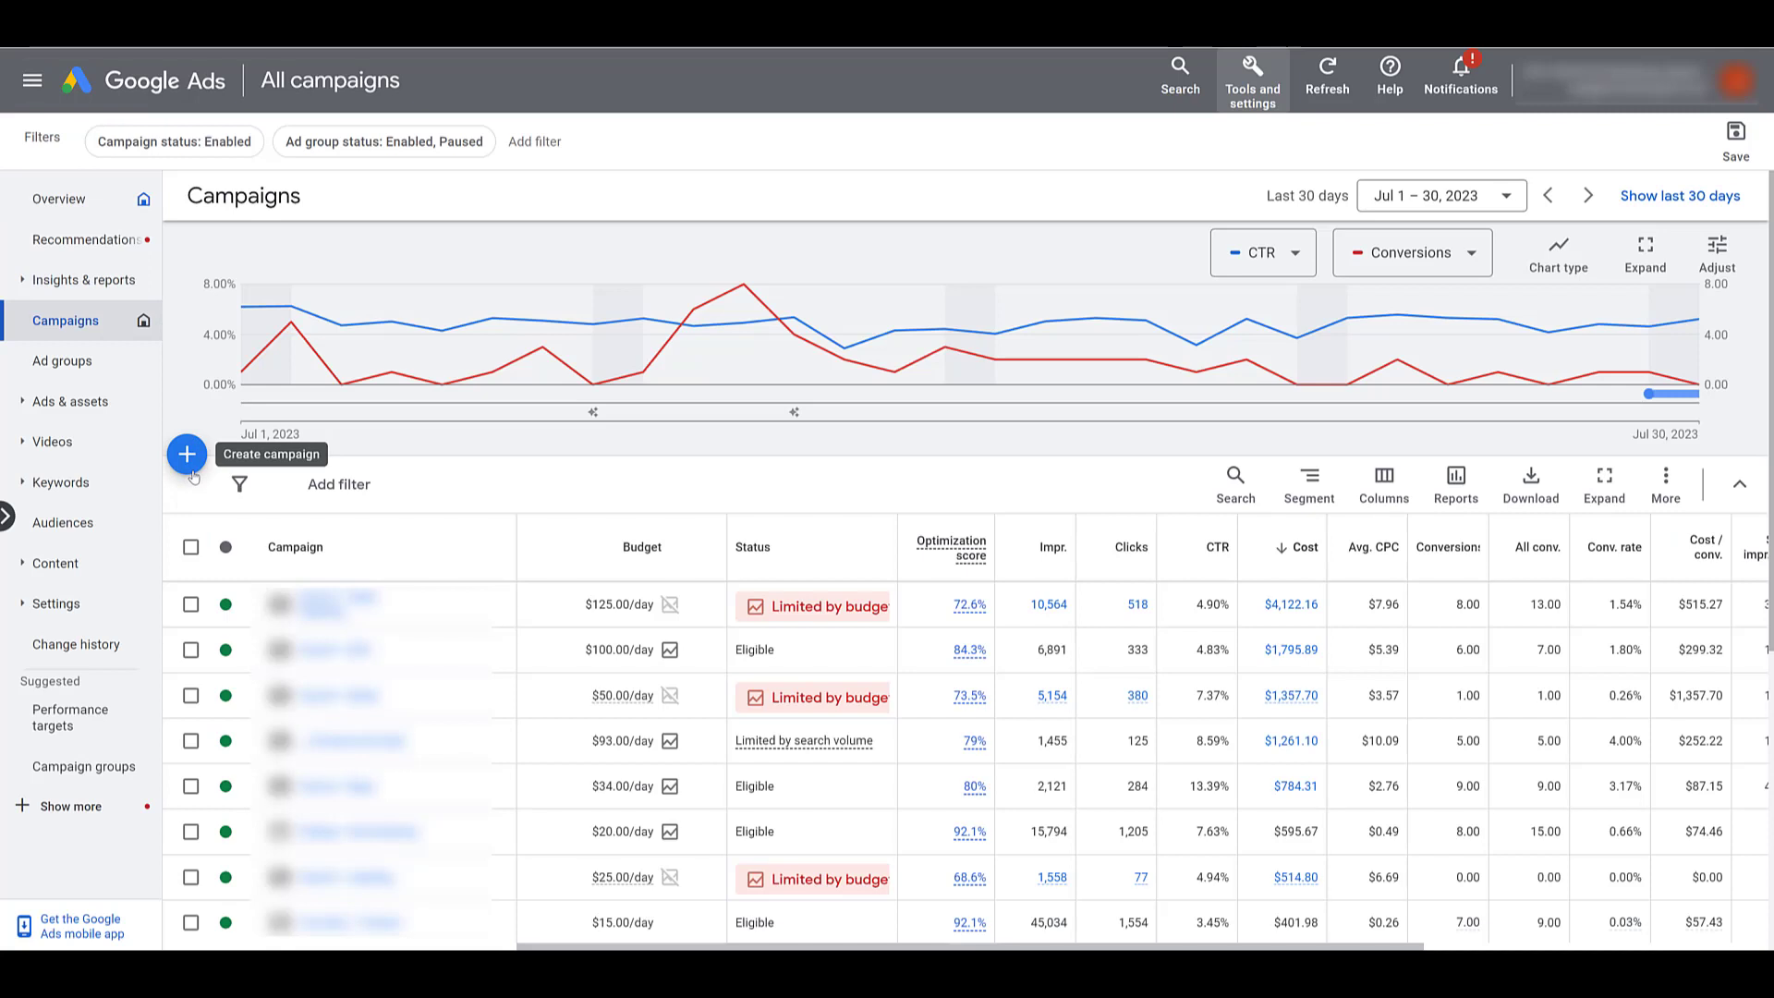
Create a new campaign with the Leads objective and view its default conversion goals.
{"action": "left_click", "coordinate": [187, 455]}
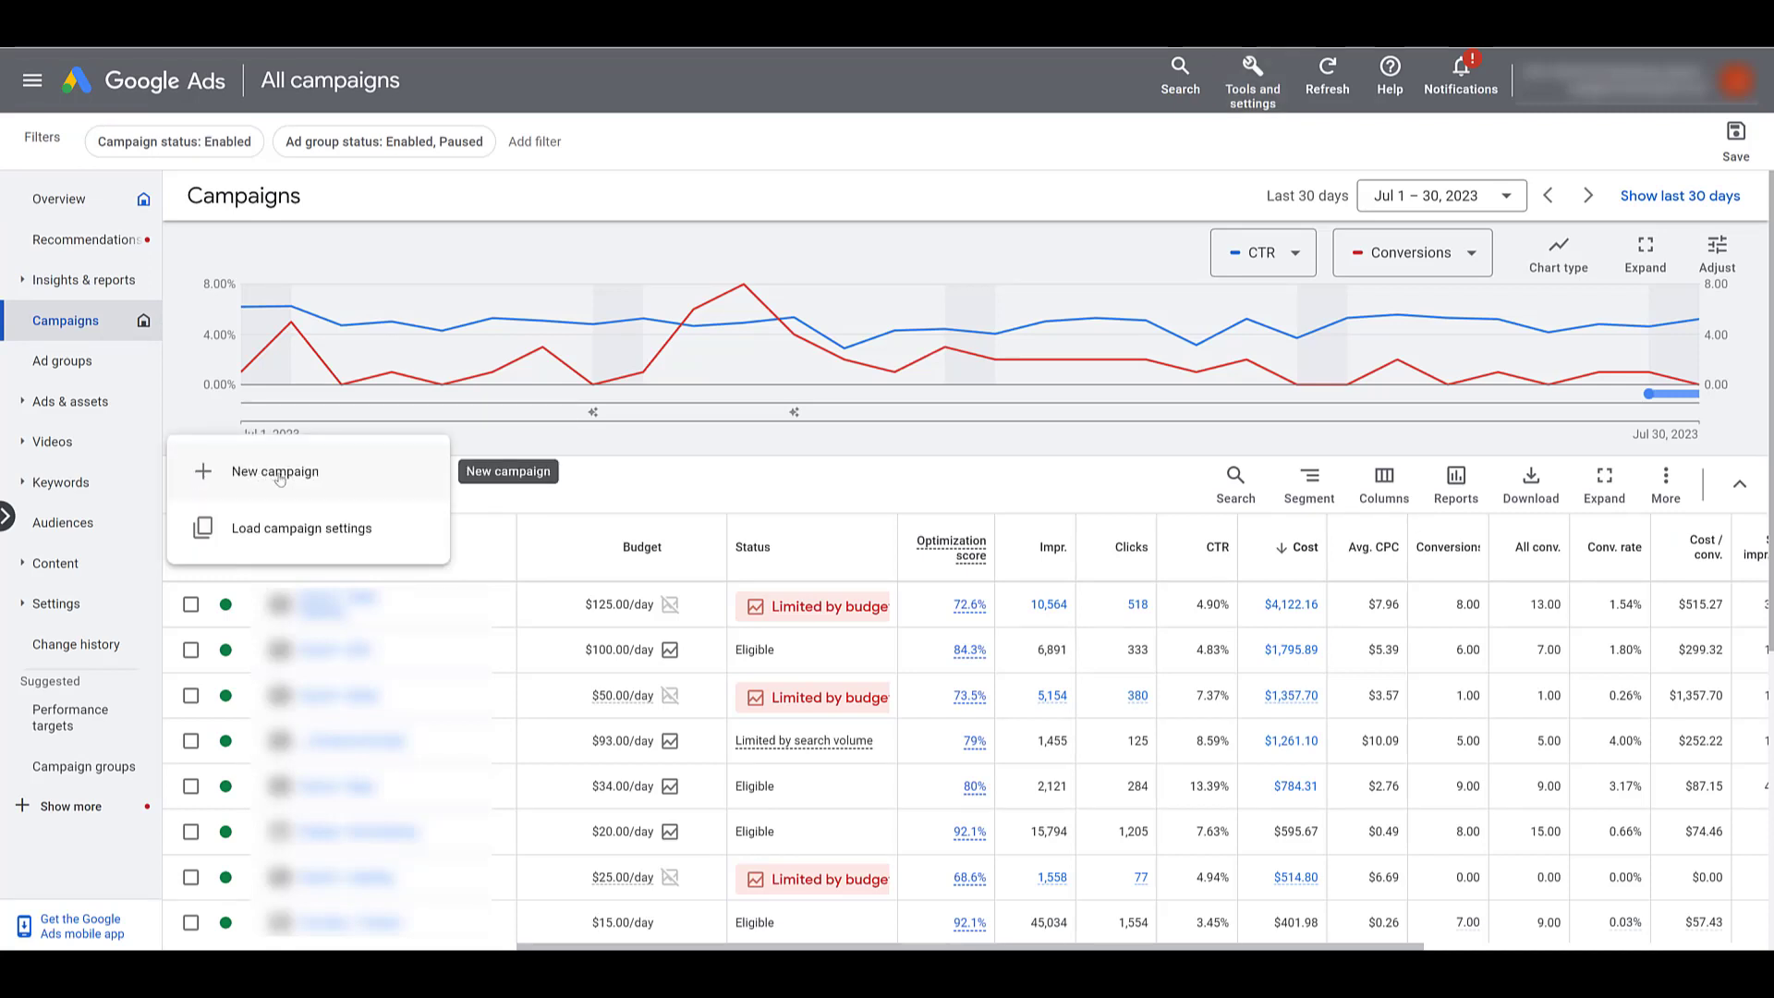
{"action": "left_click", "coordinate": [275, 472]}
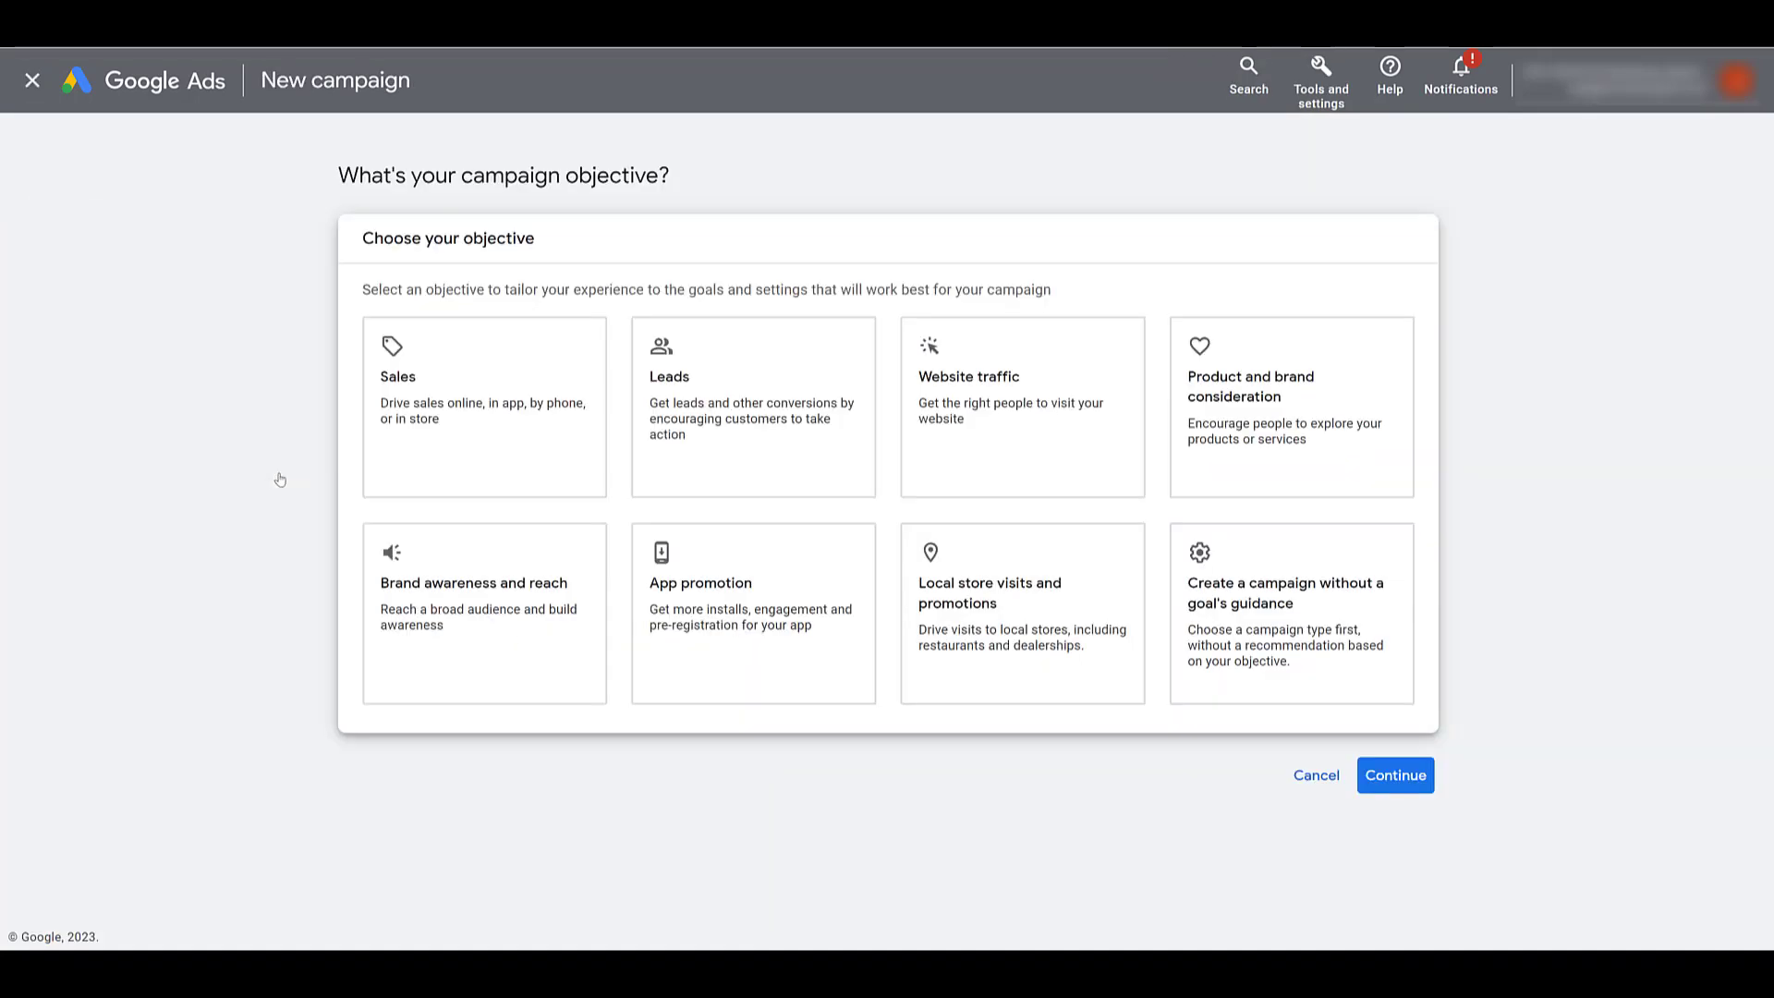
{"action": "left_click", "coordinate": [752, 407]}
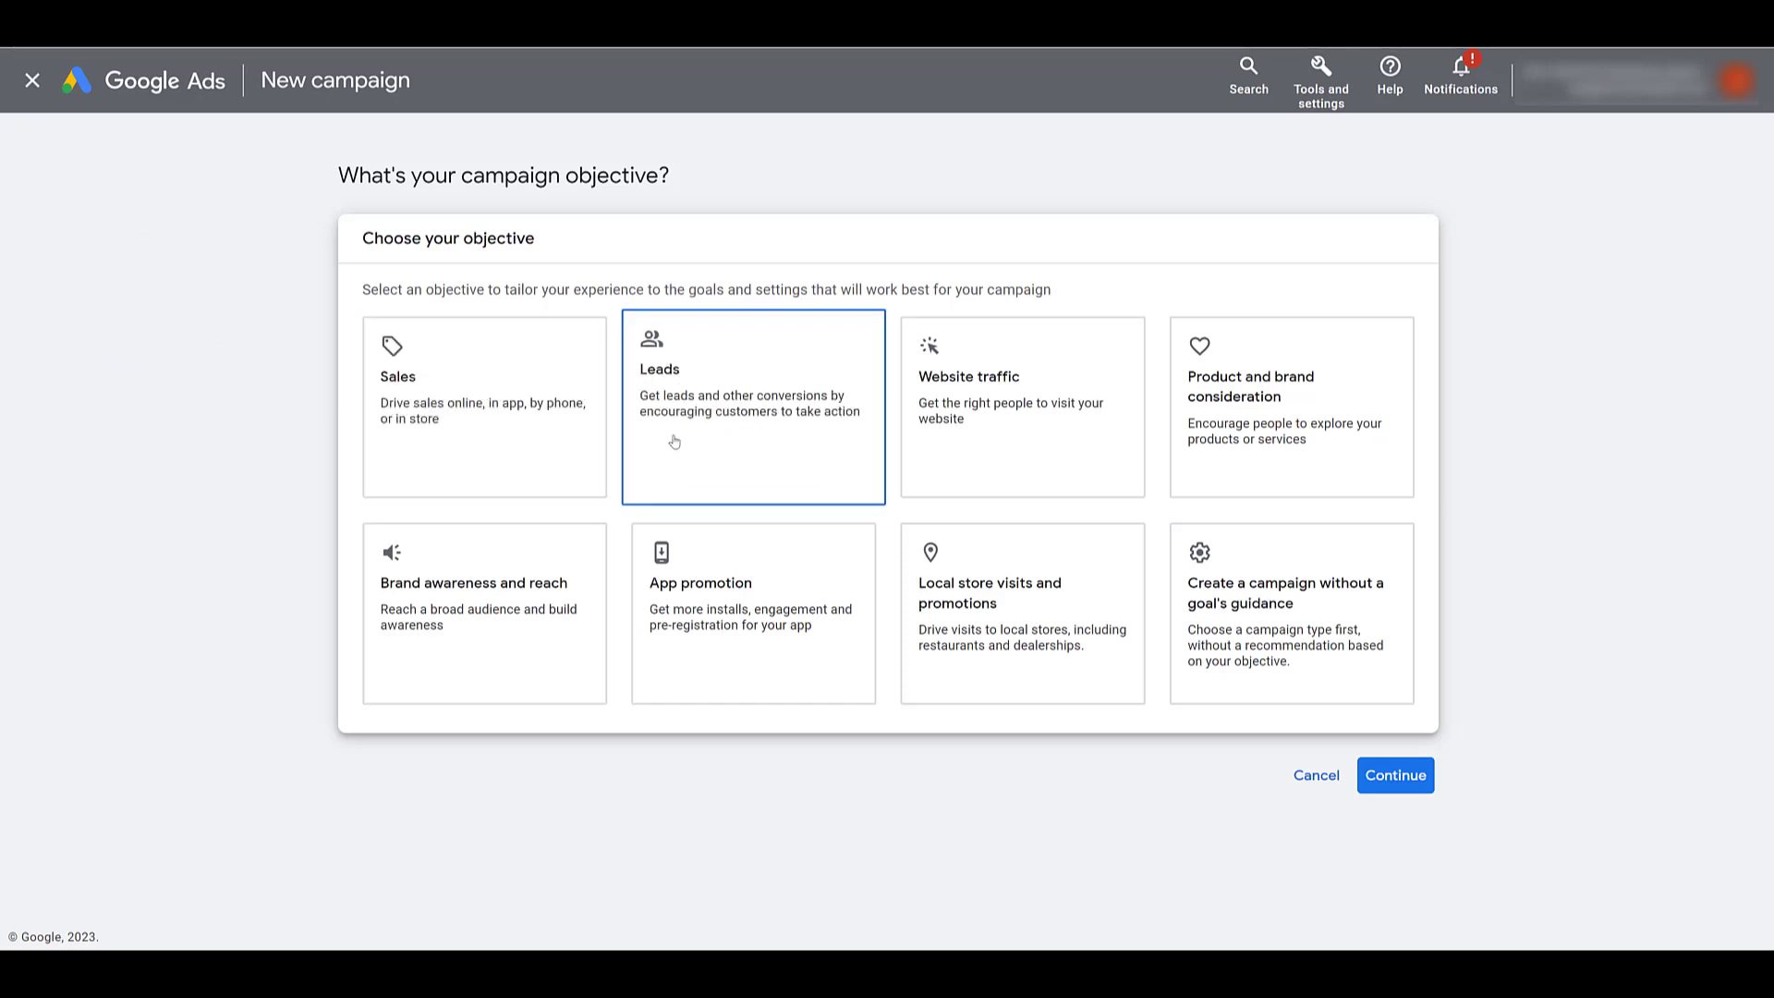
{"action": "scroll", "scroll_direction": "down", "scroll_amount": 3}
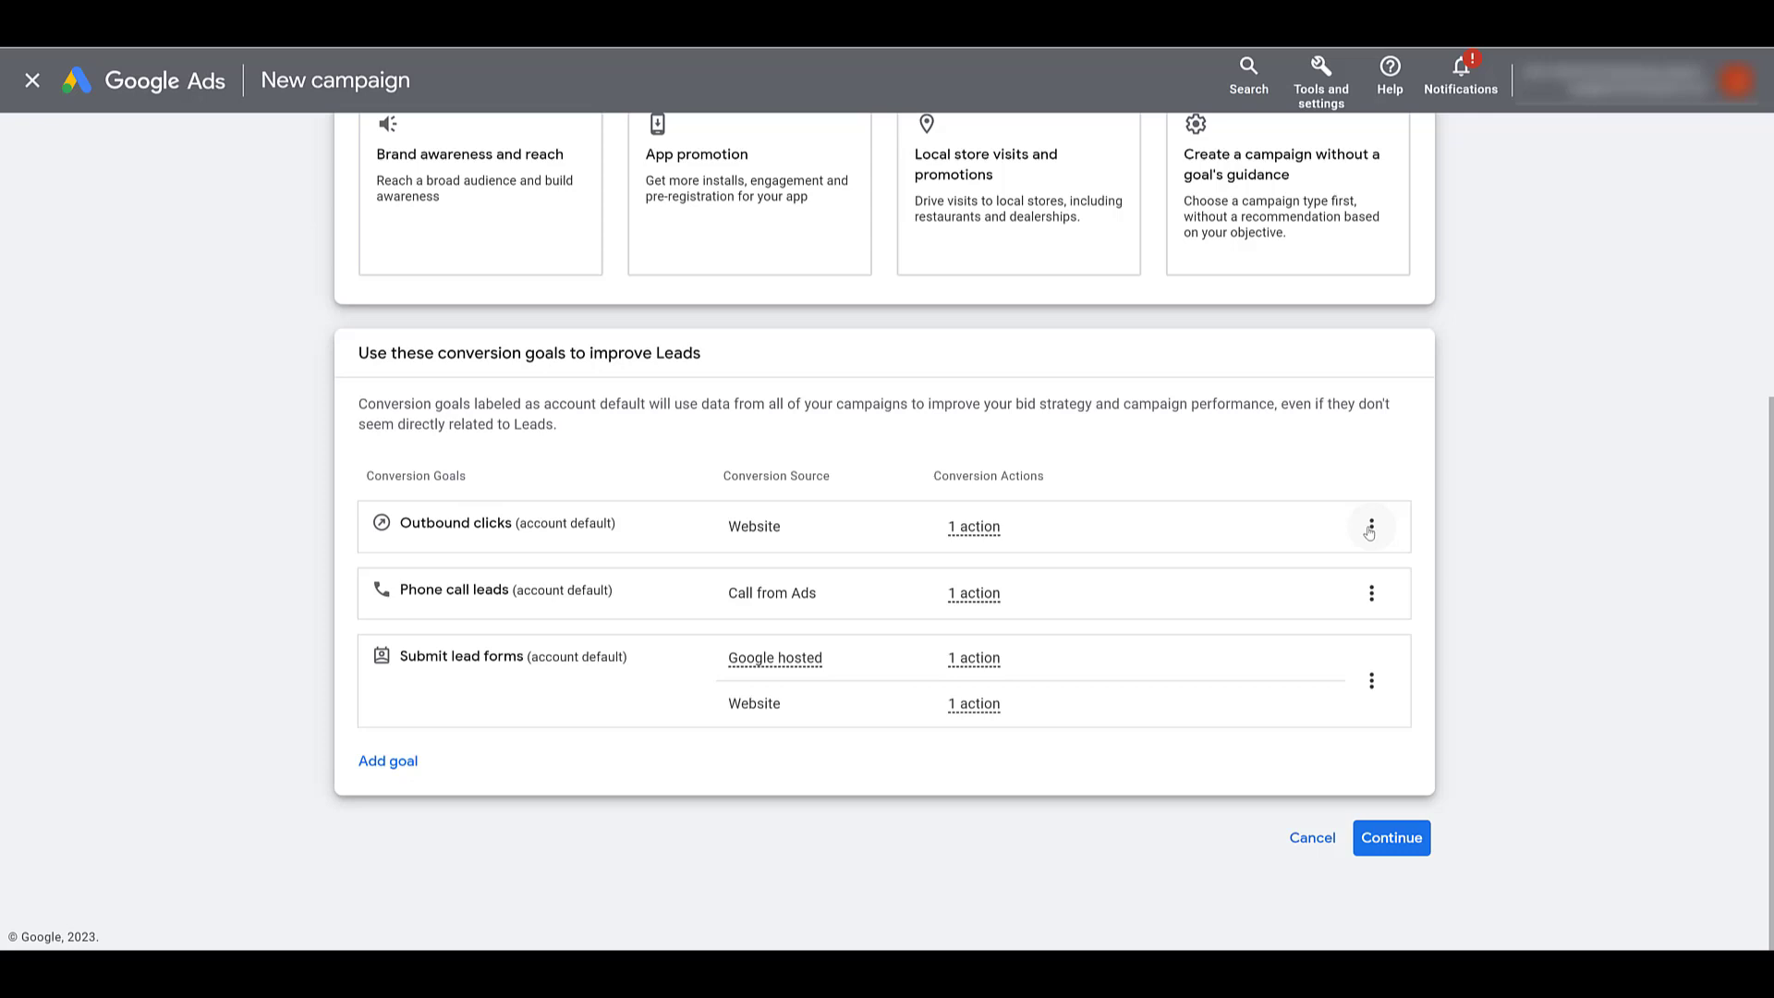
Remove the Outbound clicks goal, keeping Phone call leads and Submit lead forms.
{"action": "left_click", "coordinate": [1370, 527]}
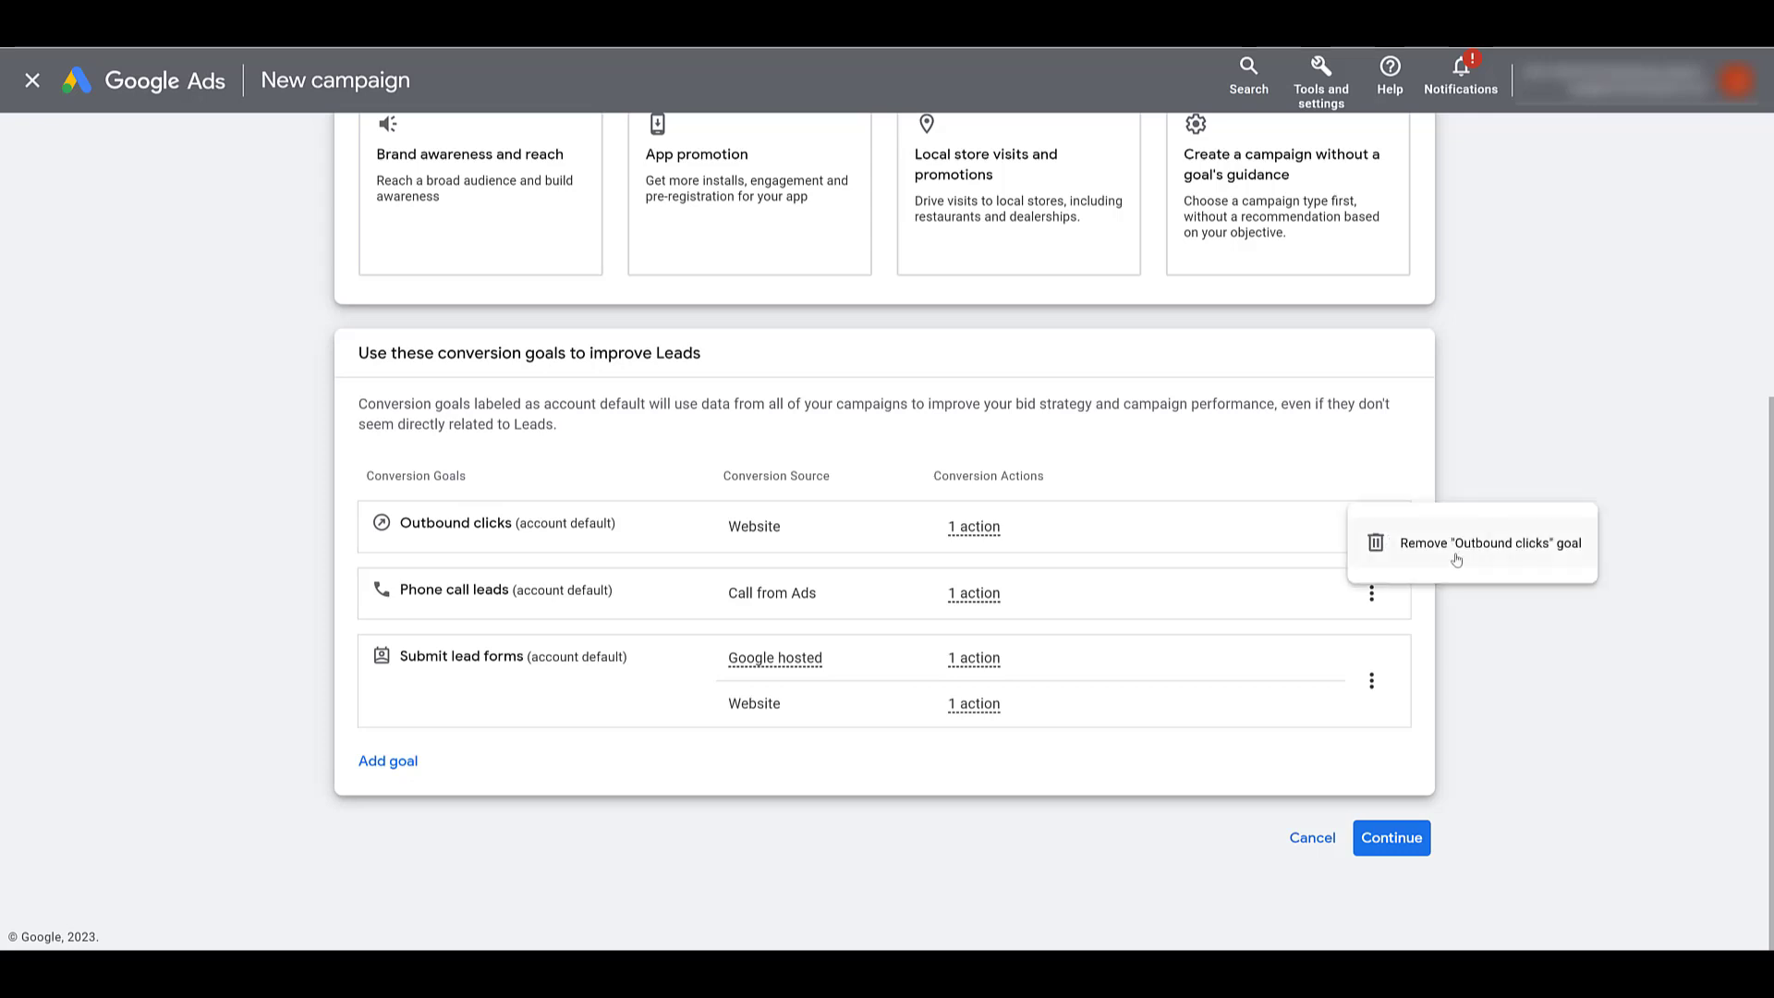
{"action": "left_click", "coordinate": [1488, 543]}
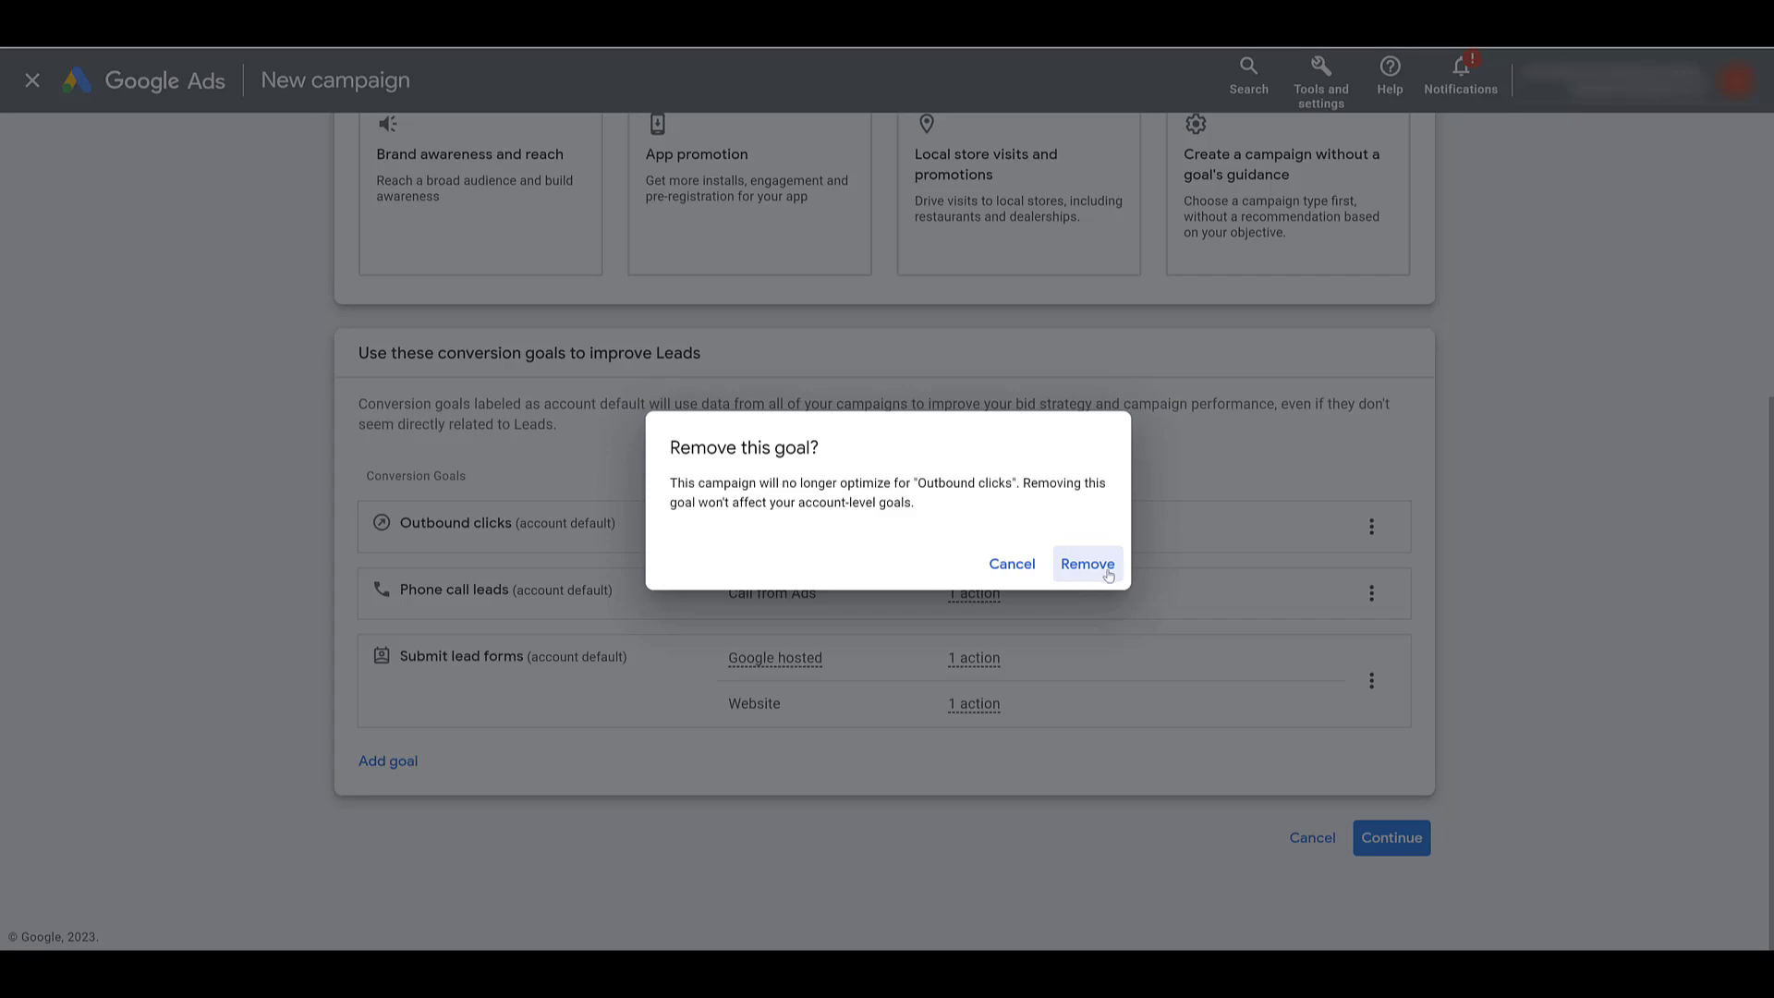
{"action": "left_click", "coordinate": [1085, 564]}
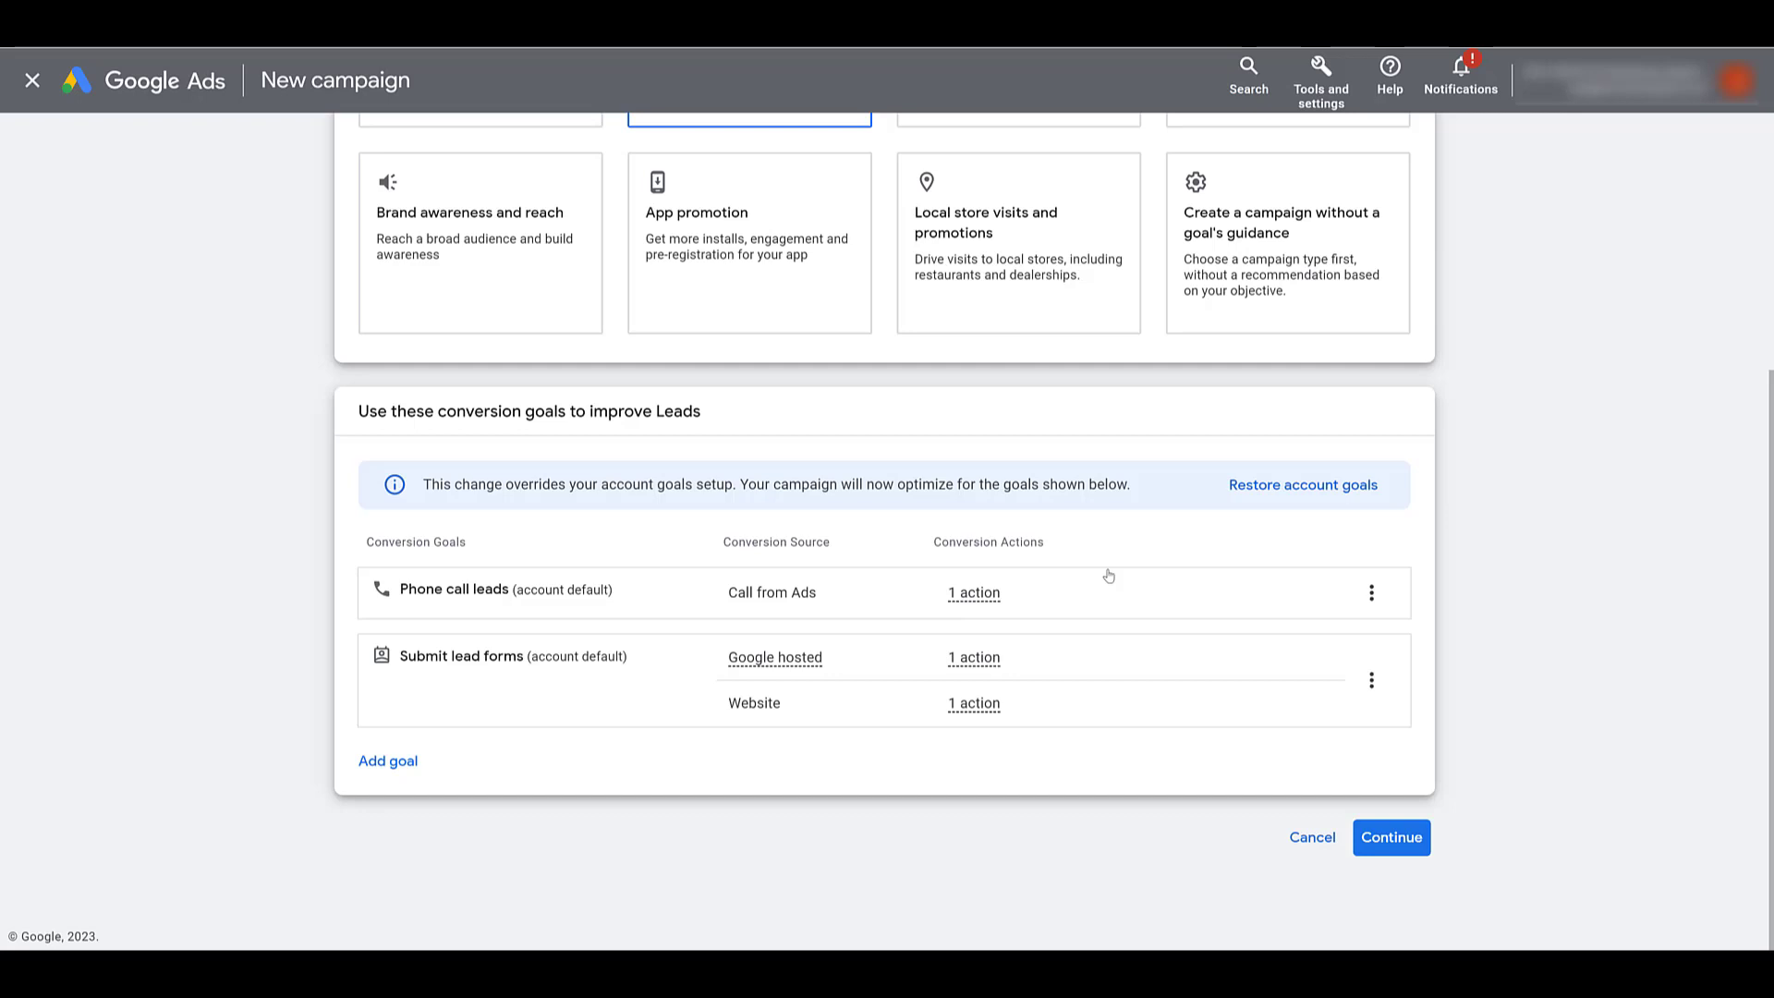
{"action": "scroll", "scroll_direction": "up", "scroll_amount": 3}
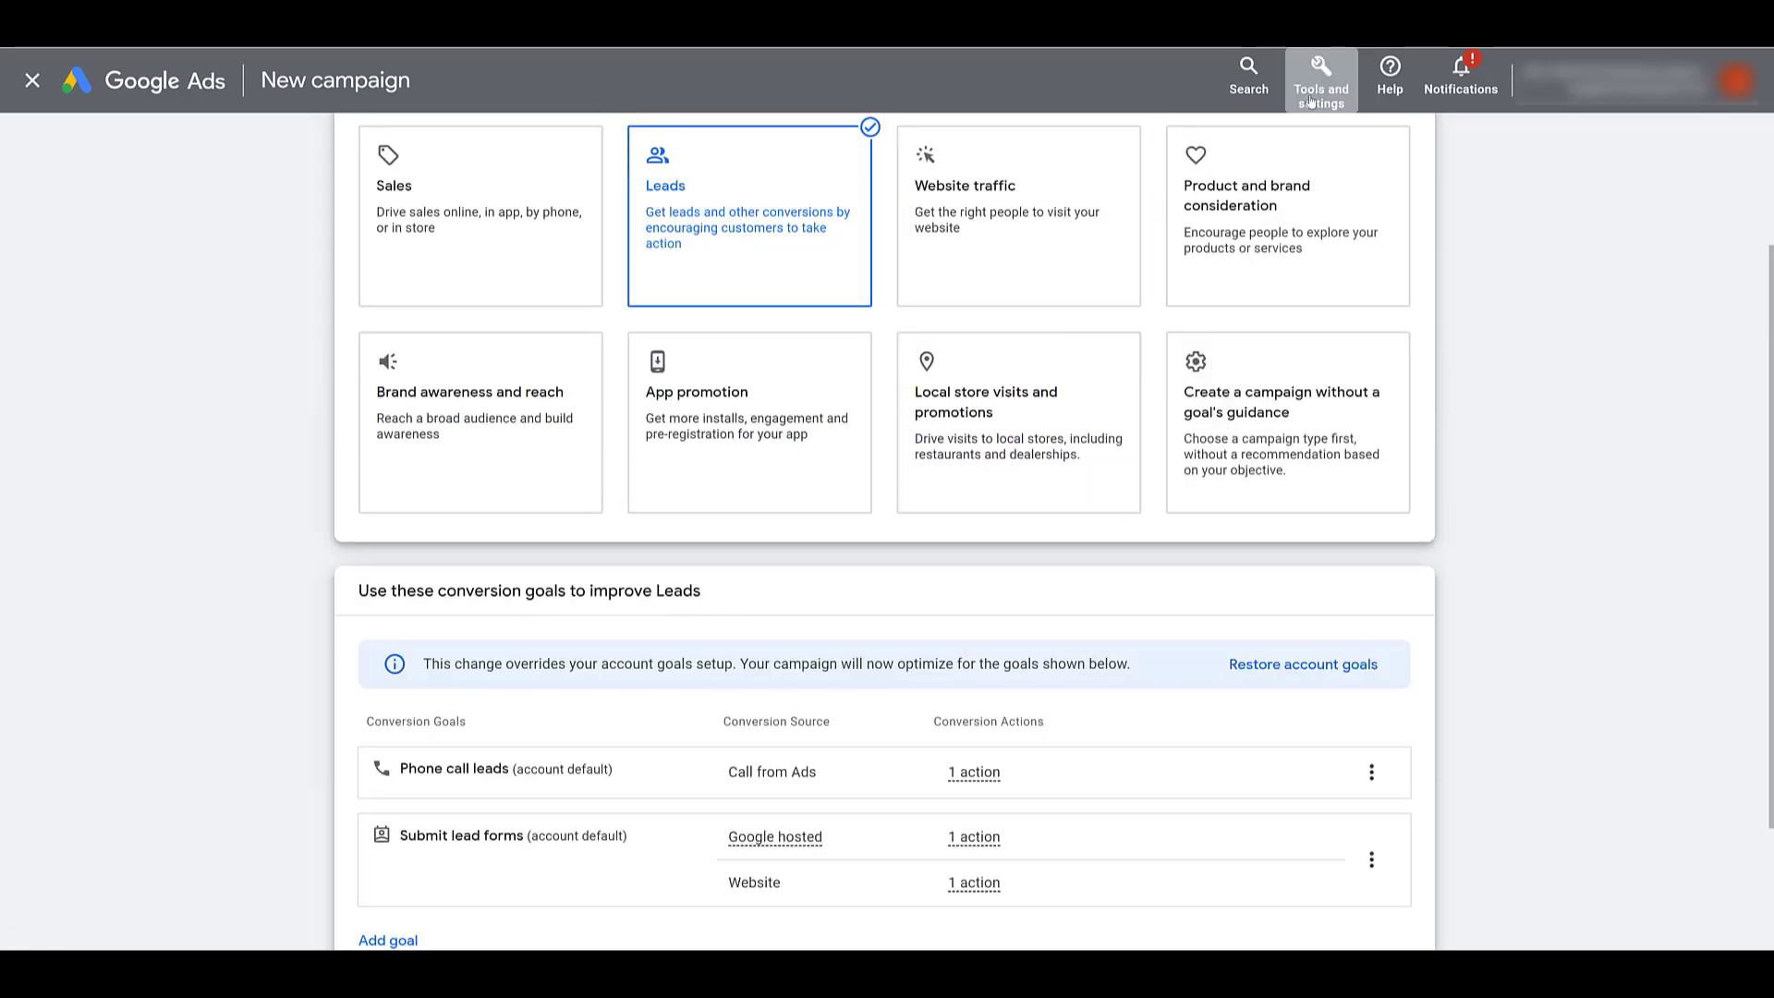
Open the Phone call lead conversion action from the Conversions summary.
{"action": "left_click", "coordinate": [1320, 80]}
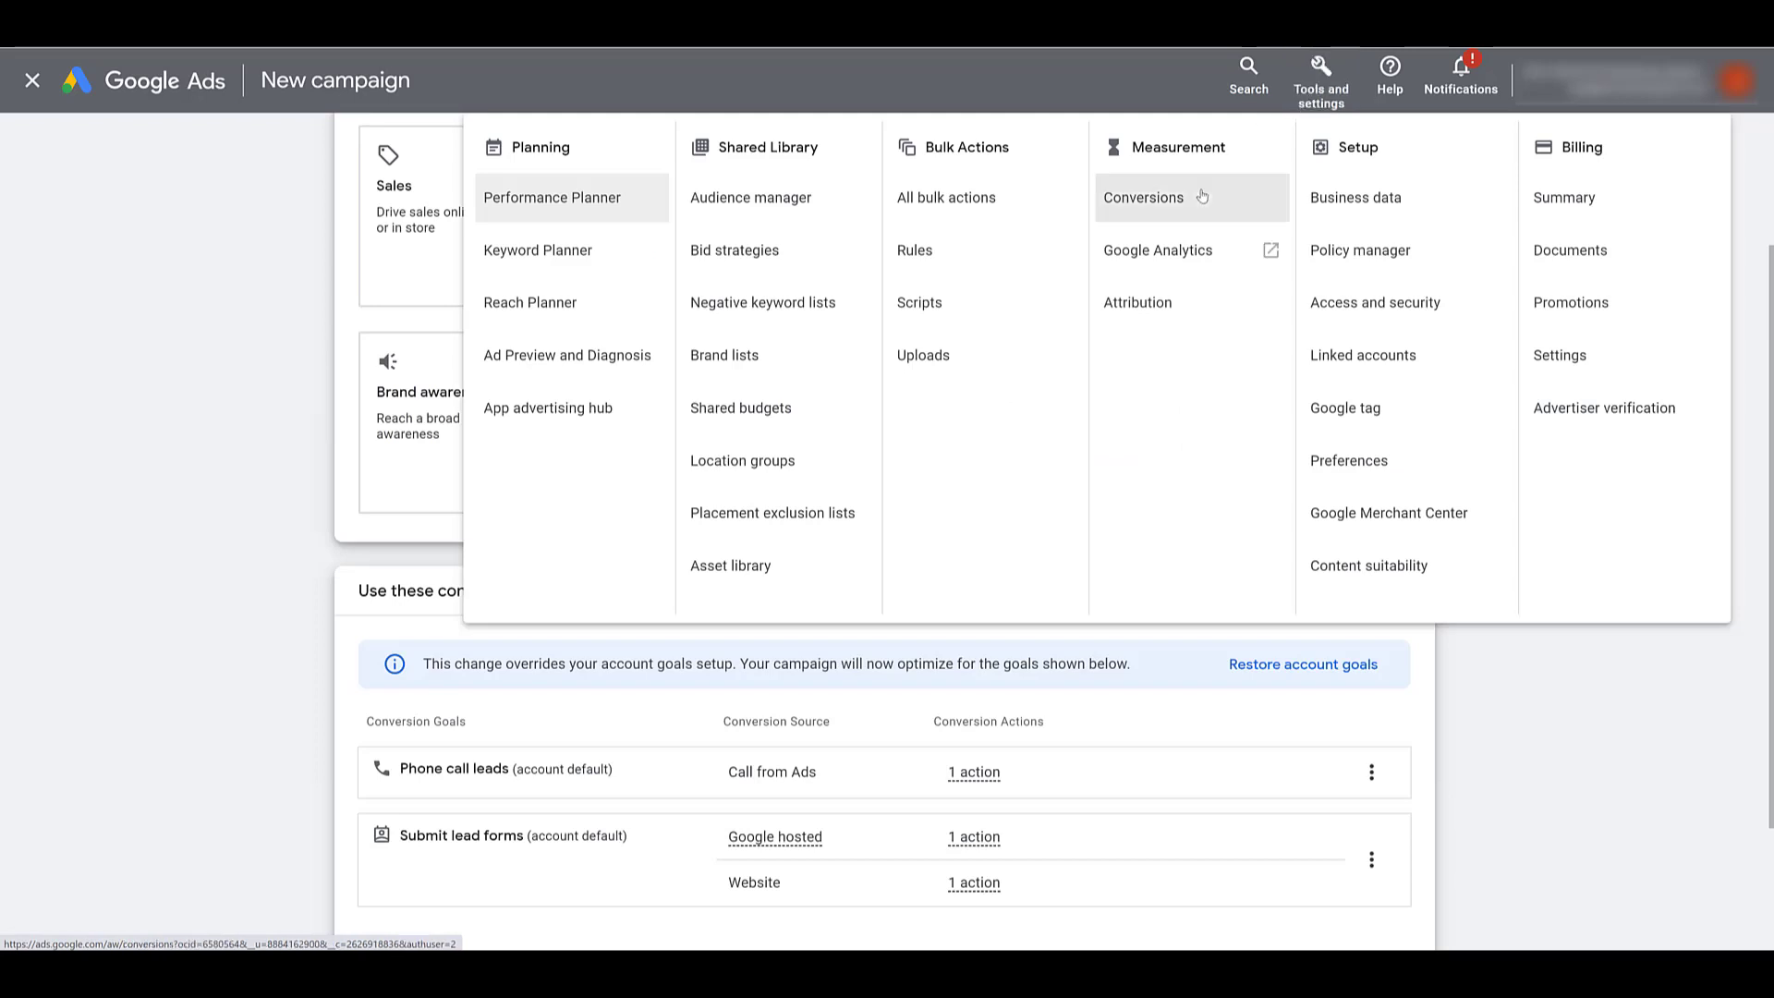
{"action": "left_click", "coordinate": [1144, 197]}
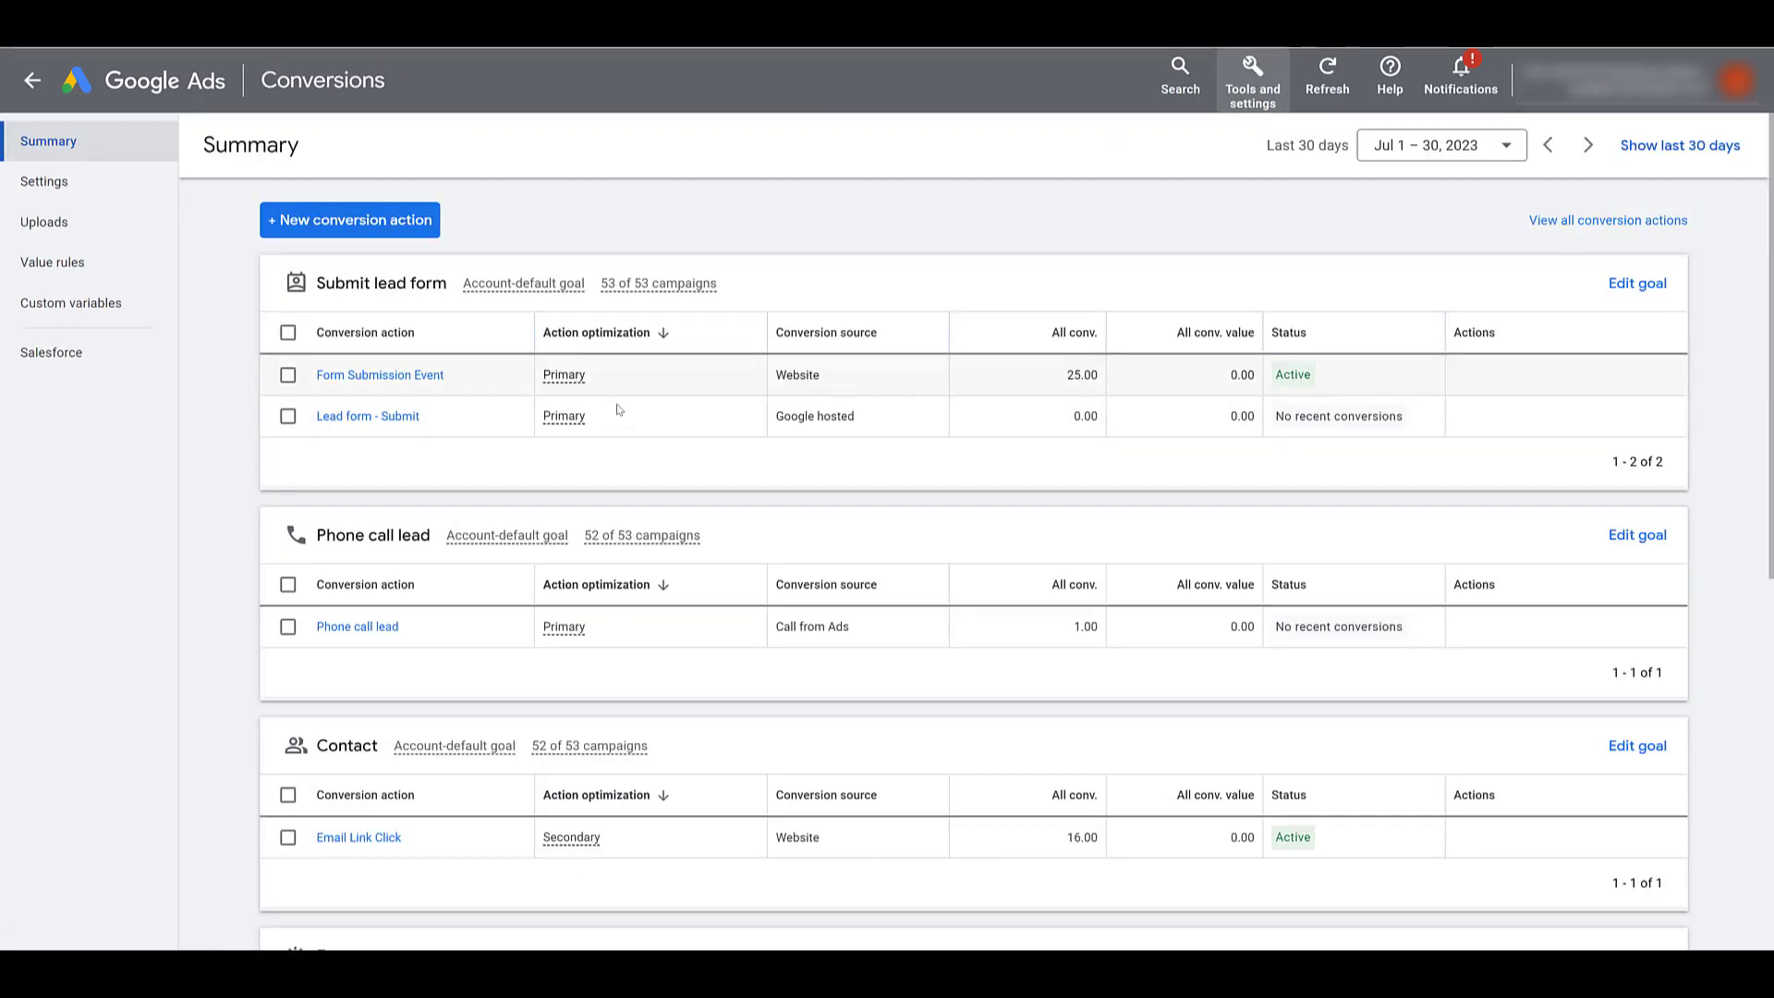
{"action": "mouse_move", "coordinate": [728, 694]}
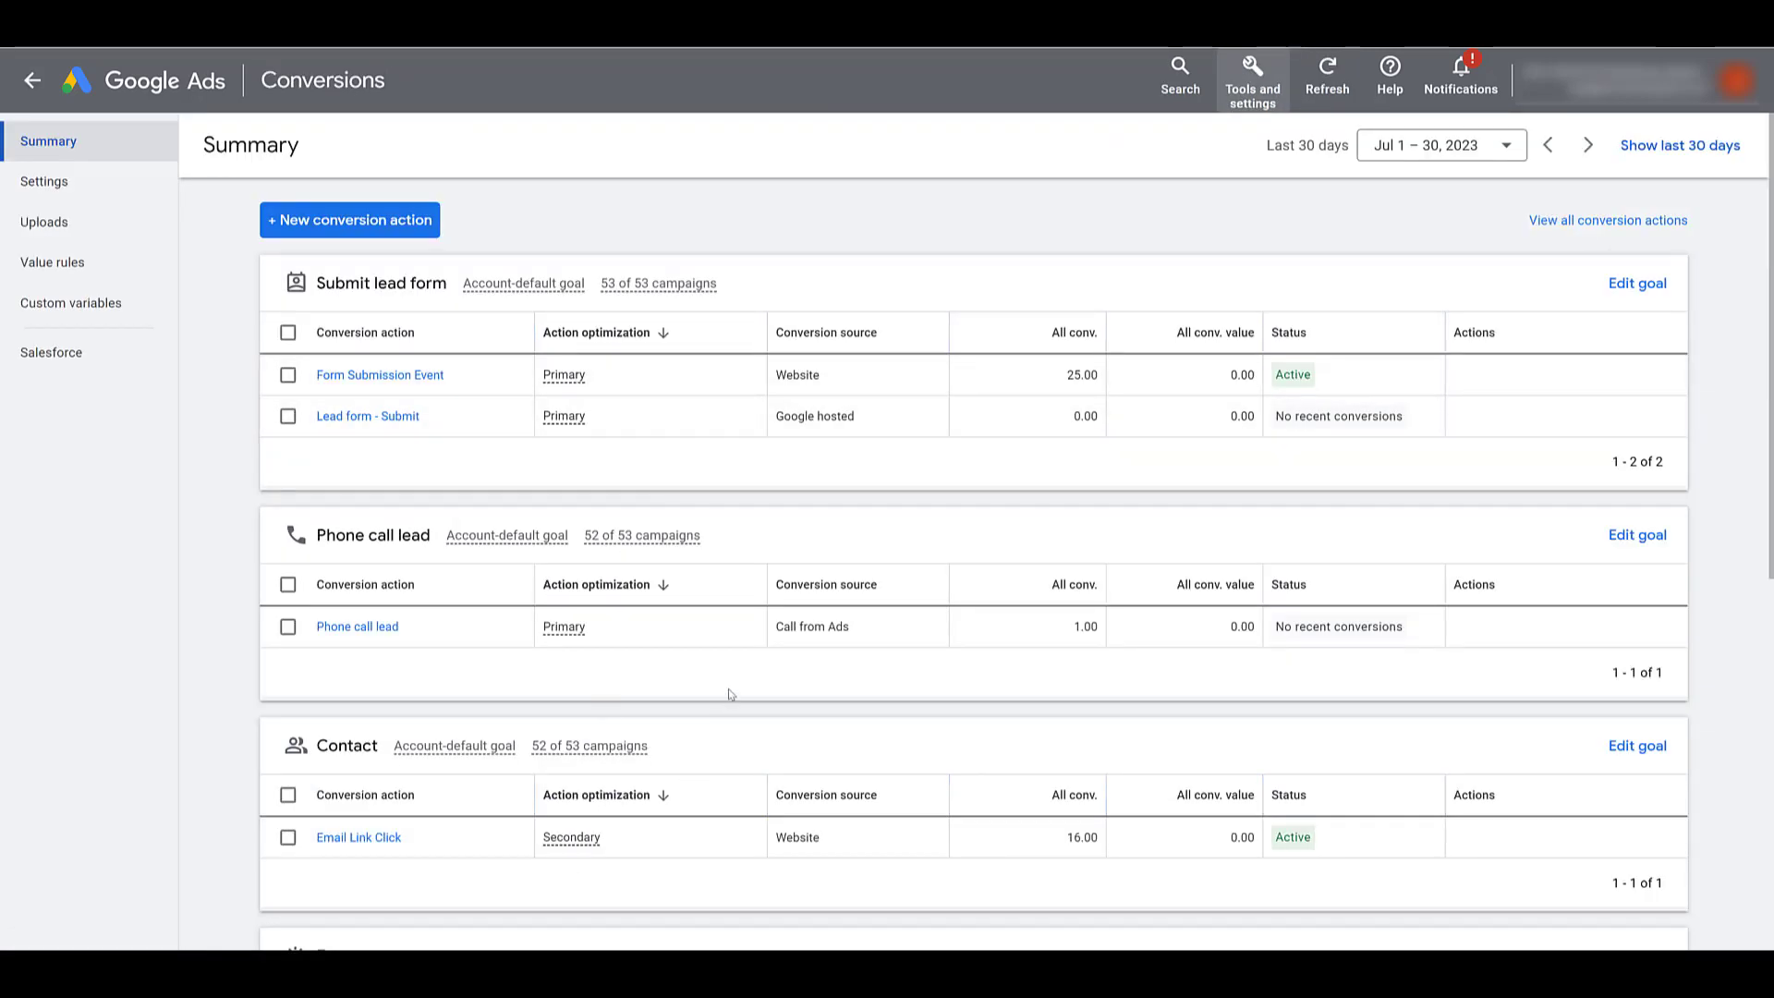
{"action": "mouse_move", "coordinate": [357, 626]}
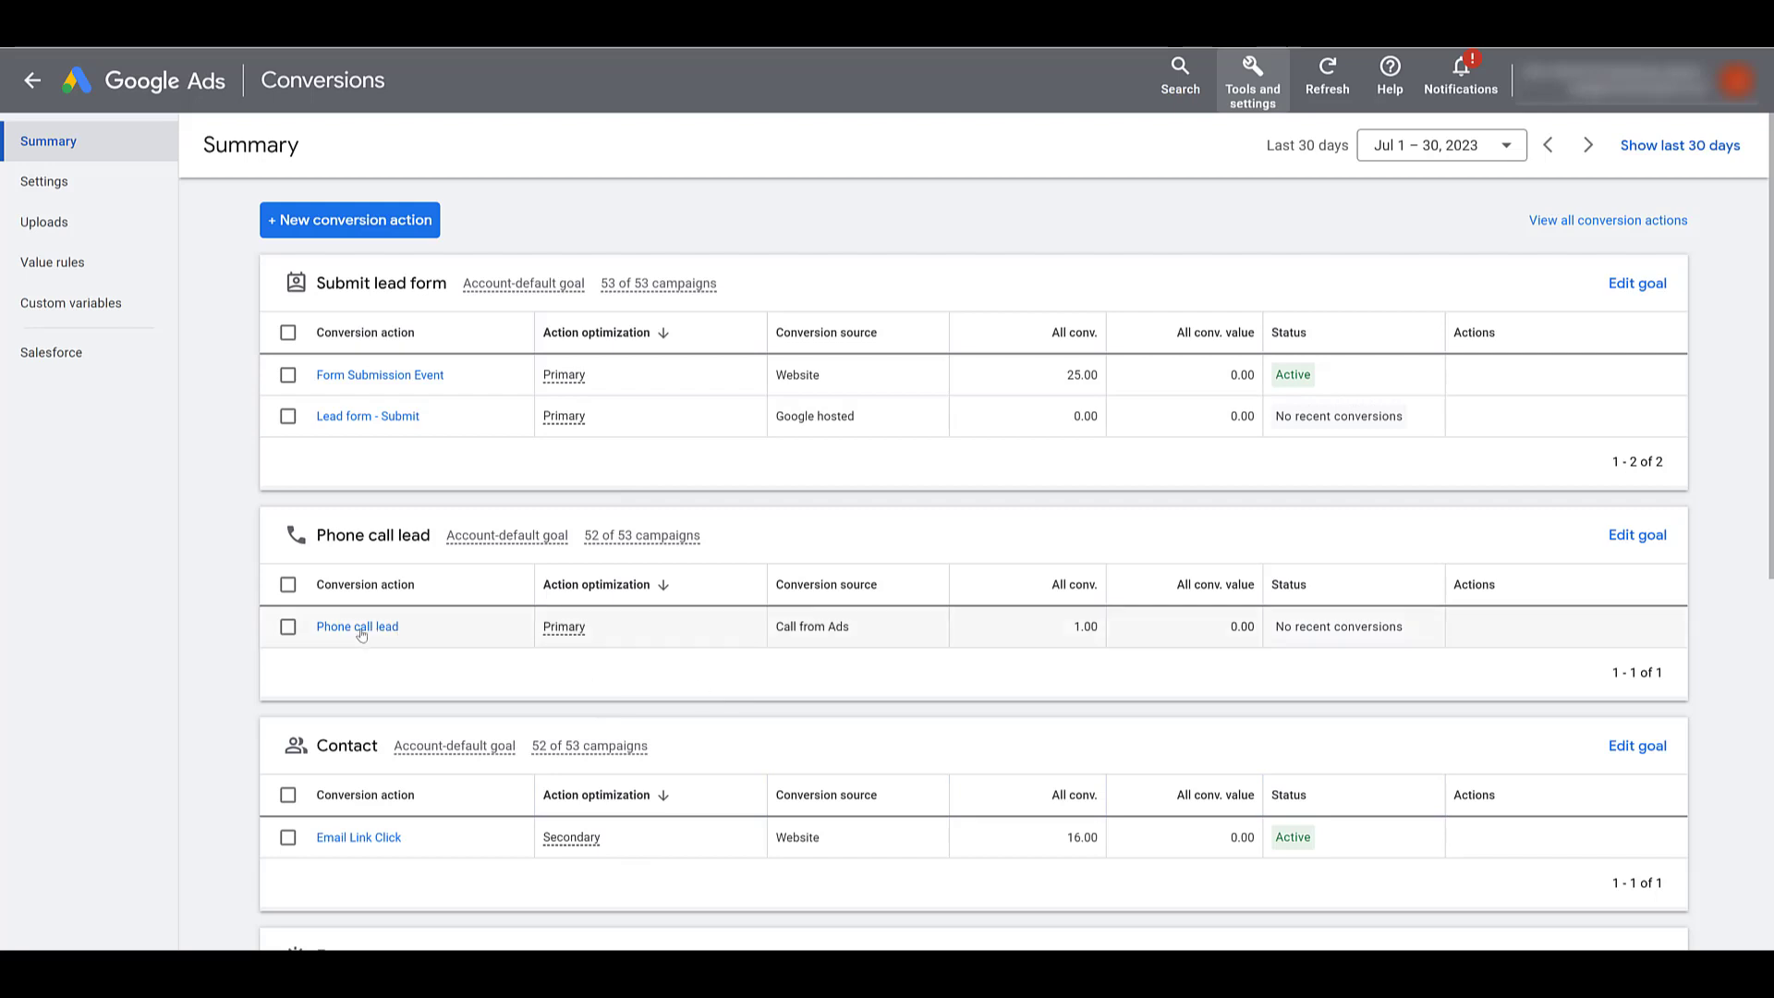
{"action": "left_click", "coordinate": [357, 627]}
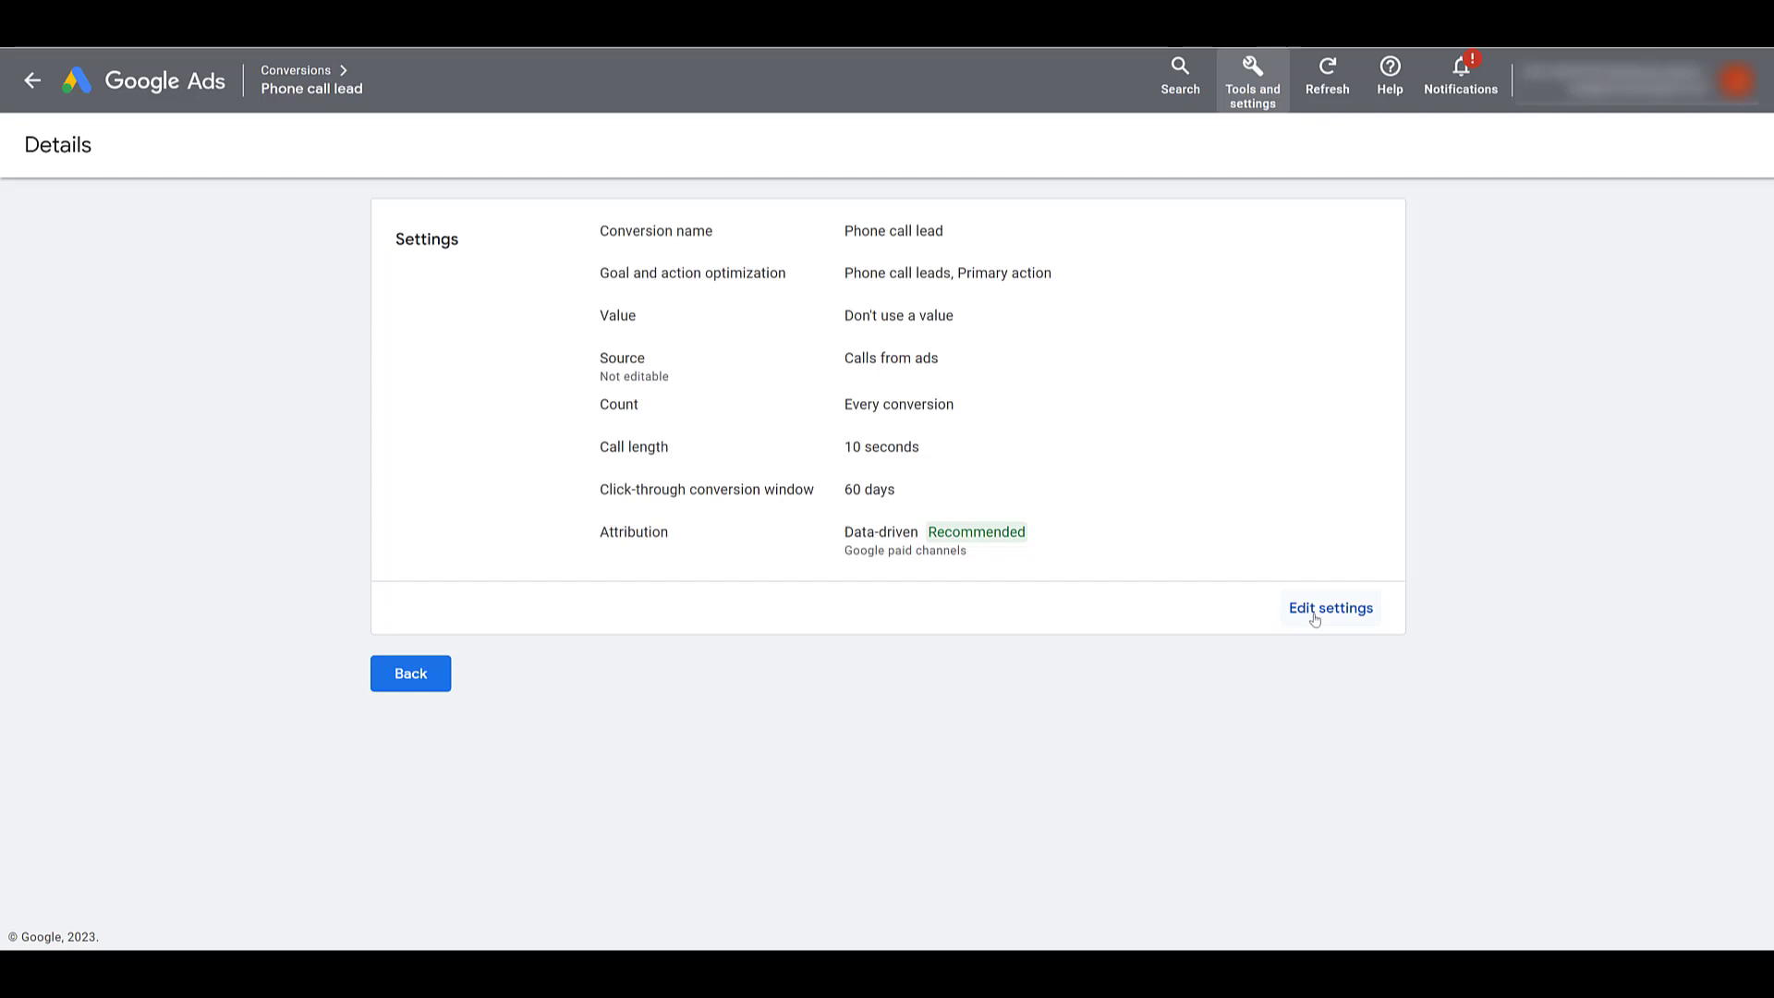
Review its goal category, keep Phone call lead, and return to All campaigns.
{"action": "left_click", "coordinate": [1331, 608]}
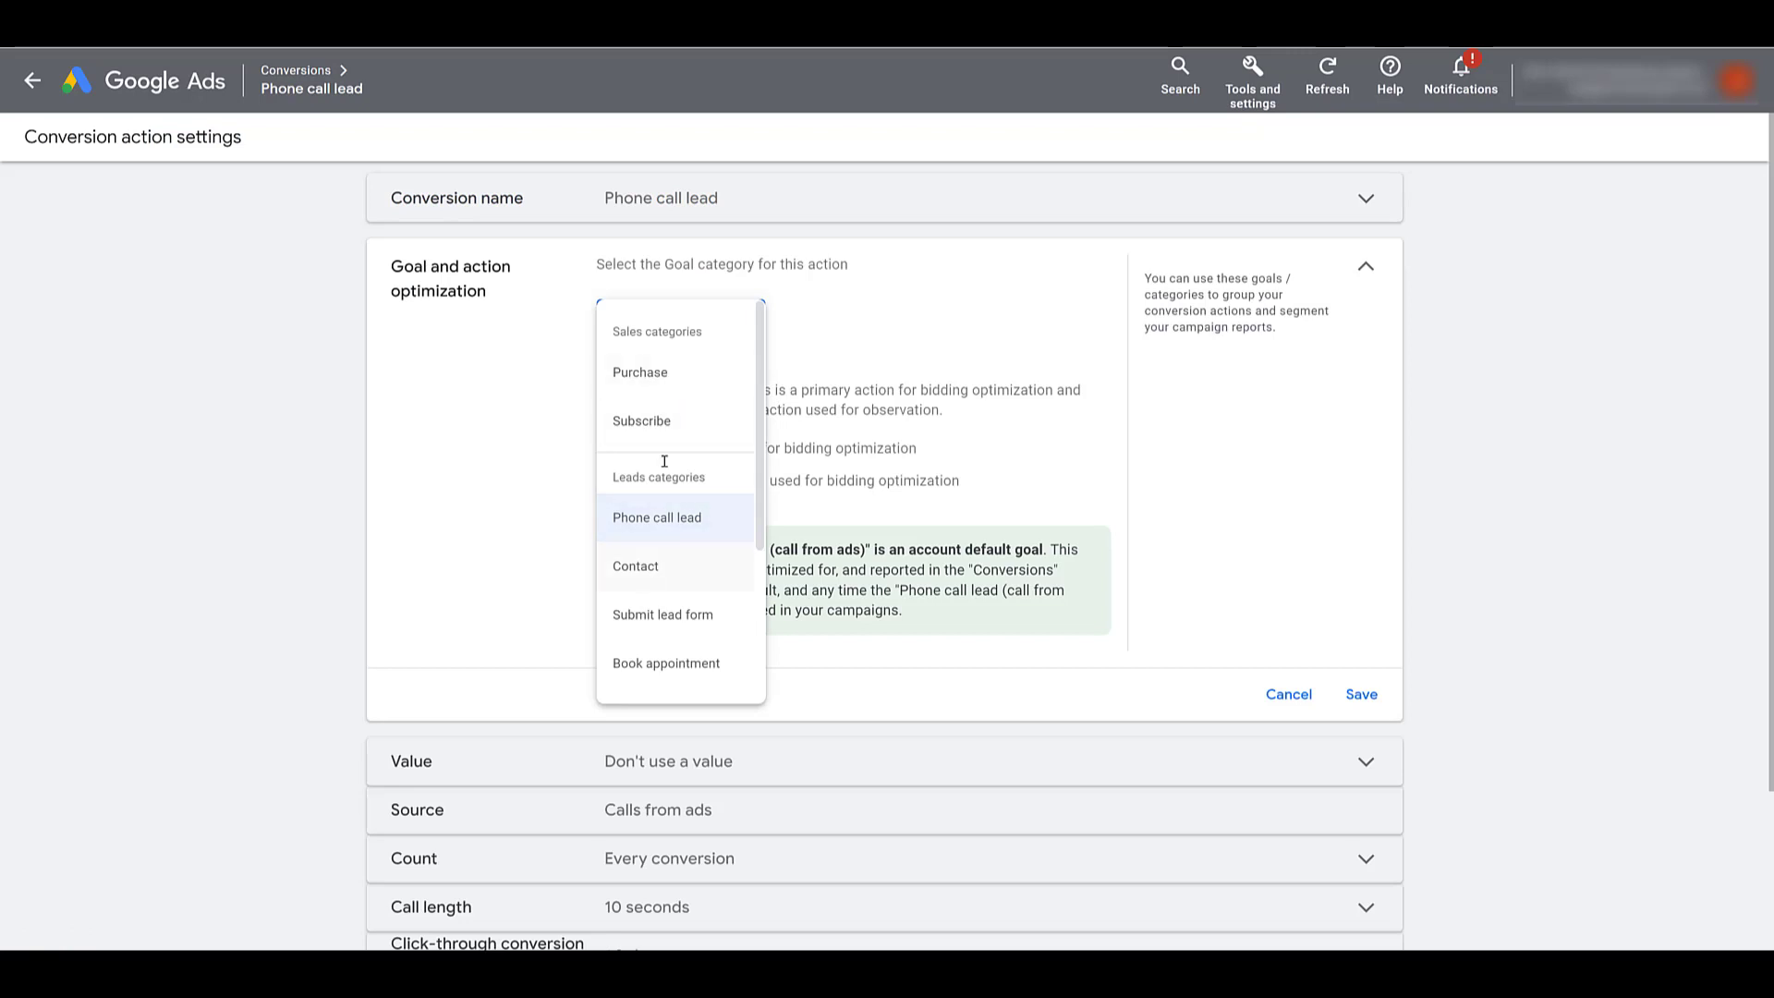
{"action": "left_click", "coordinate": [656, 518]}
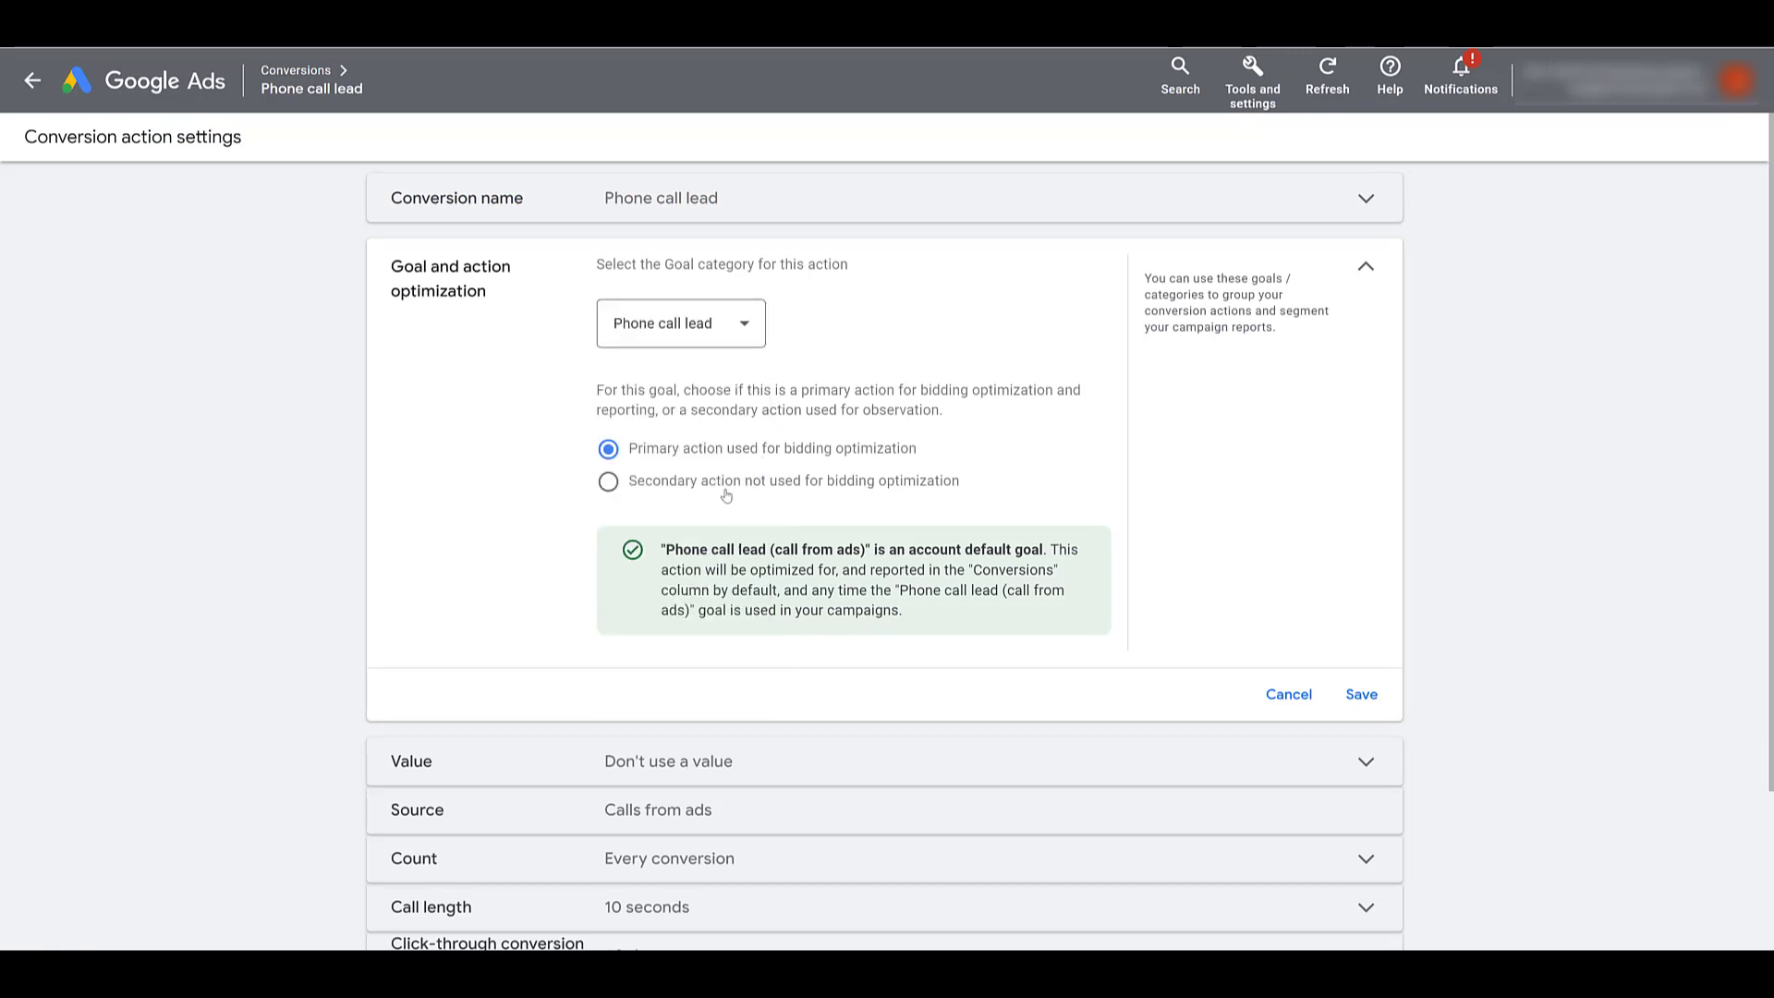
{"action": "mouse_move", "coordinate": [669, 482]}
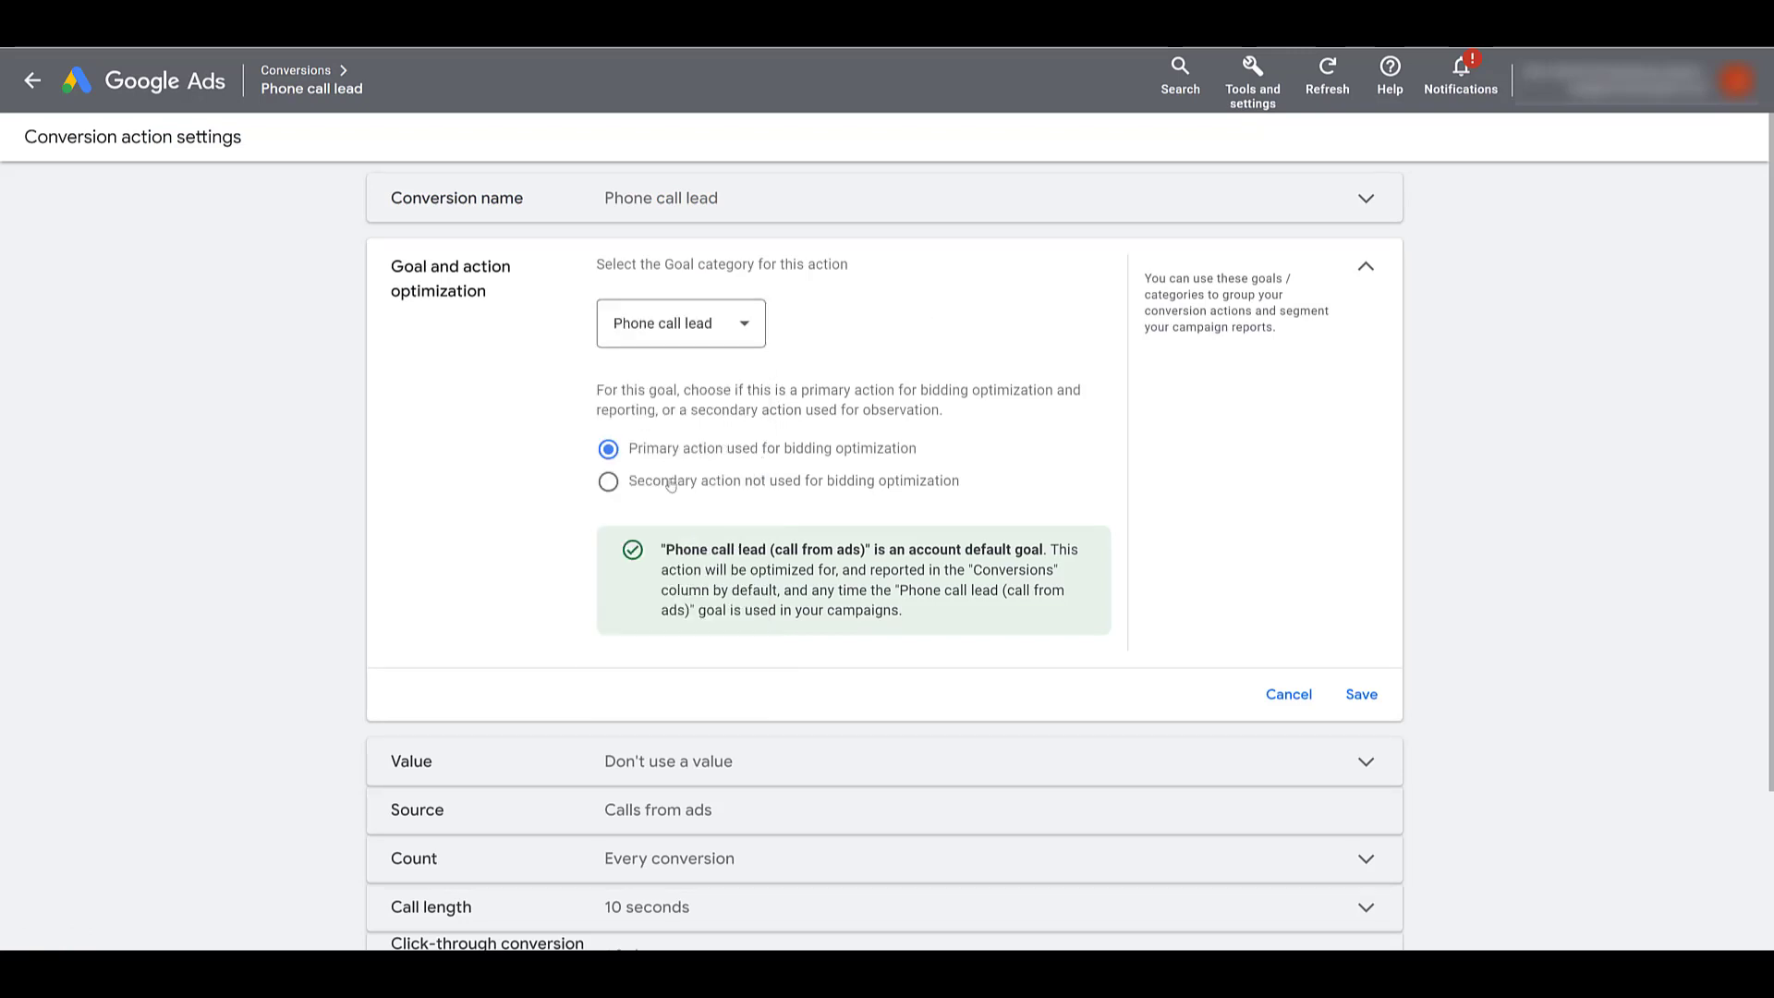
{"action": "mouse_move", "coordinate": [499, 516]}
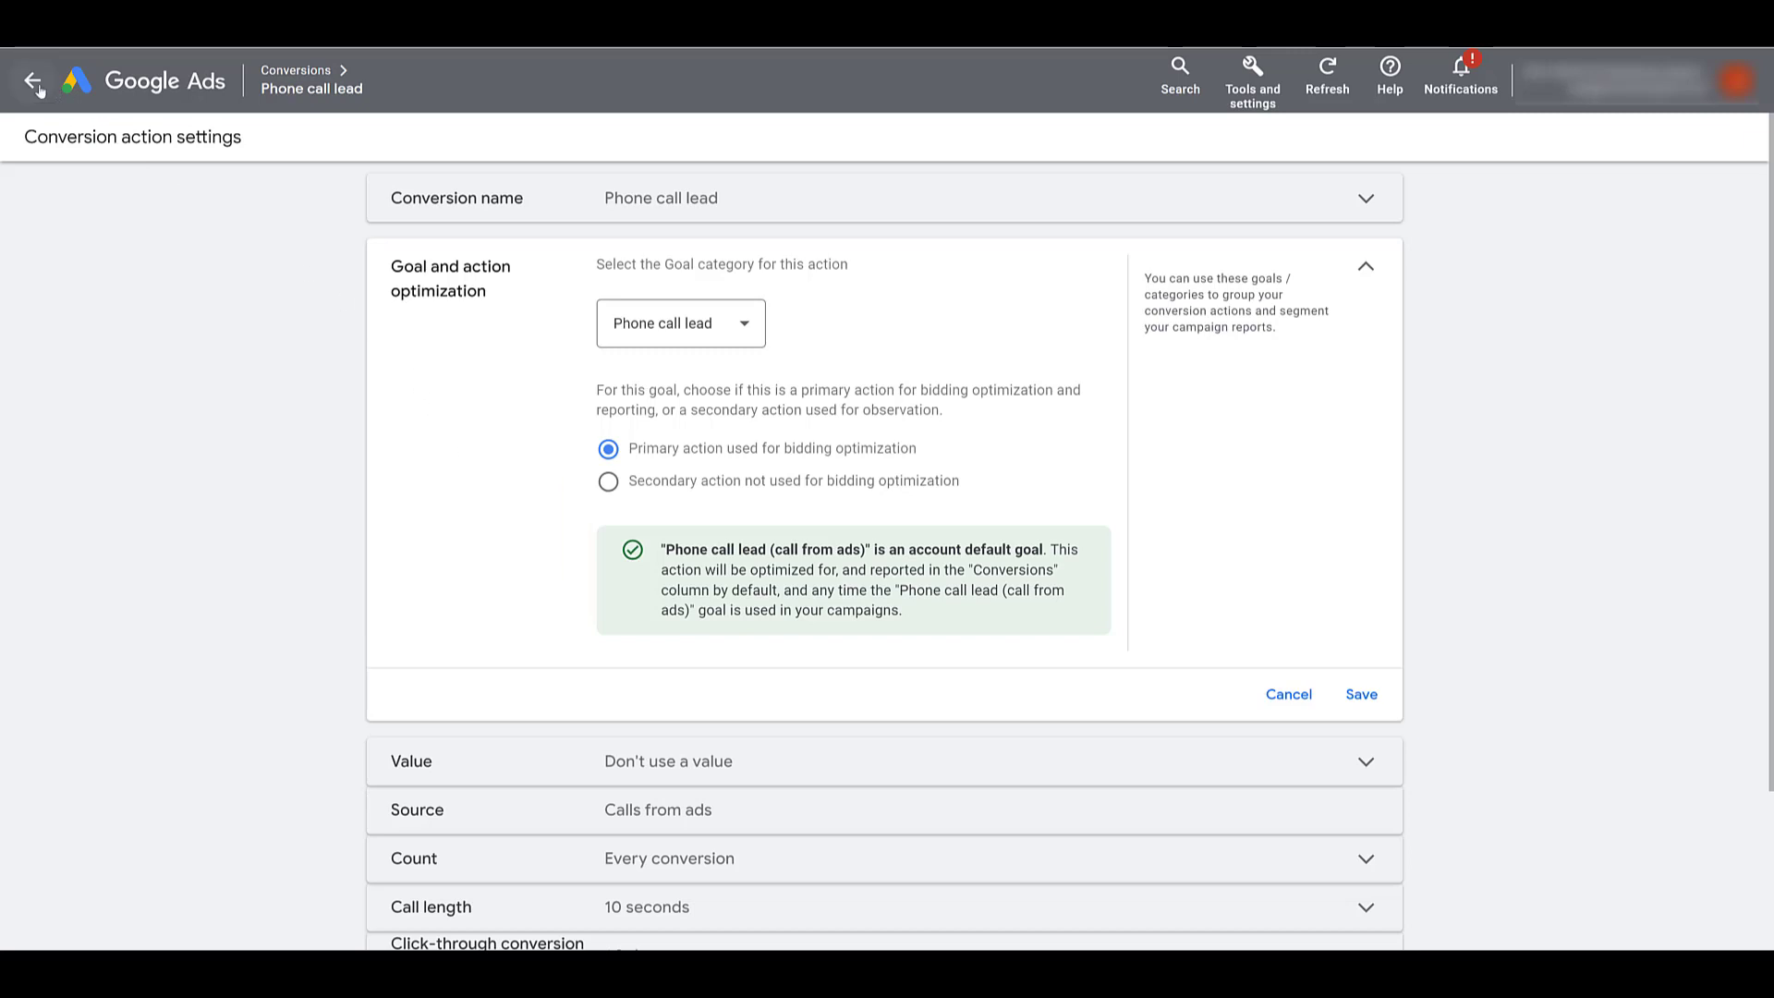
{"action": "left_click", "coordinate": [33, 79]}
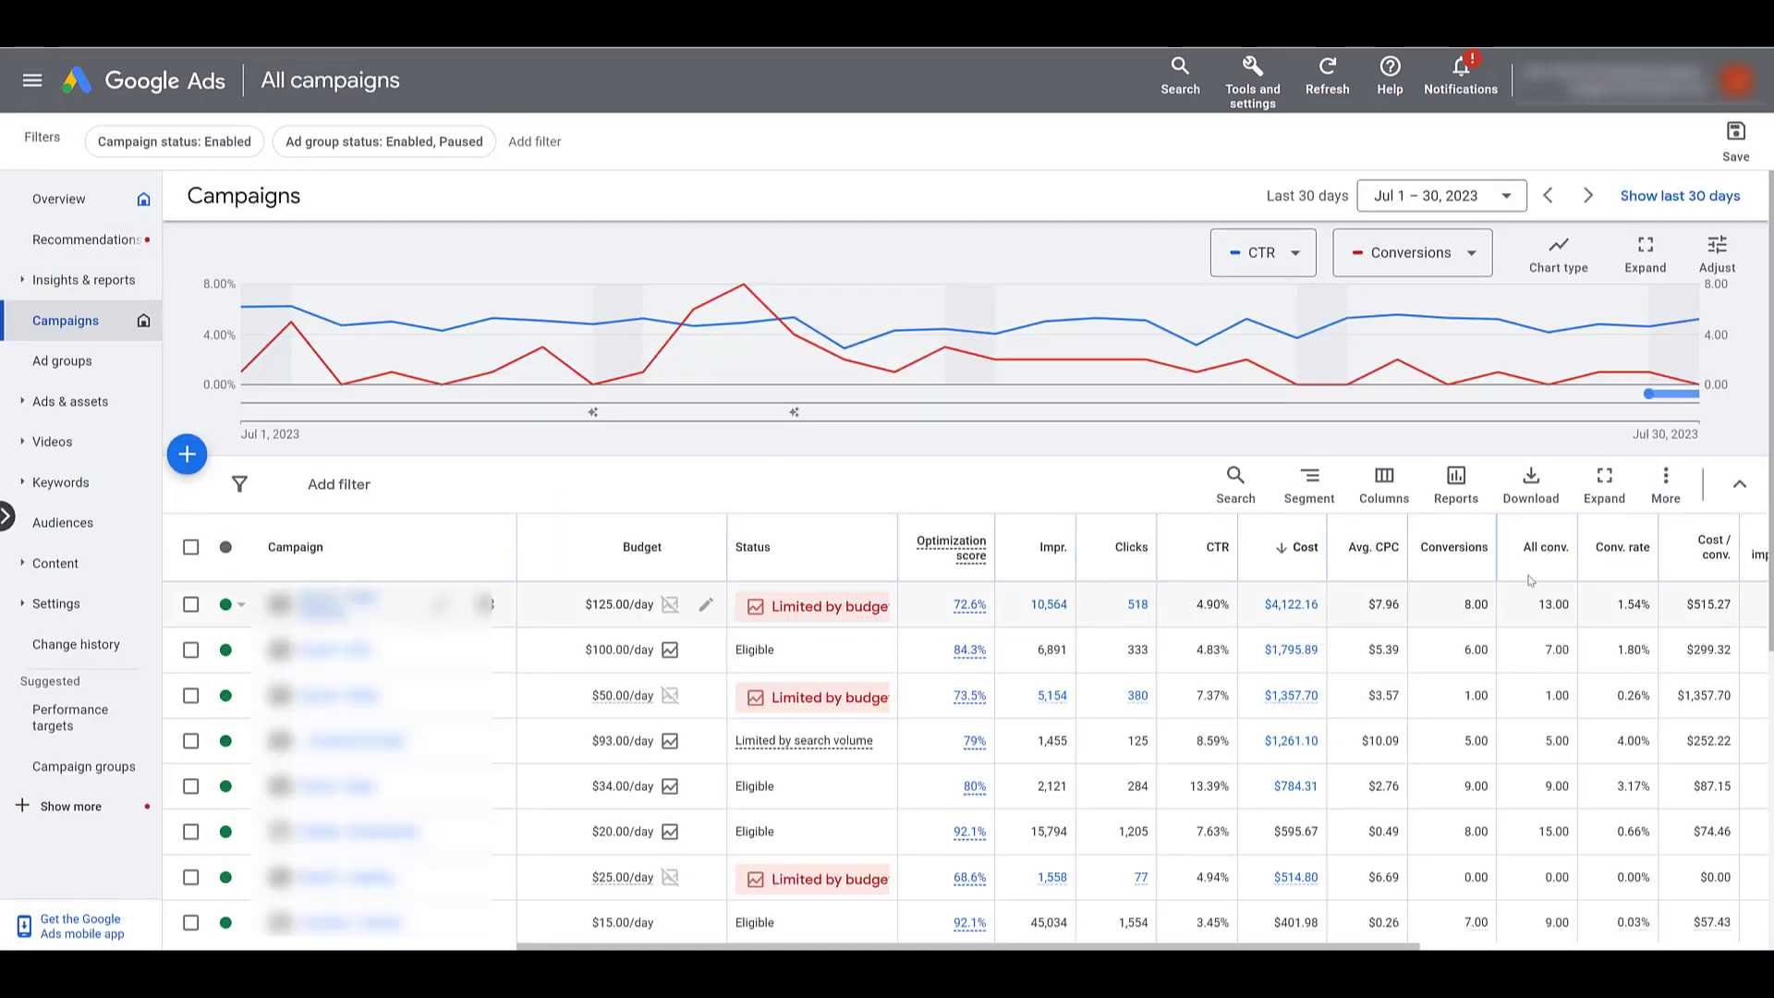
{"action": "mouse_move", "coordinate": [1138, 505]}
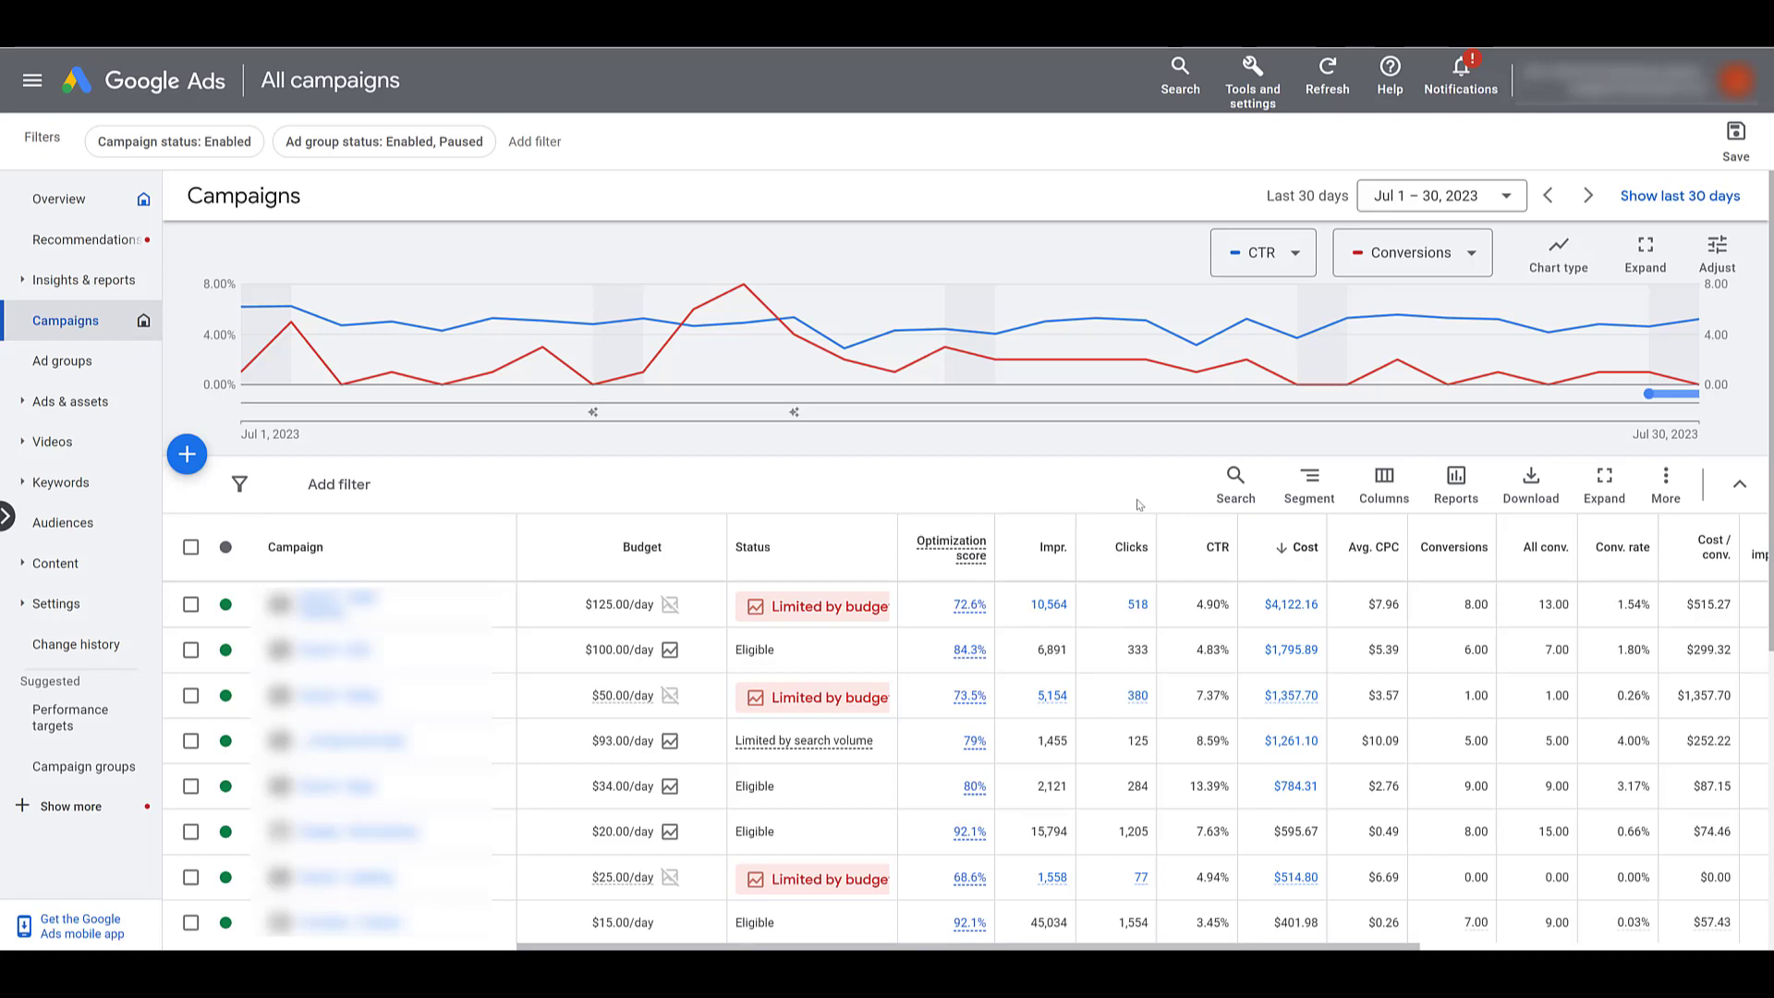
{"action": "left_click", "coordinate": [1309, 484]}
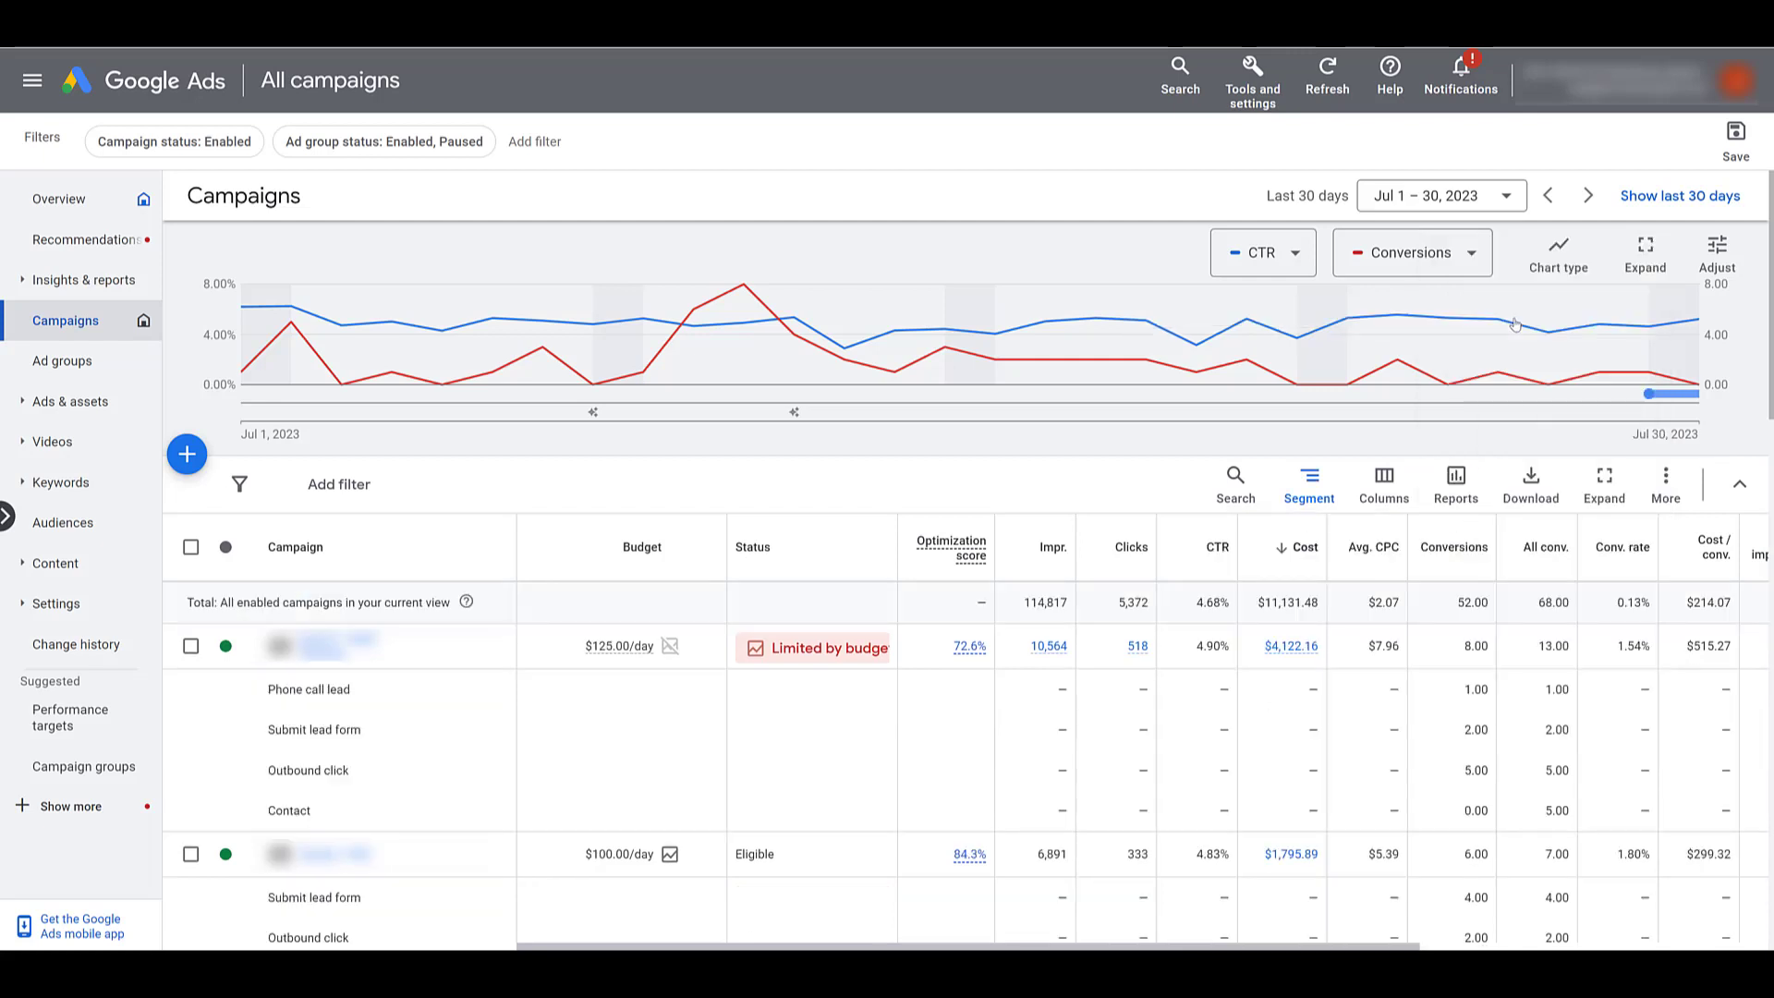
{"action": "mouse_move", "coordinate": [1096, 329]}
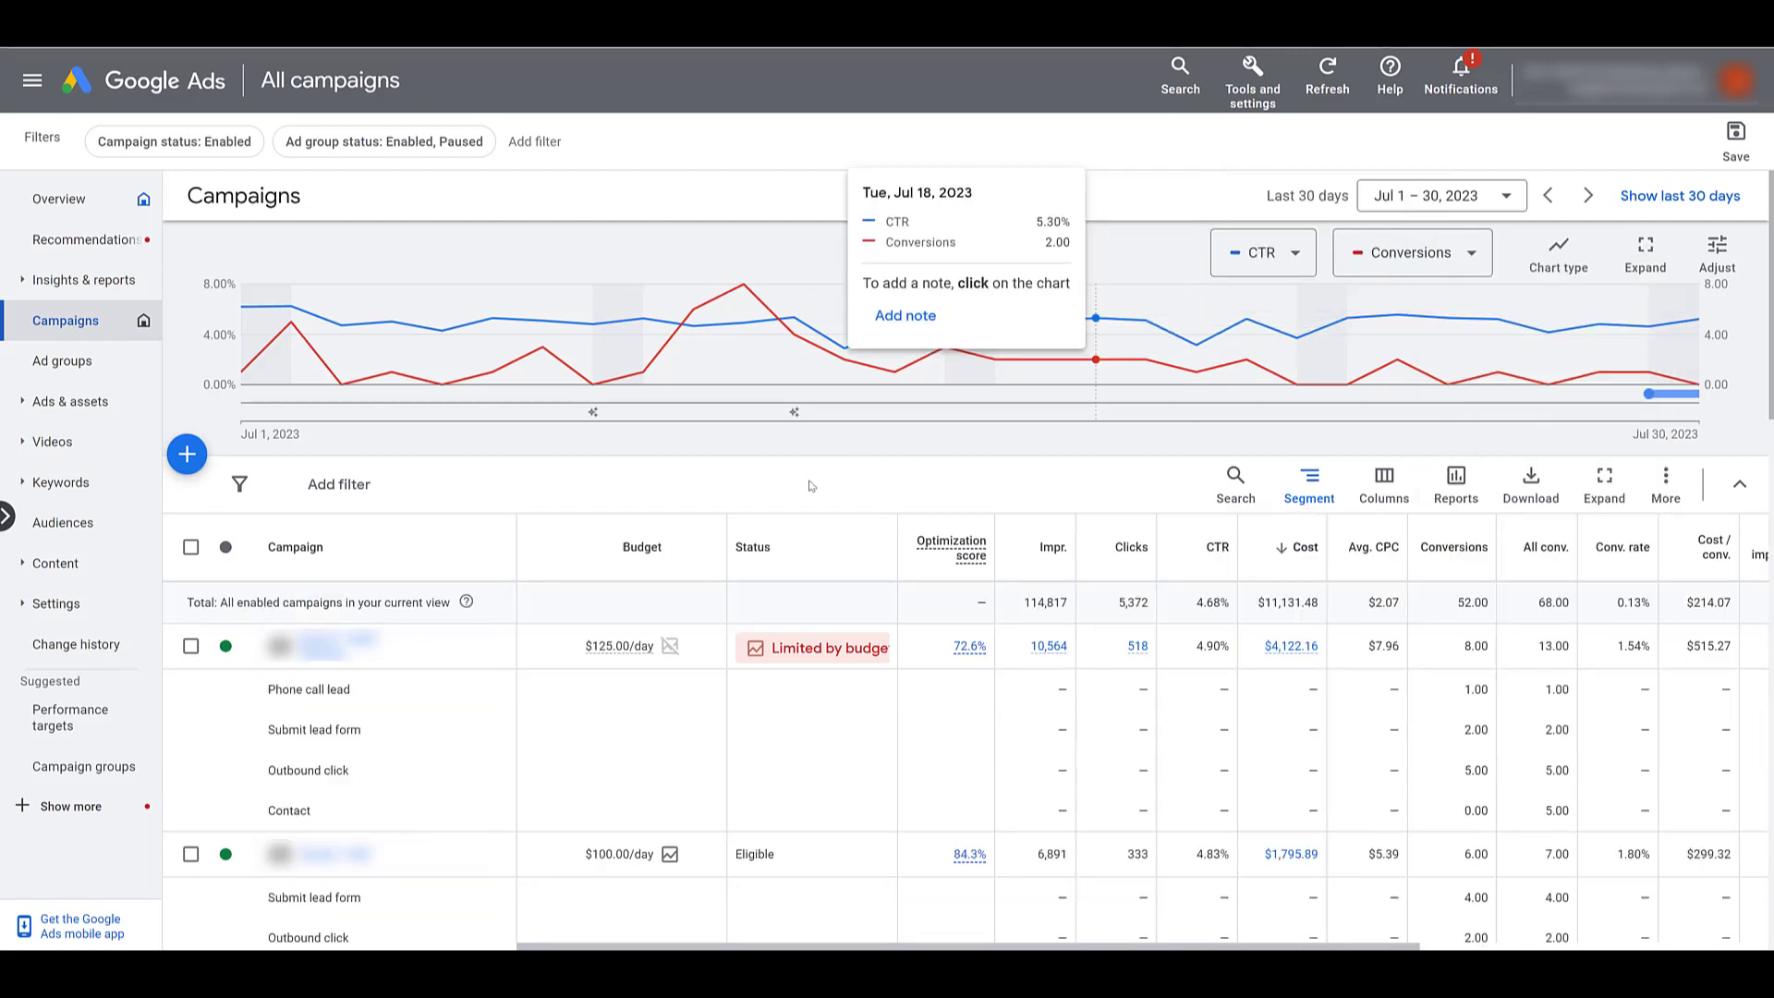
{"action": "mouse_move", "coordinate": [386, 815]}
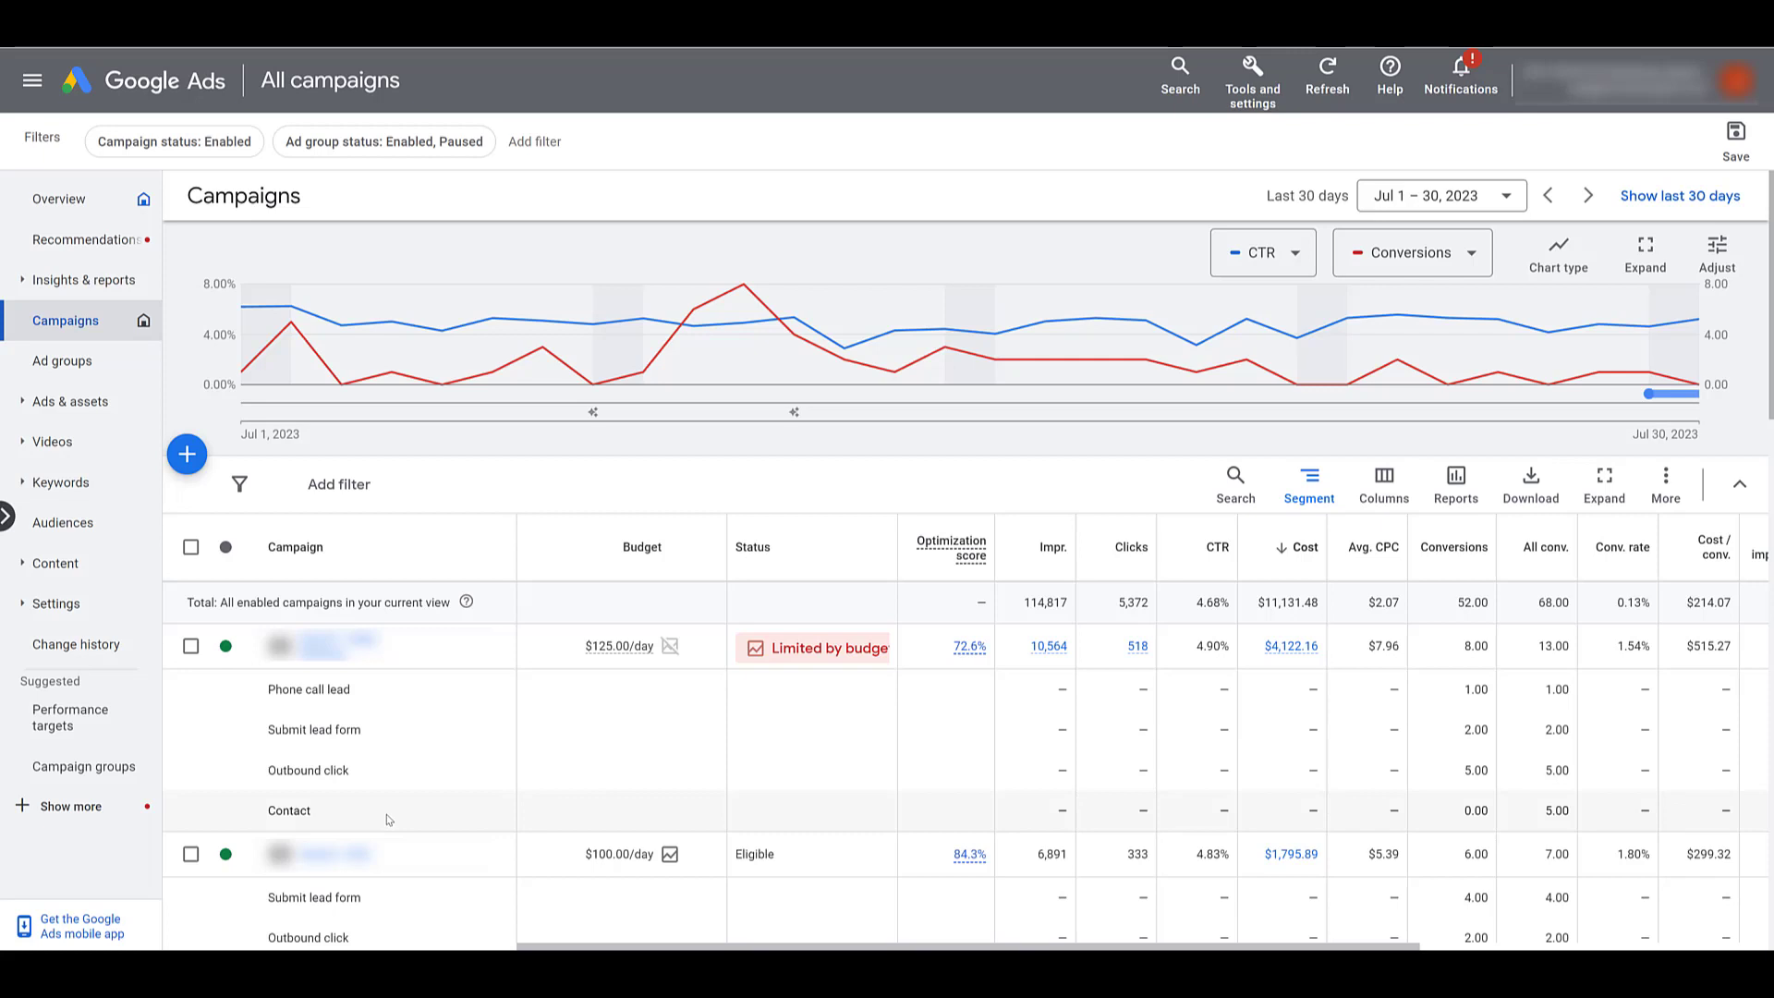
{"action": "mouse_move", "coordinate": [486, 778]}
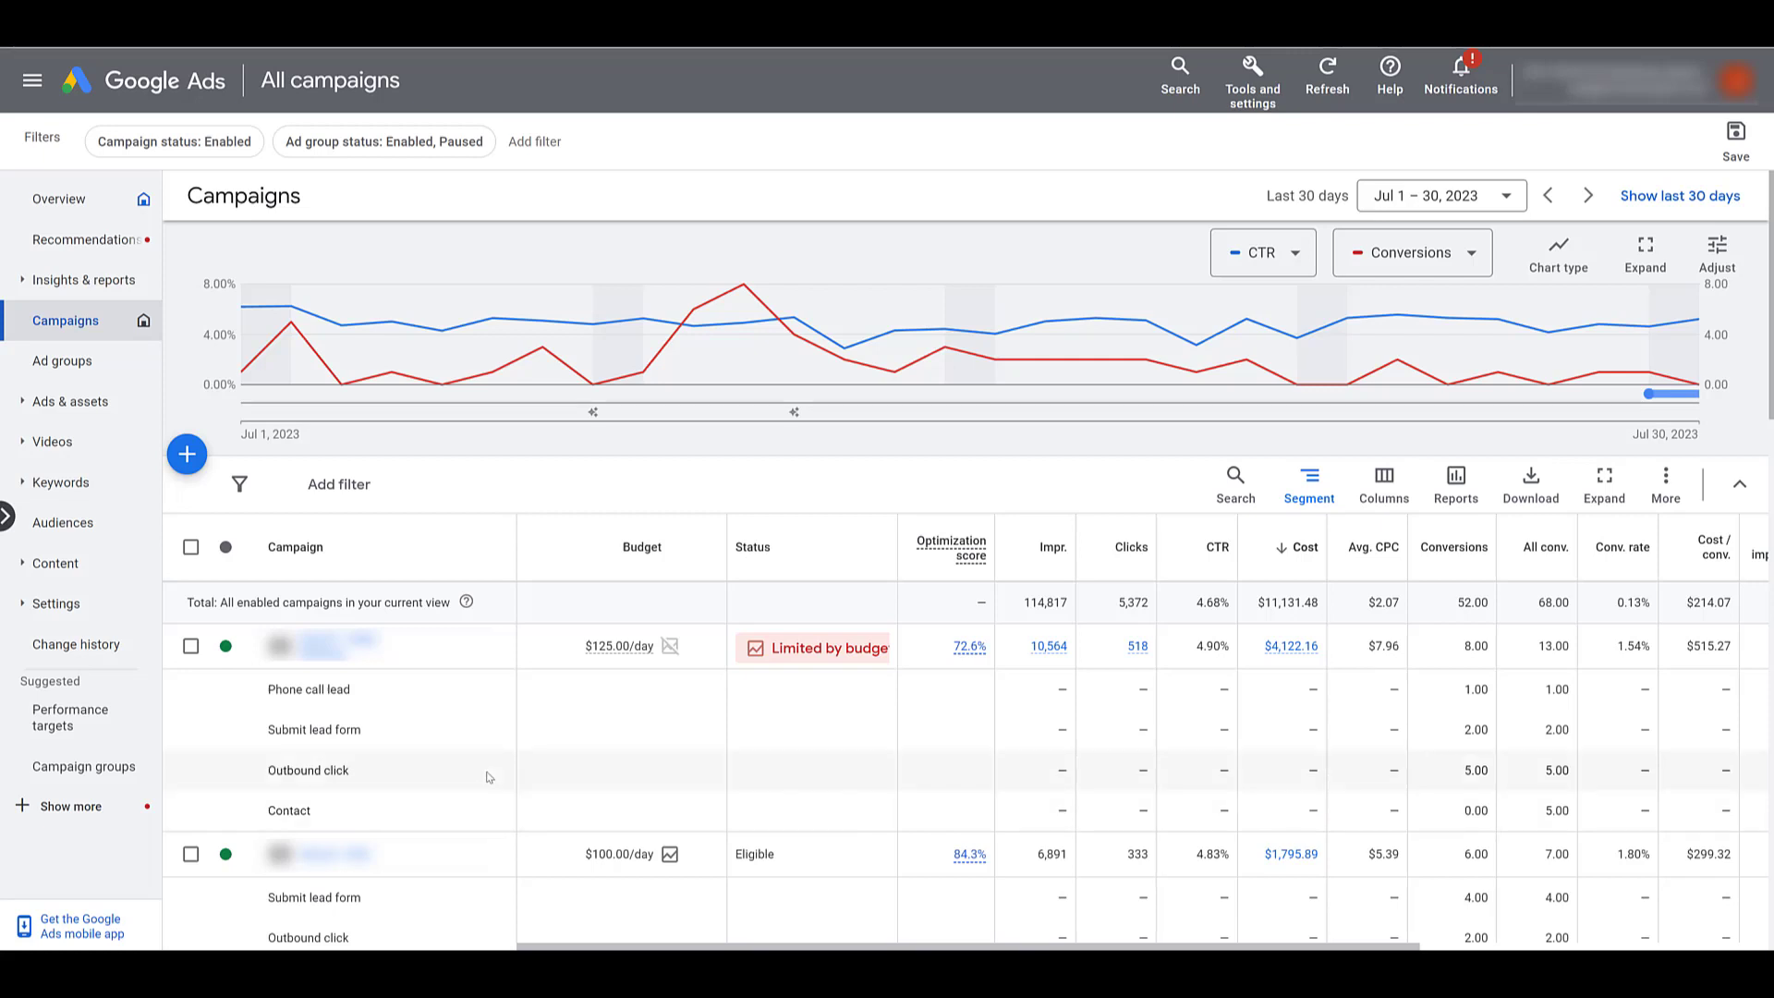
{"action": "left_click", "coordinate": [1741, 482]}
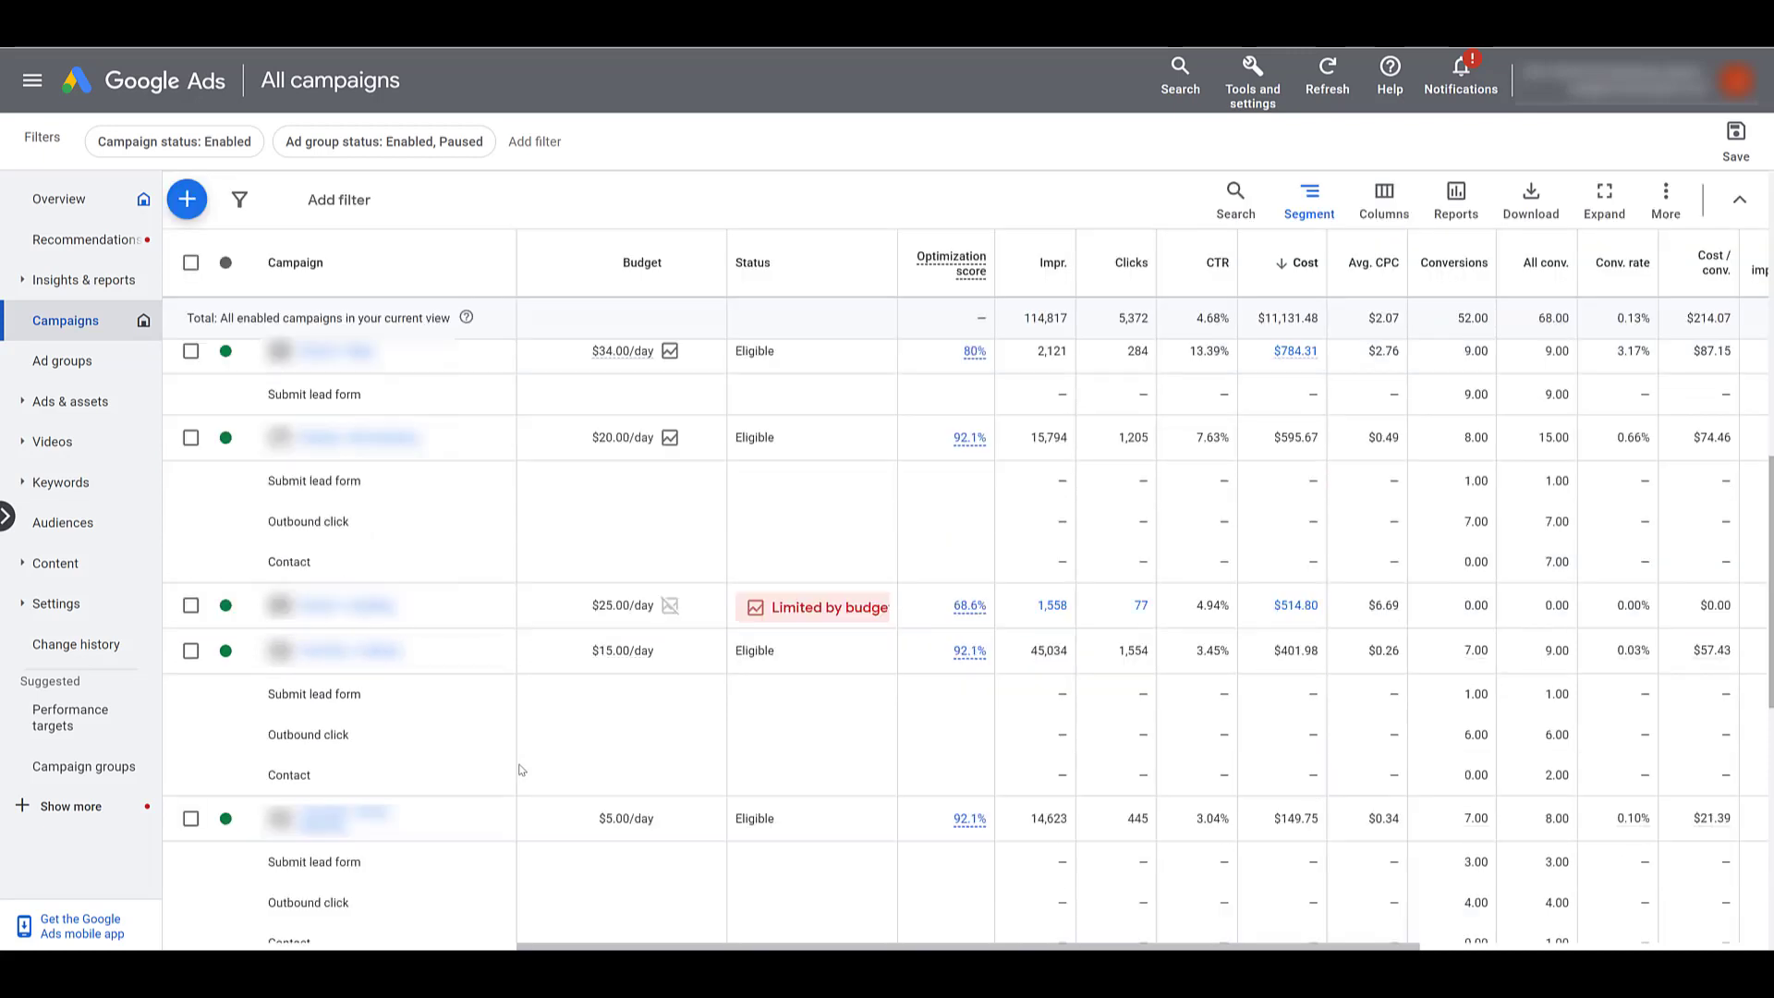
{"action": "mouse_move", "coordinate": [406, 572]}
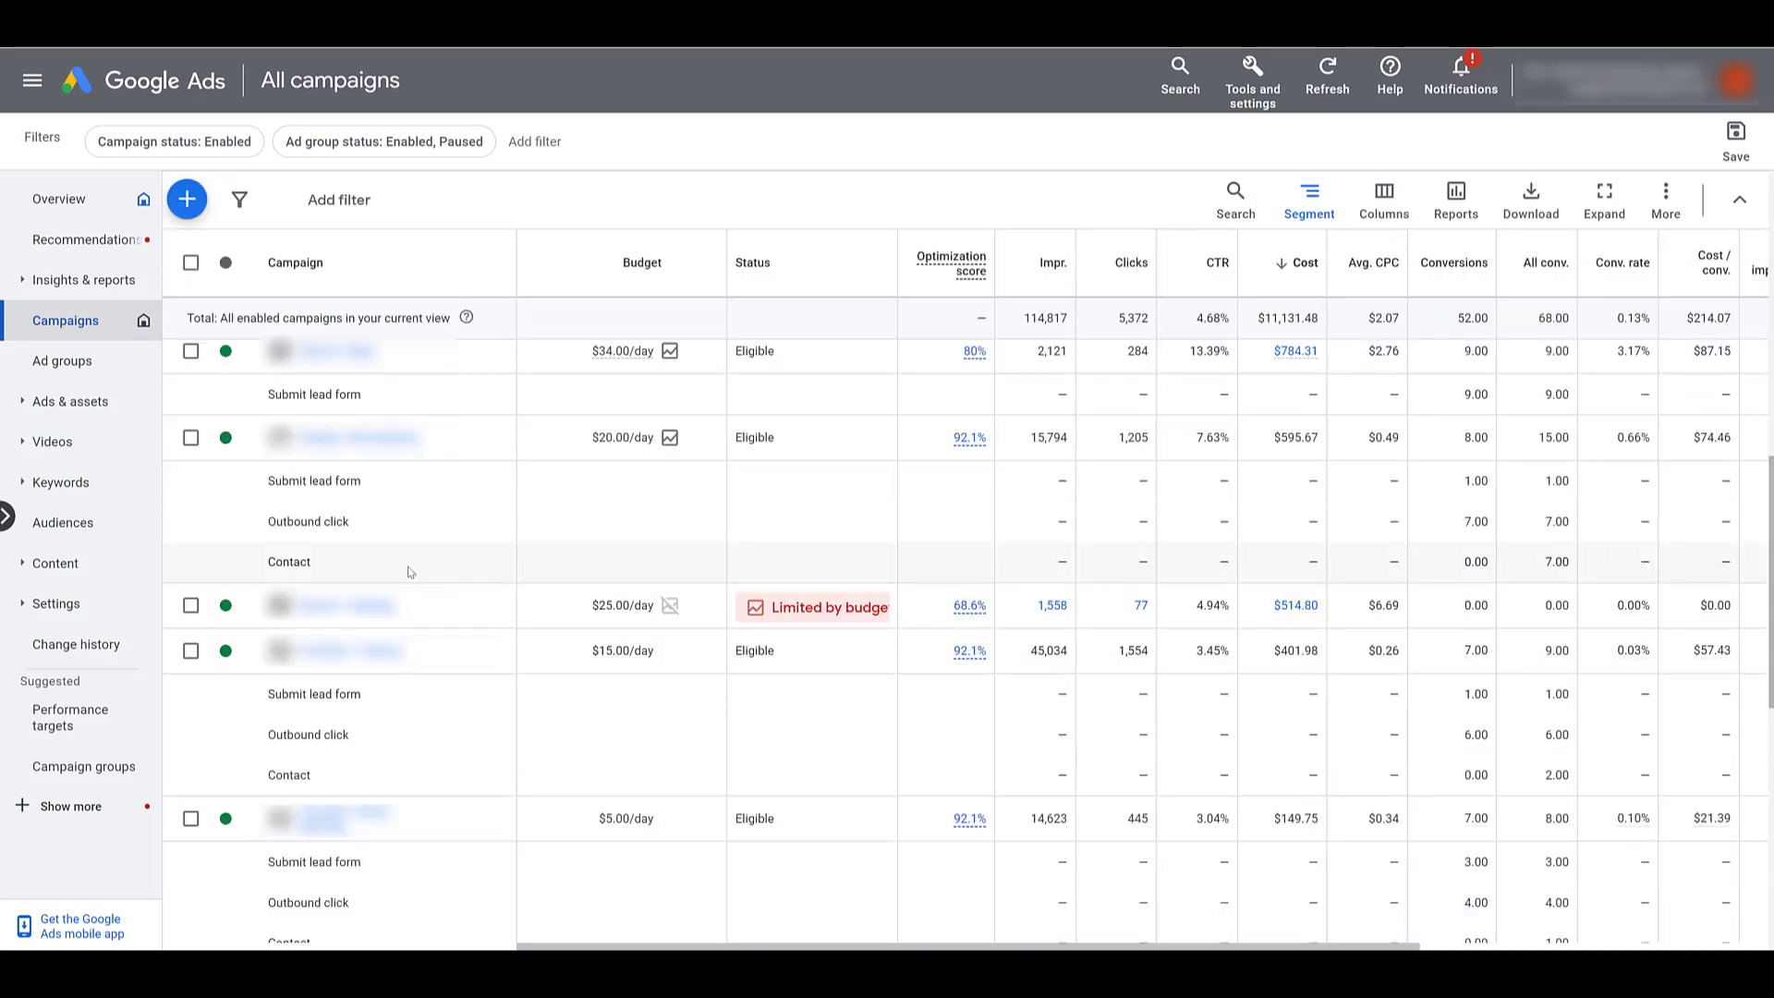
{"action": "mouse_move", "coordinate": [1554, 571]}
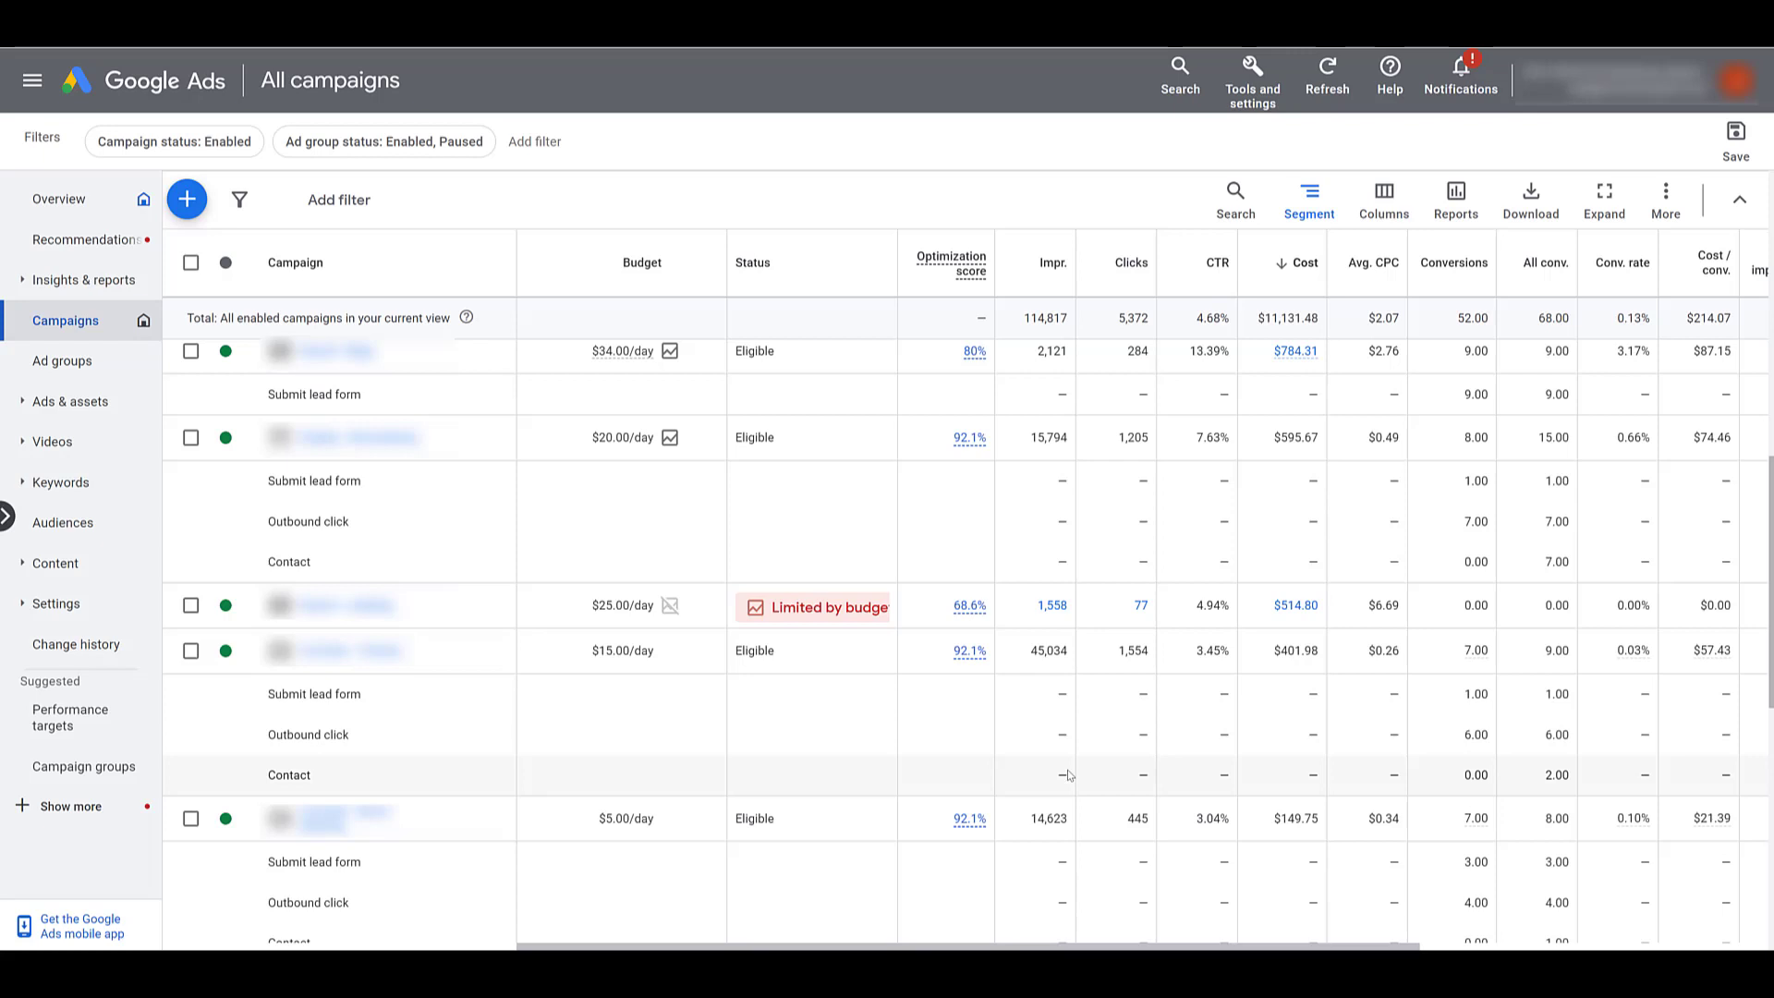
{"action": "left_click", "coordinate": [1308, 199]}
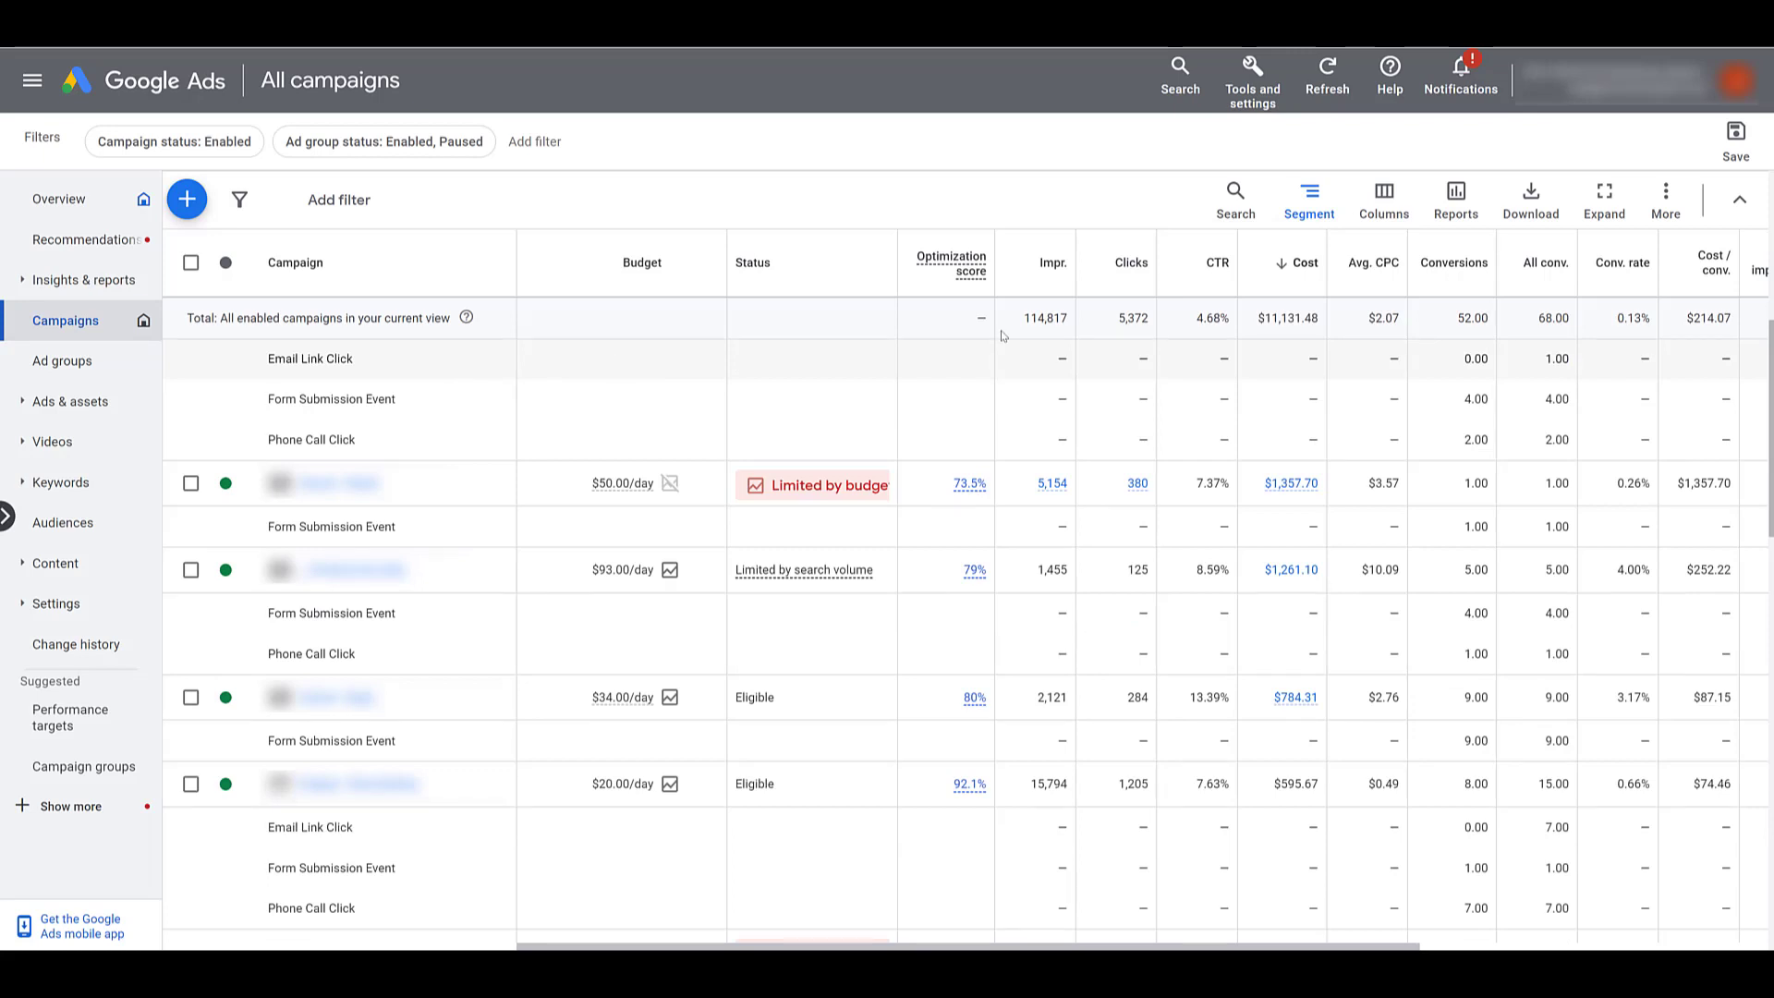
{"action": "mouse_move", "coordinate": [1552, 359]}
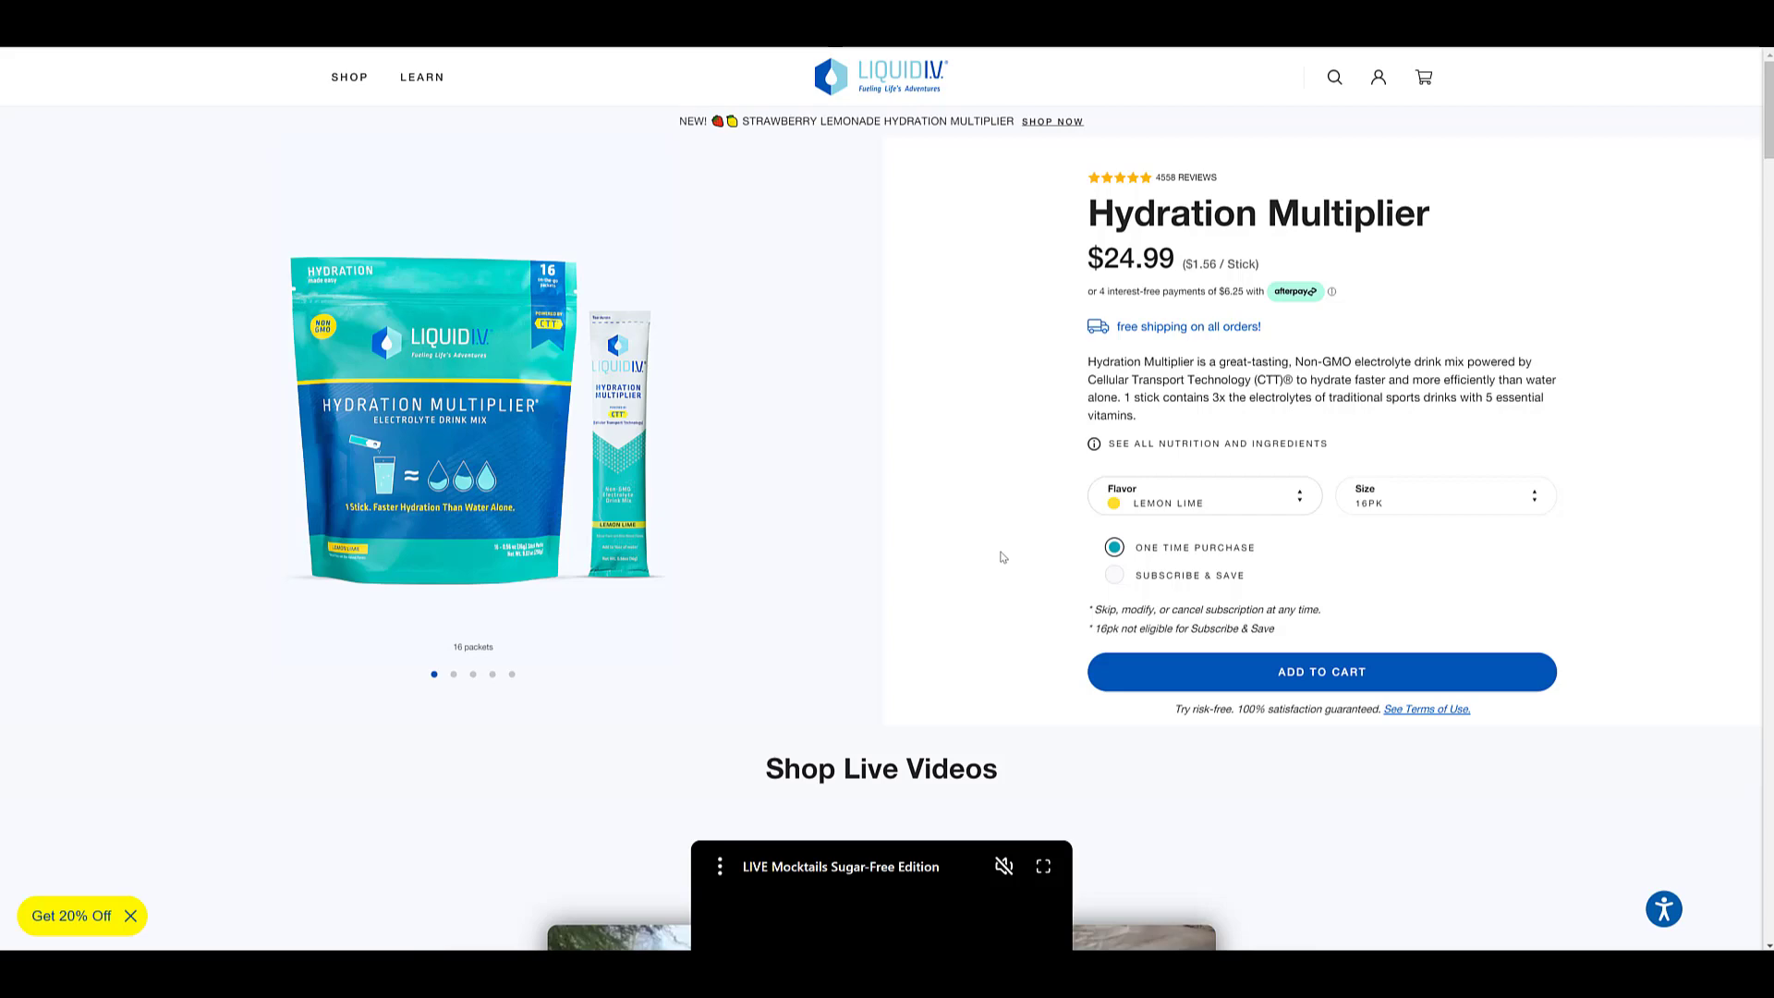
Scroll the Hydration Multiplier page down to the Cellular Transport Technology section.
{"action": "scroll", "scroll_direction": "down", "scroll_amount": 3}
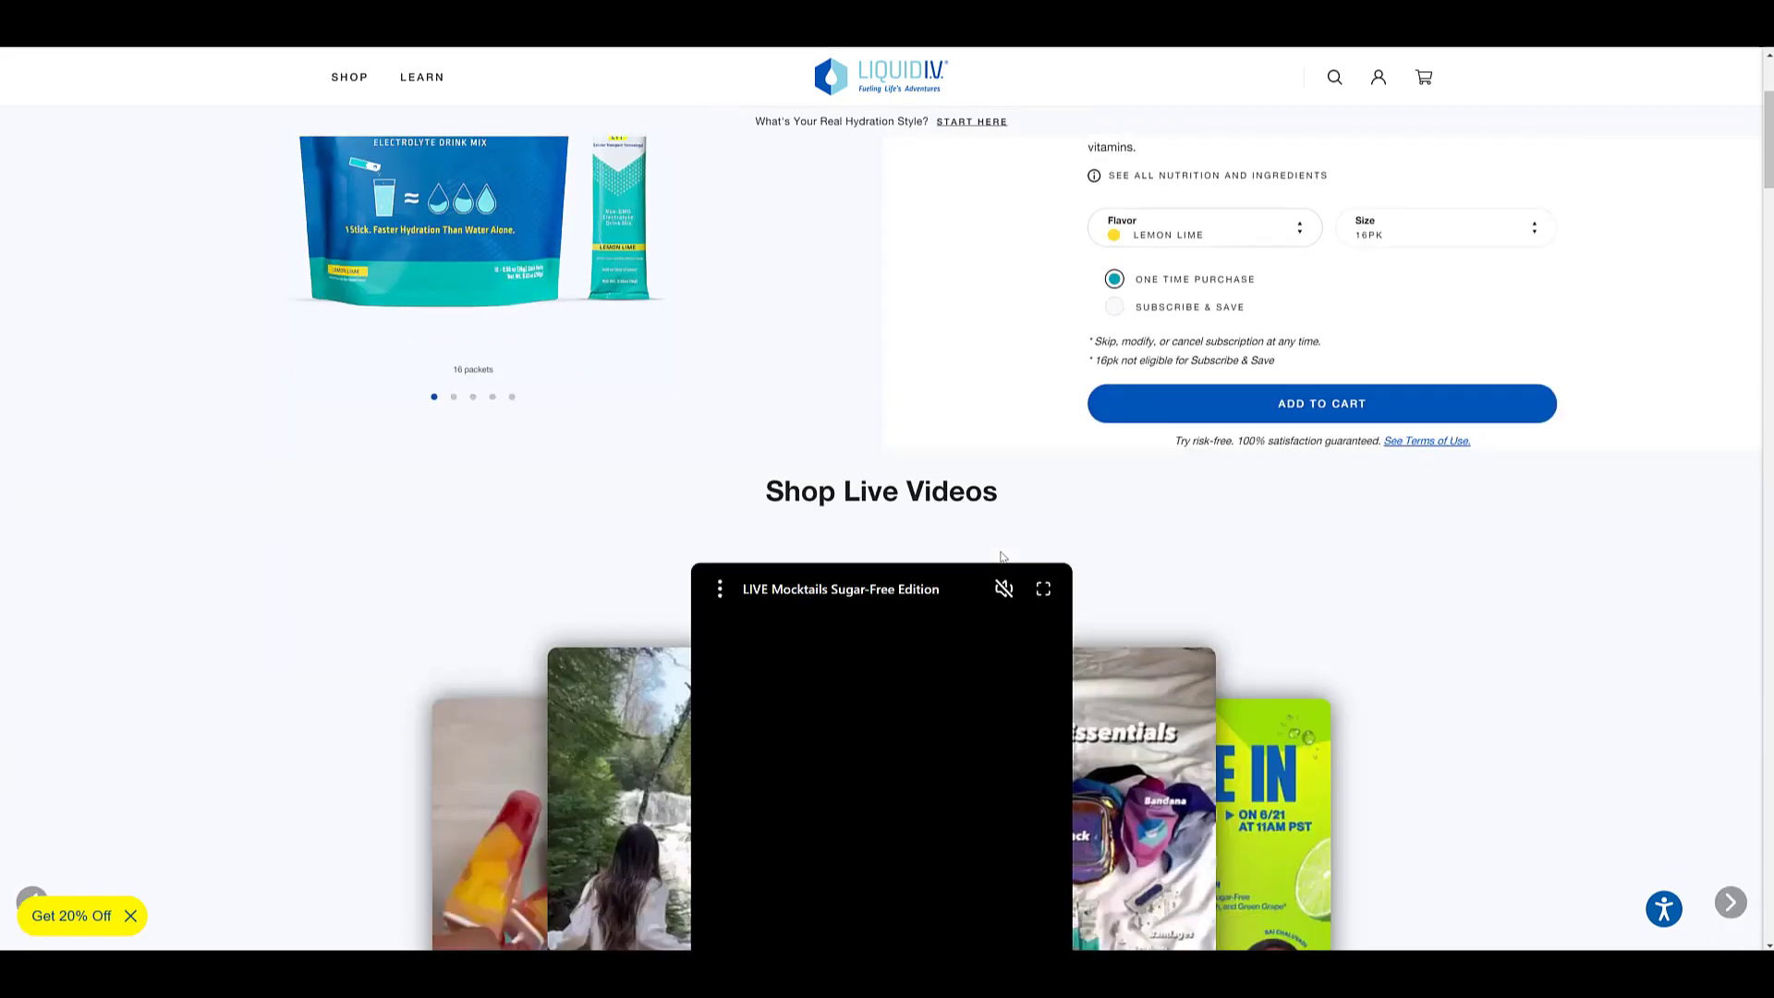
{"action": "scroll", "scroll_direction": "down", "scroll_amount": 3}
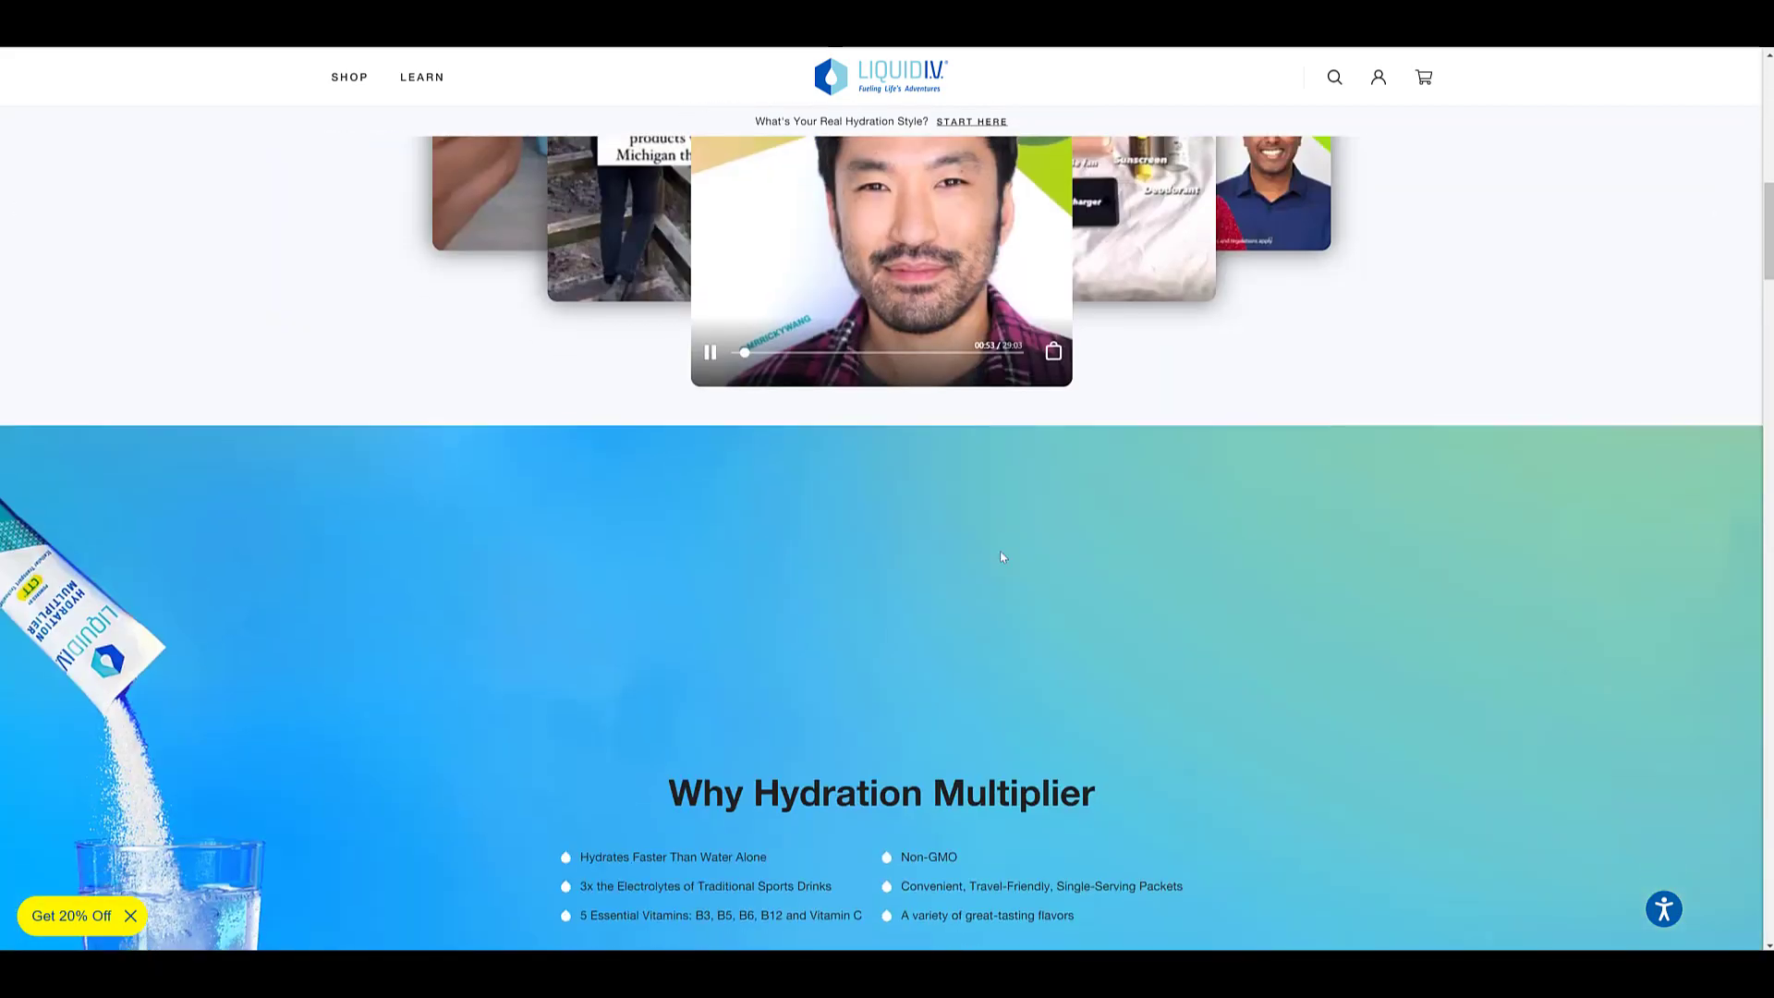
{"action": "scroll", "scroll_direction": "down", "scroll_amount": 3}
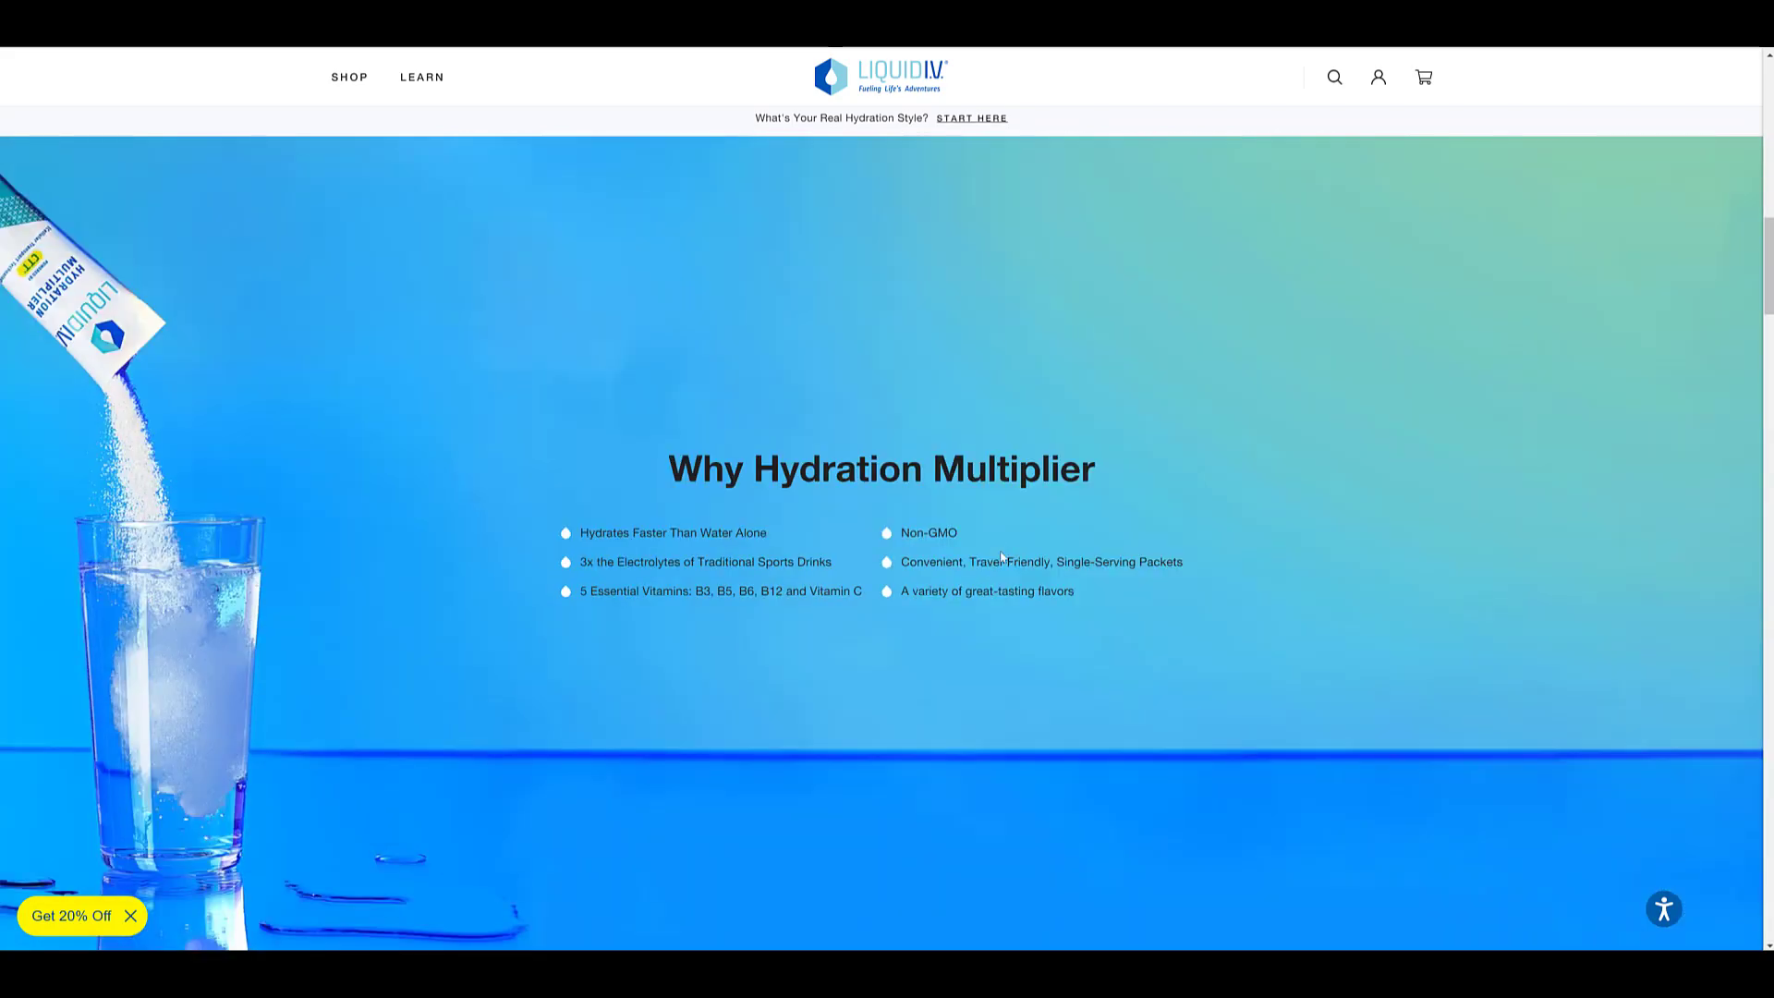
{"action": "scroll", "scroll_direction": "down", "scroll_amount": 3}
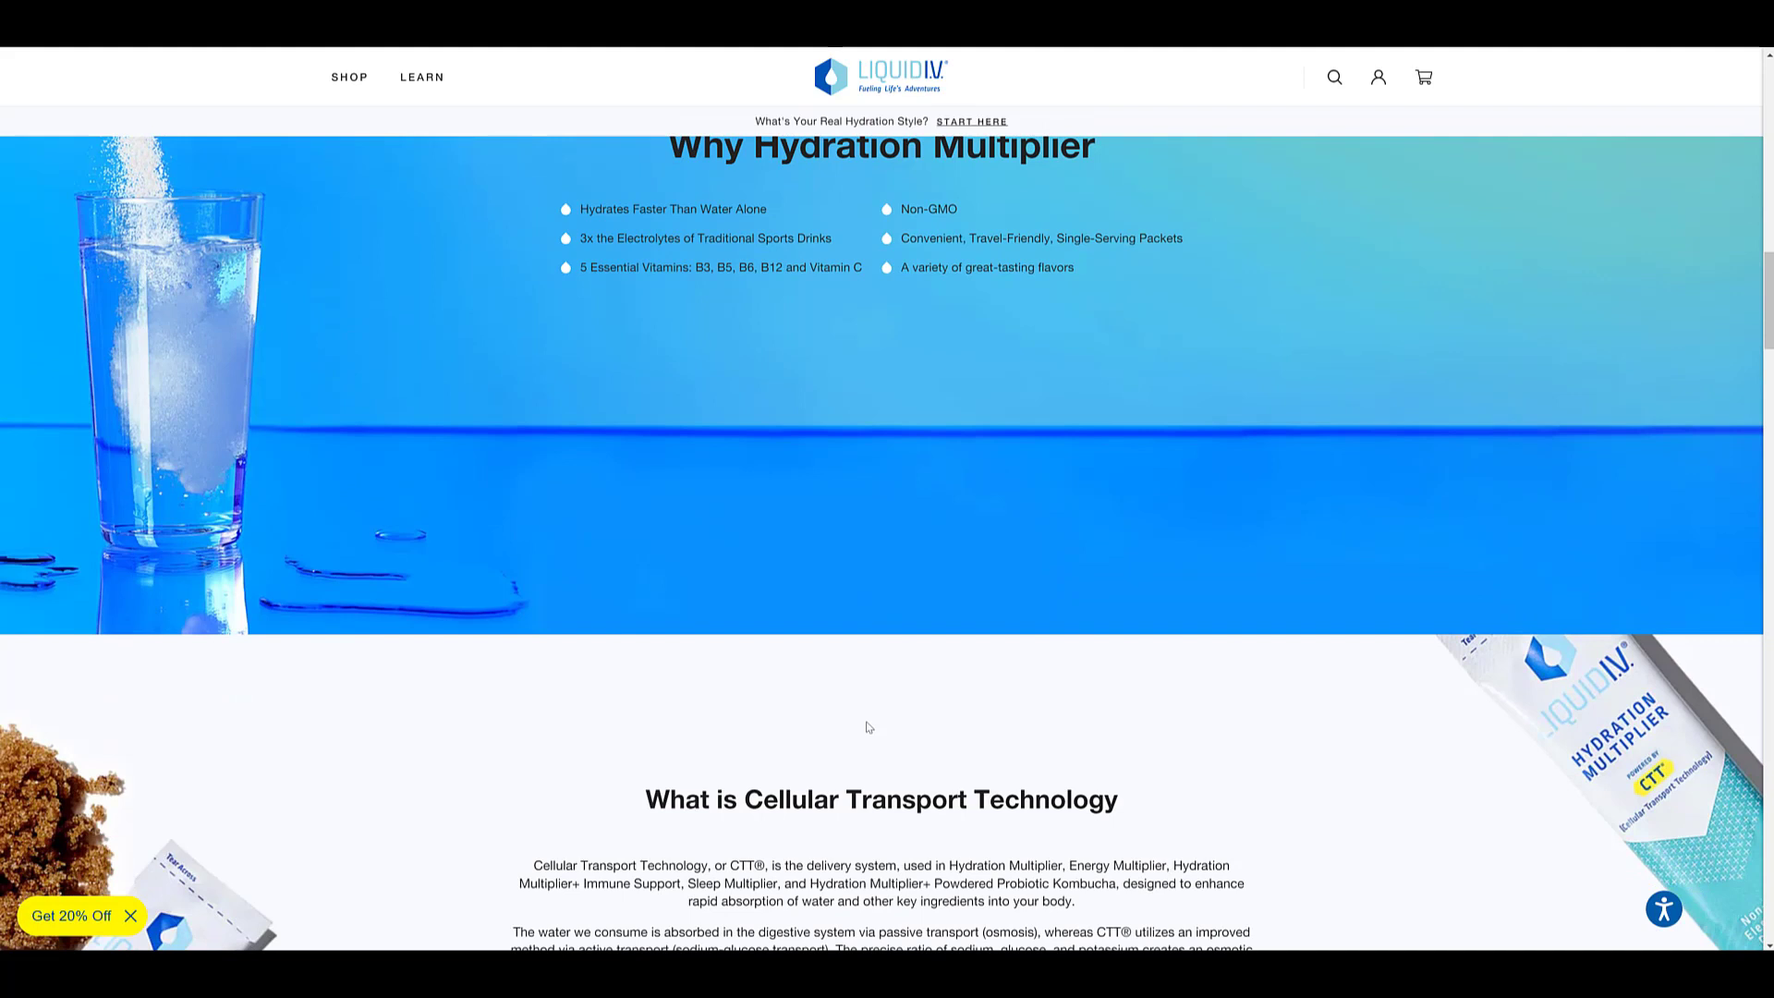
{"action": "mouse_move", "coordinate": [86, 937]}
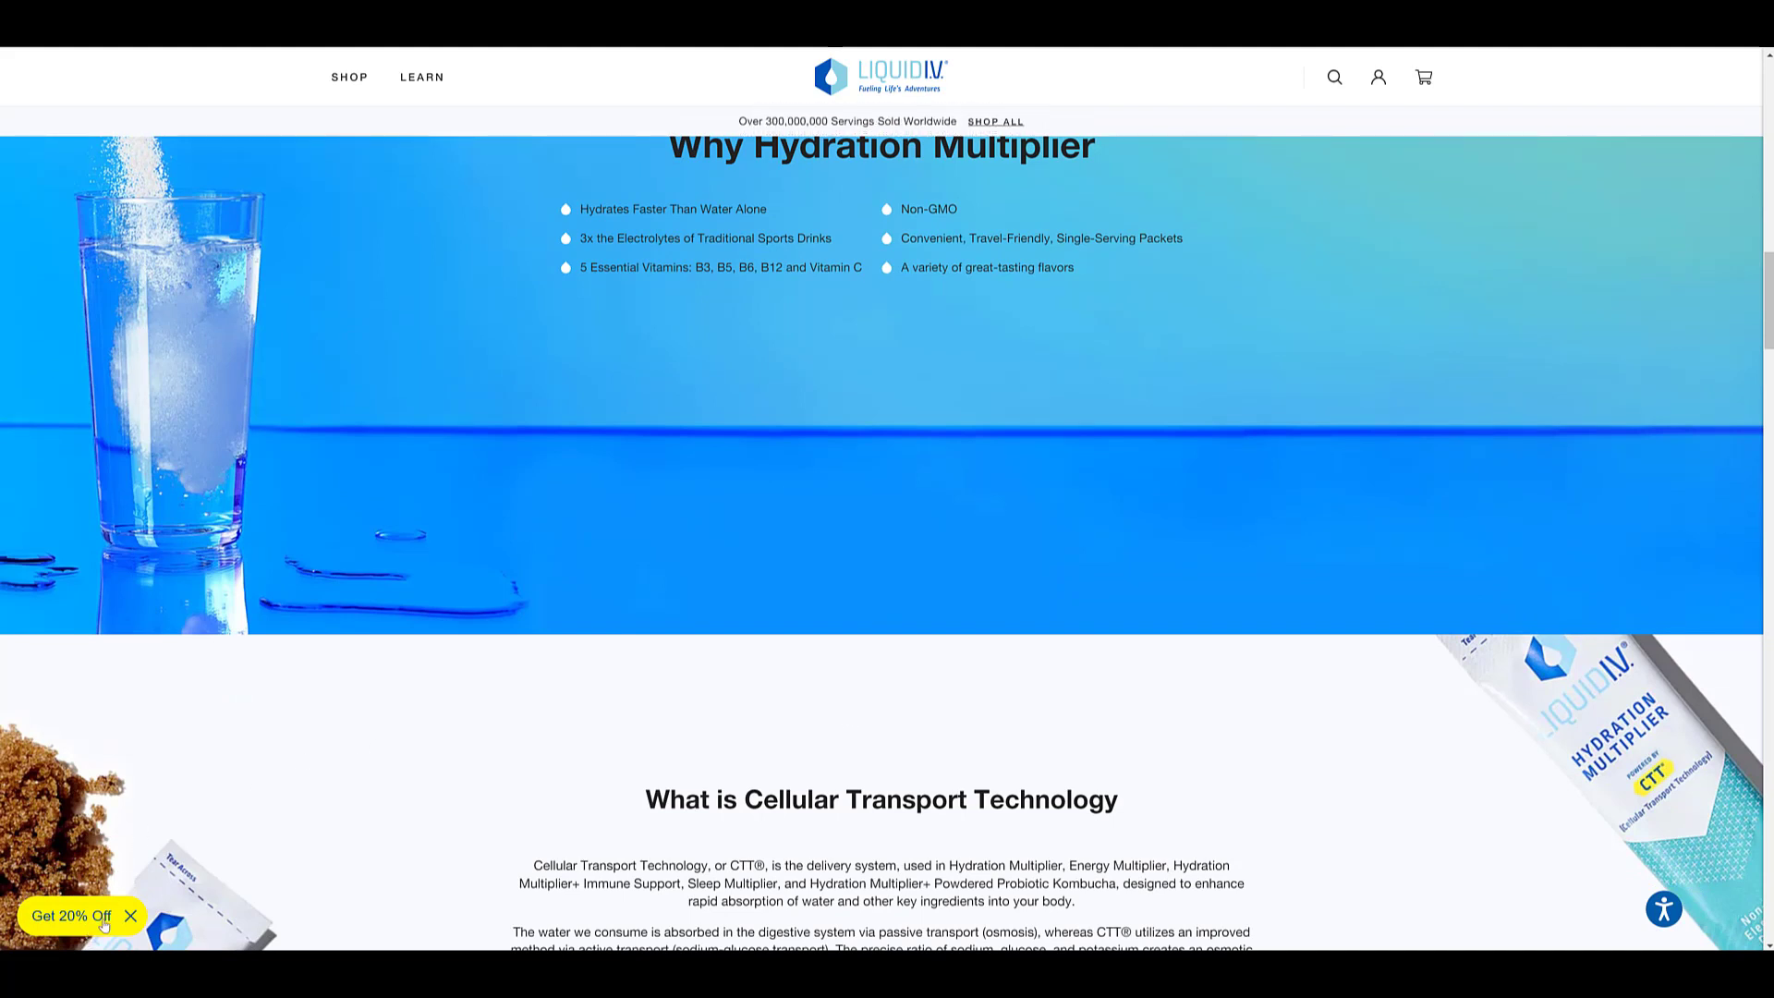
Dismiss the 20% off email sign-up popup.
{"action": "left_click", "coordinate": [70, 914]}
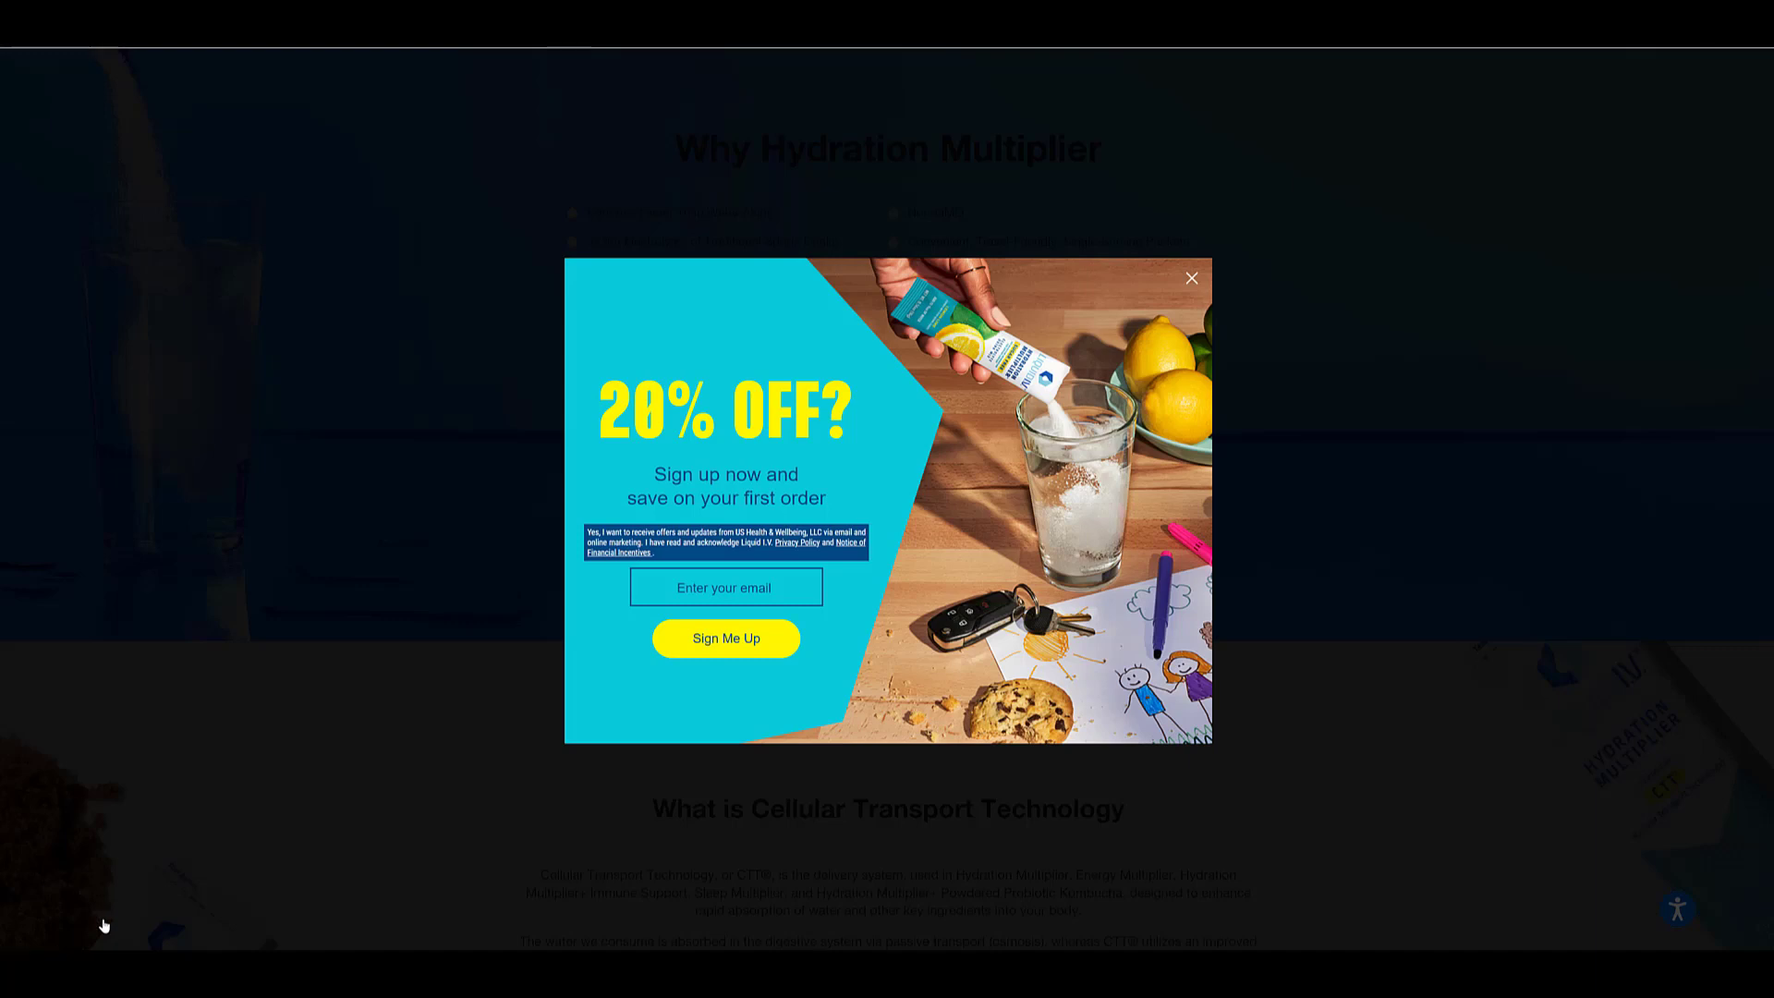
{"action": "mouse_move", "coordinate": [115, 909]}
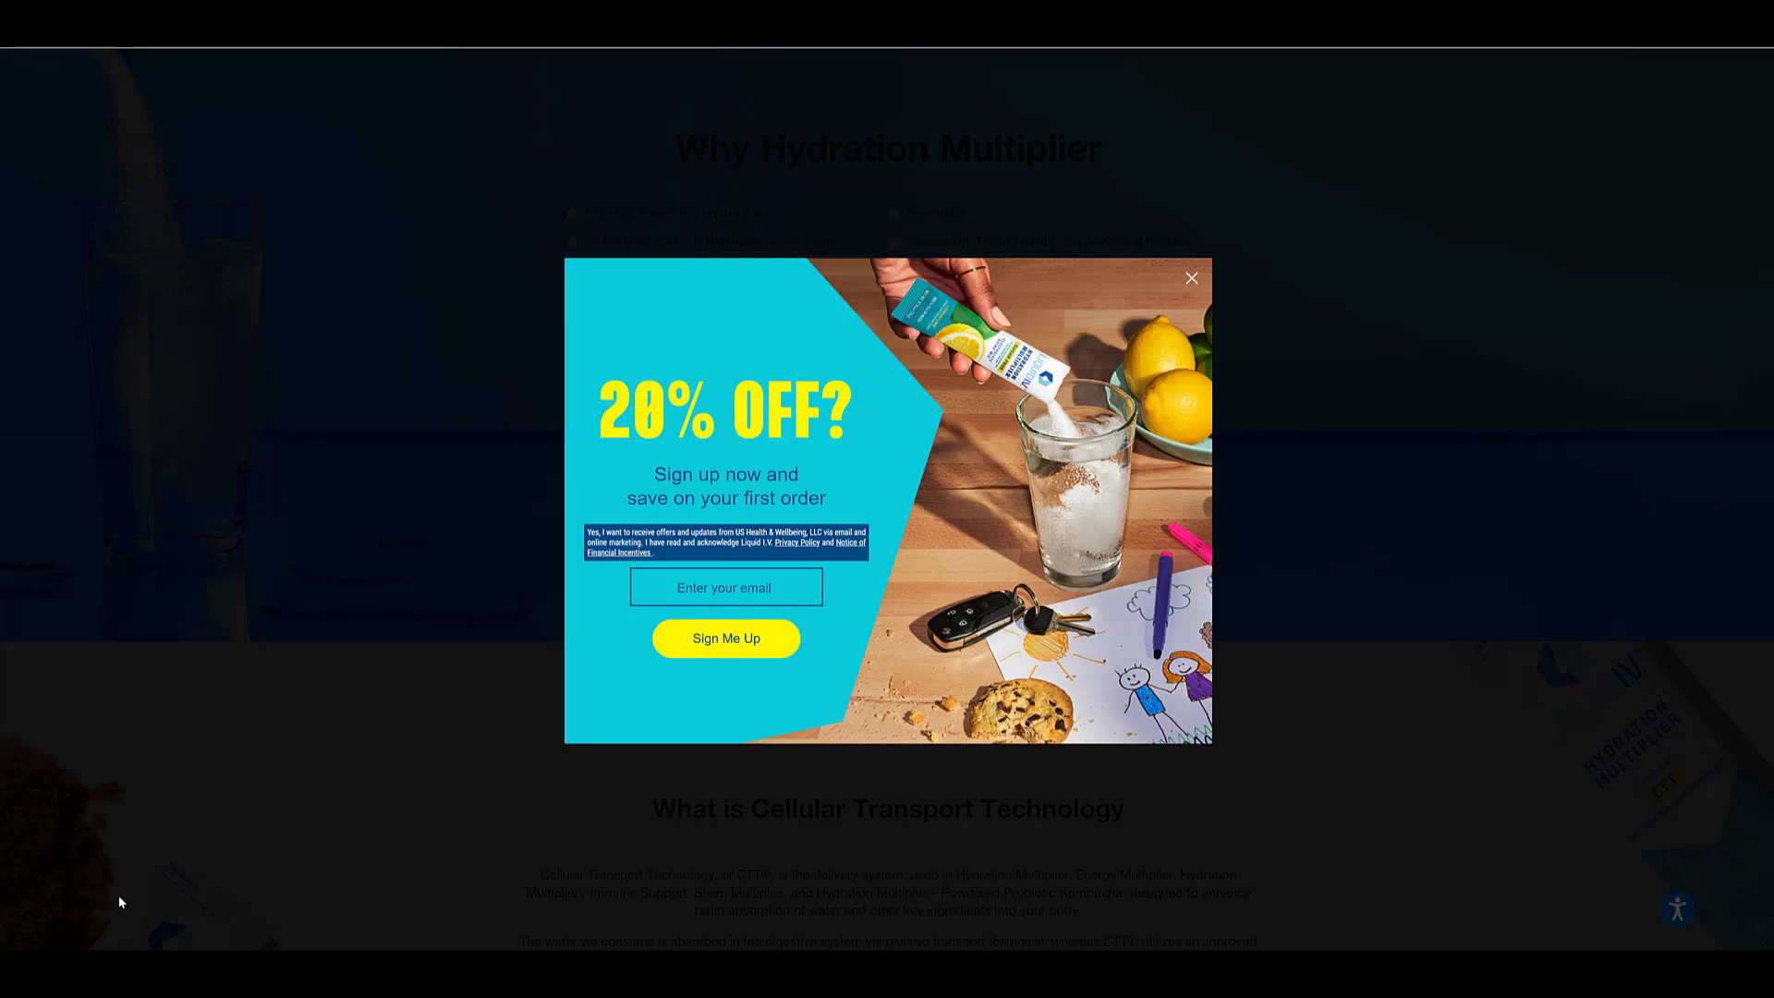
{"action": "left_click", "coordinate": [1192, 279]}
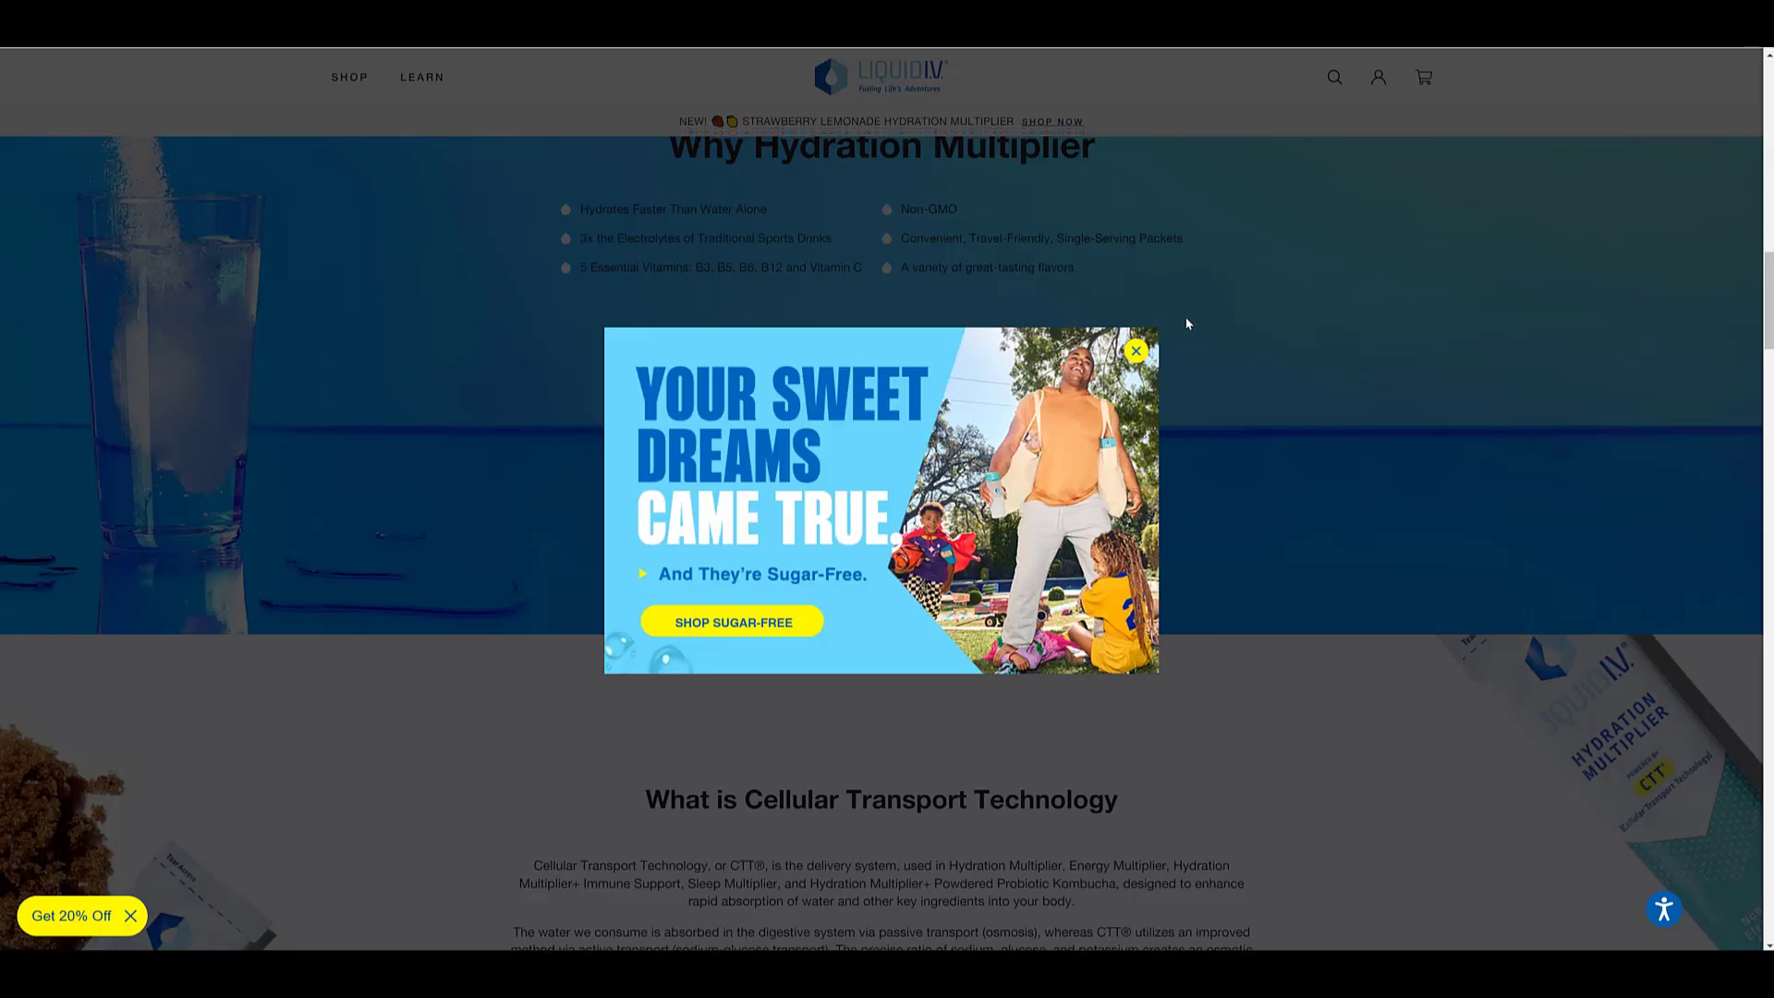
Dismiss the sugar-free promotion and browse through Best Sellers and reviews to the footer.
{"action": "left_click", "coordinate": [1132, 351]}
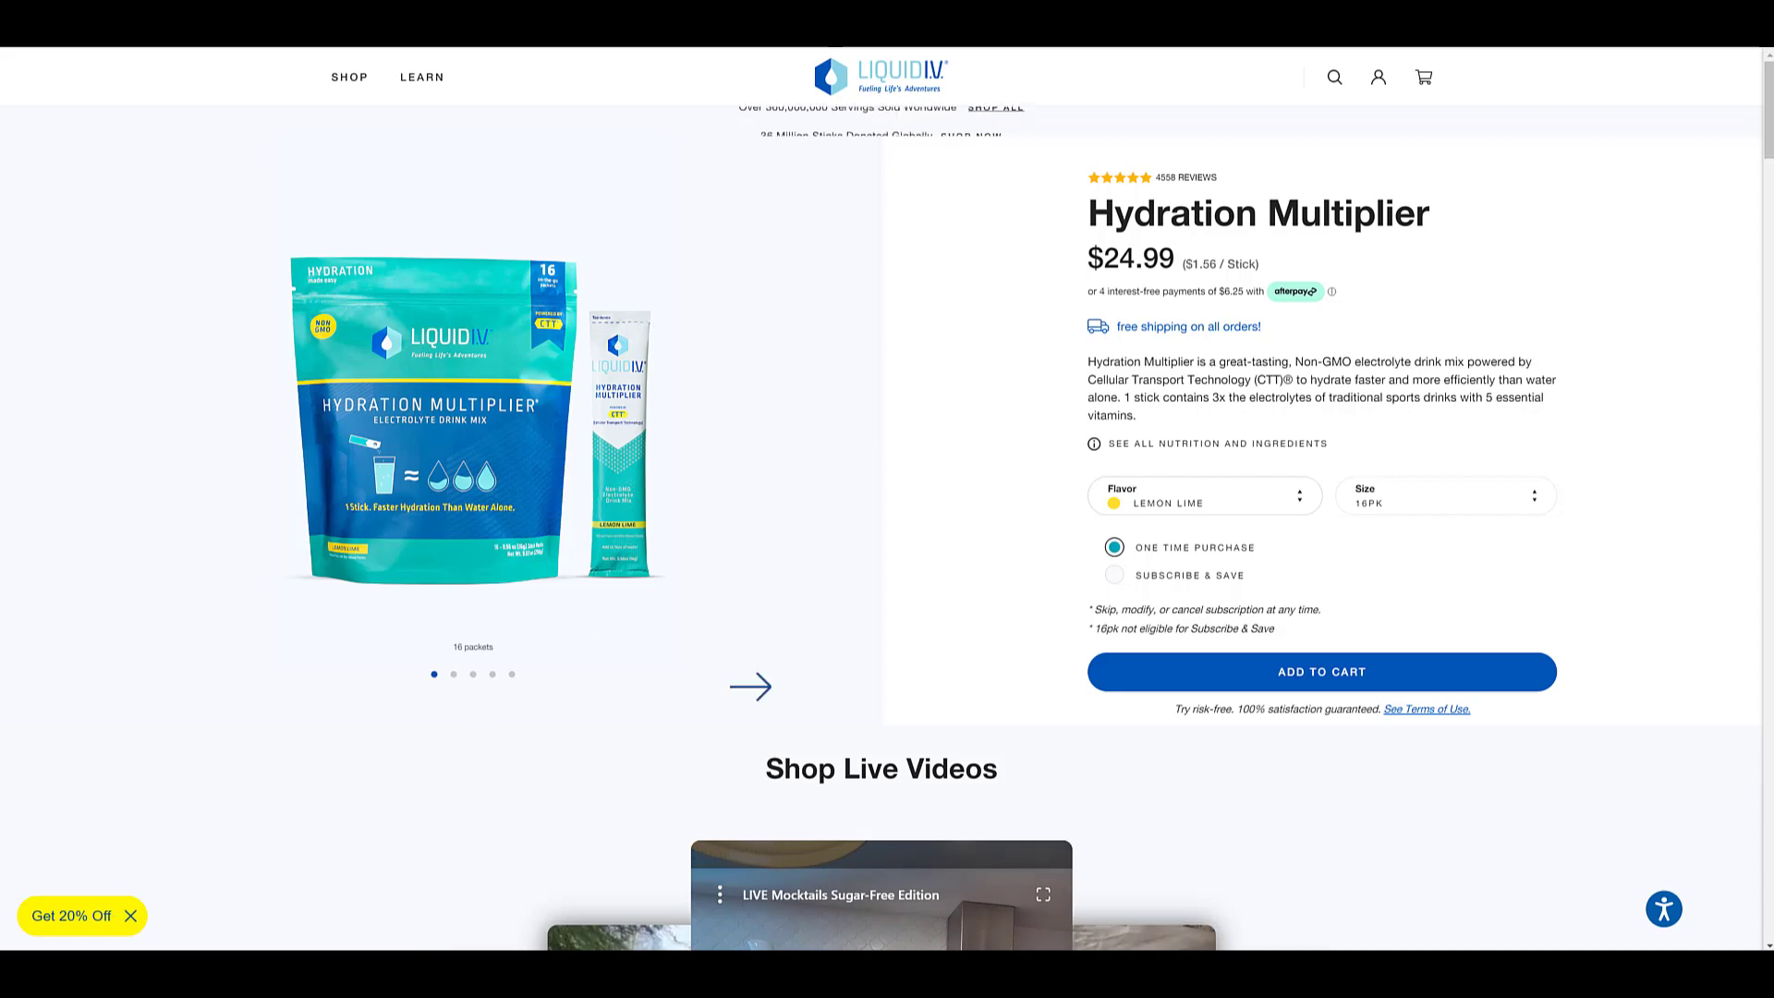
{"action": "scroll", "scroll_direction": "down", "scroll_amount": 3}
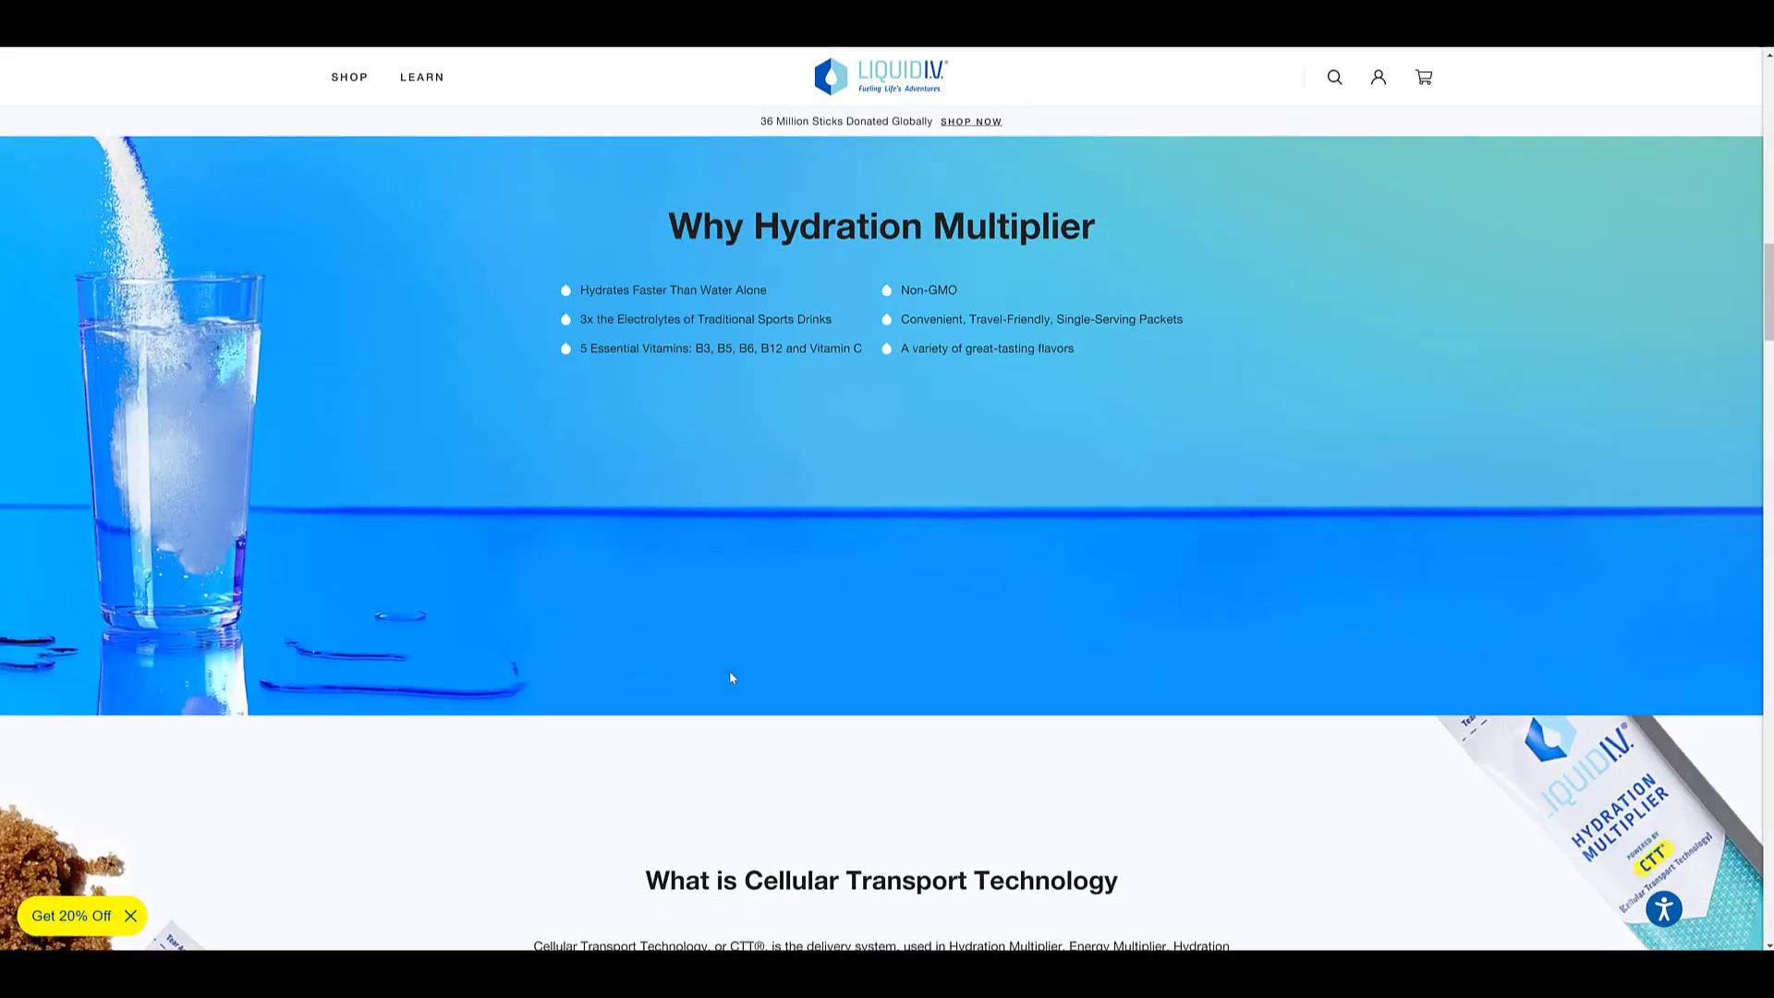
{"action": "scroll", "scroll_direction": "down", "scroll_amount": 3}
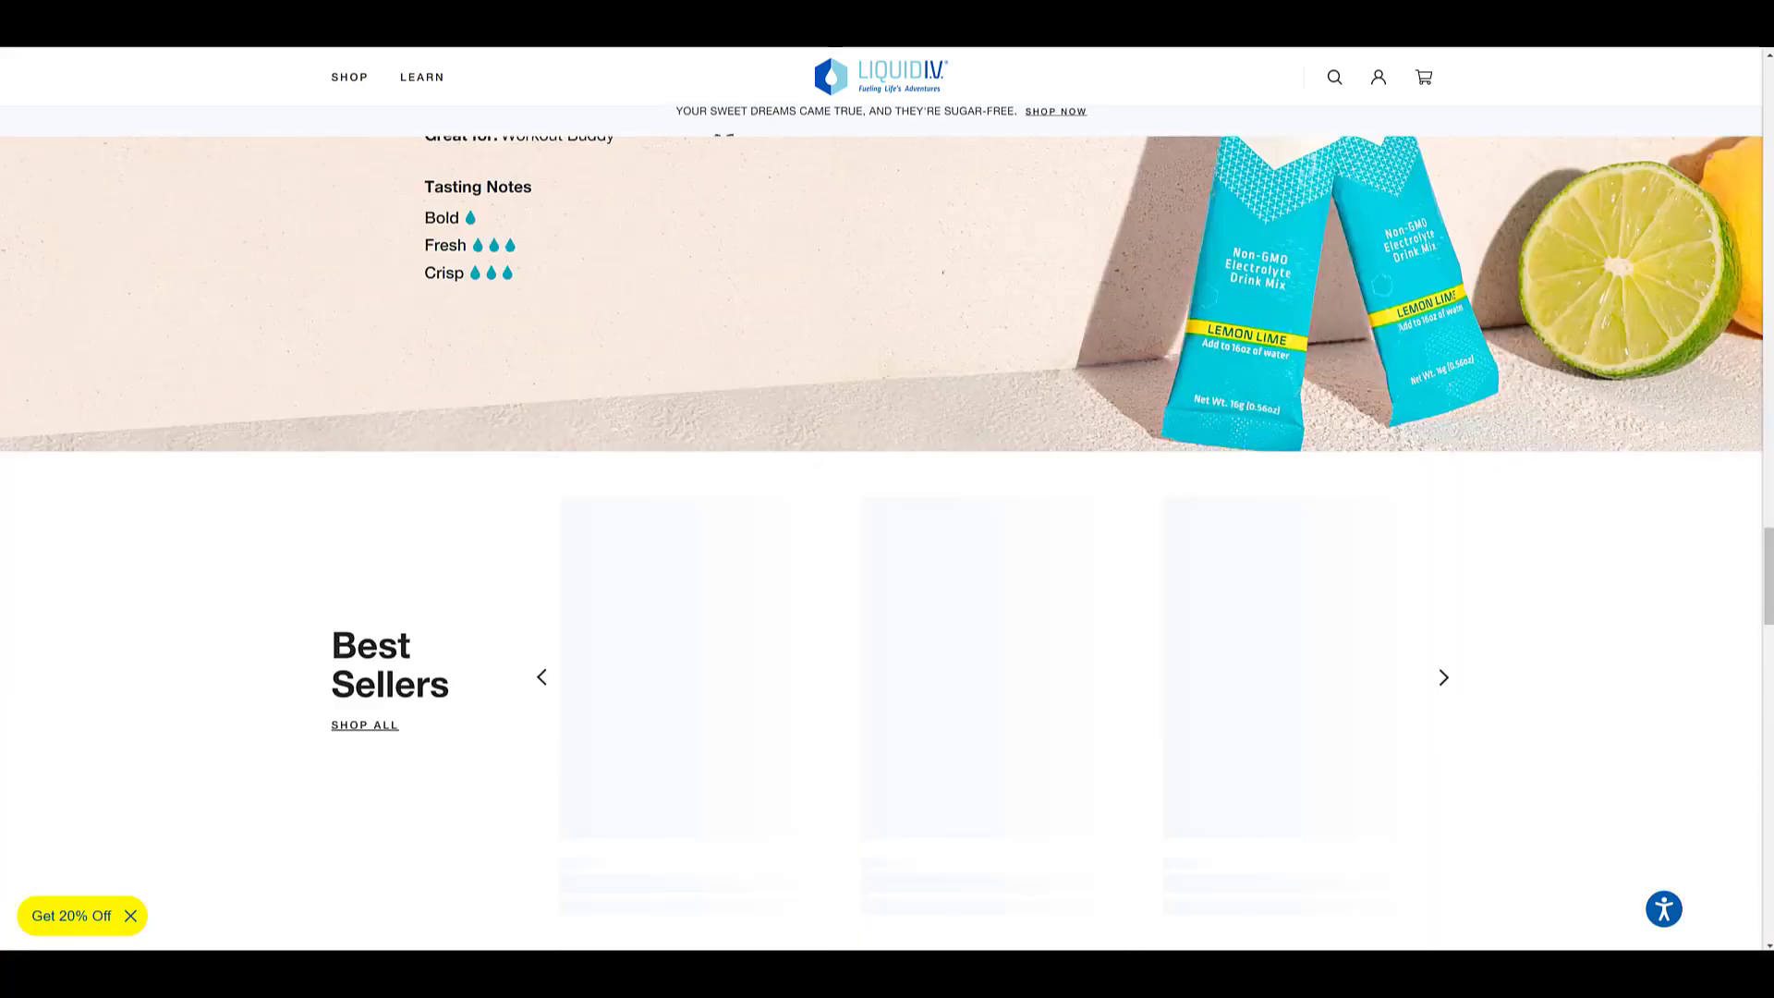
{"action": "scroll", "scroll_direction": "down", "scroll_amount": 3}
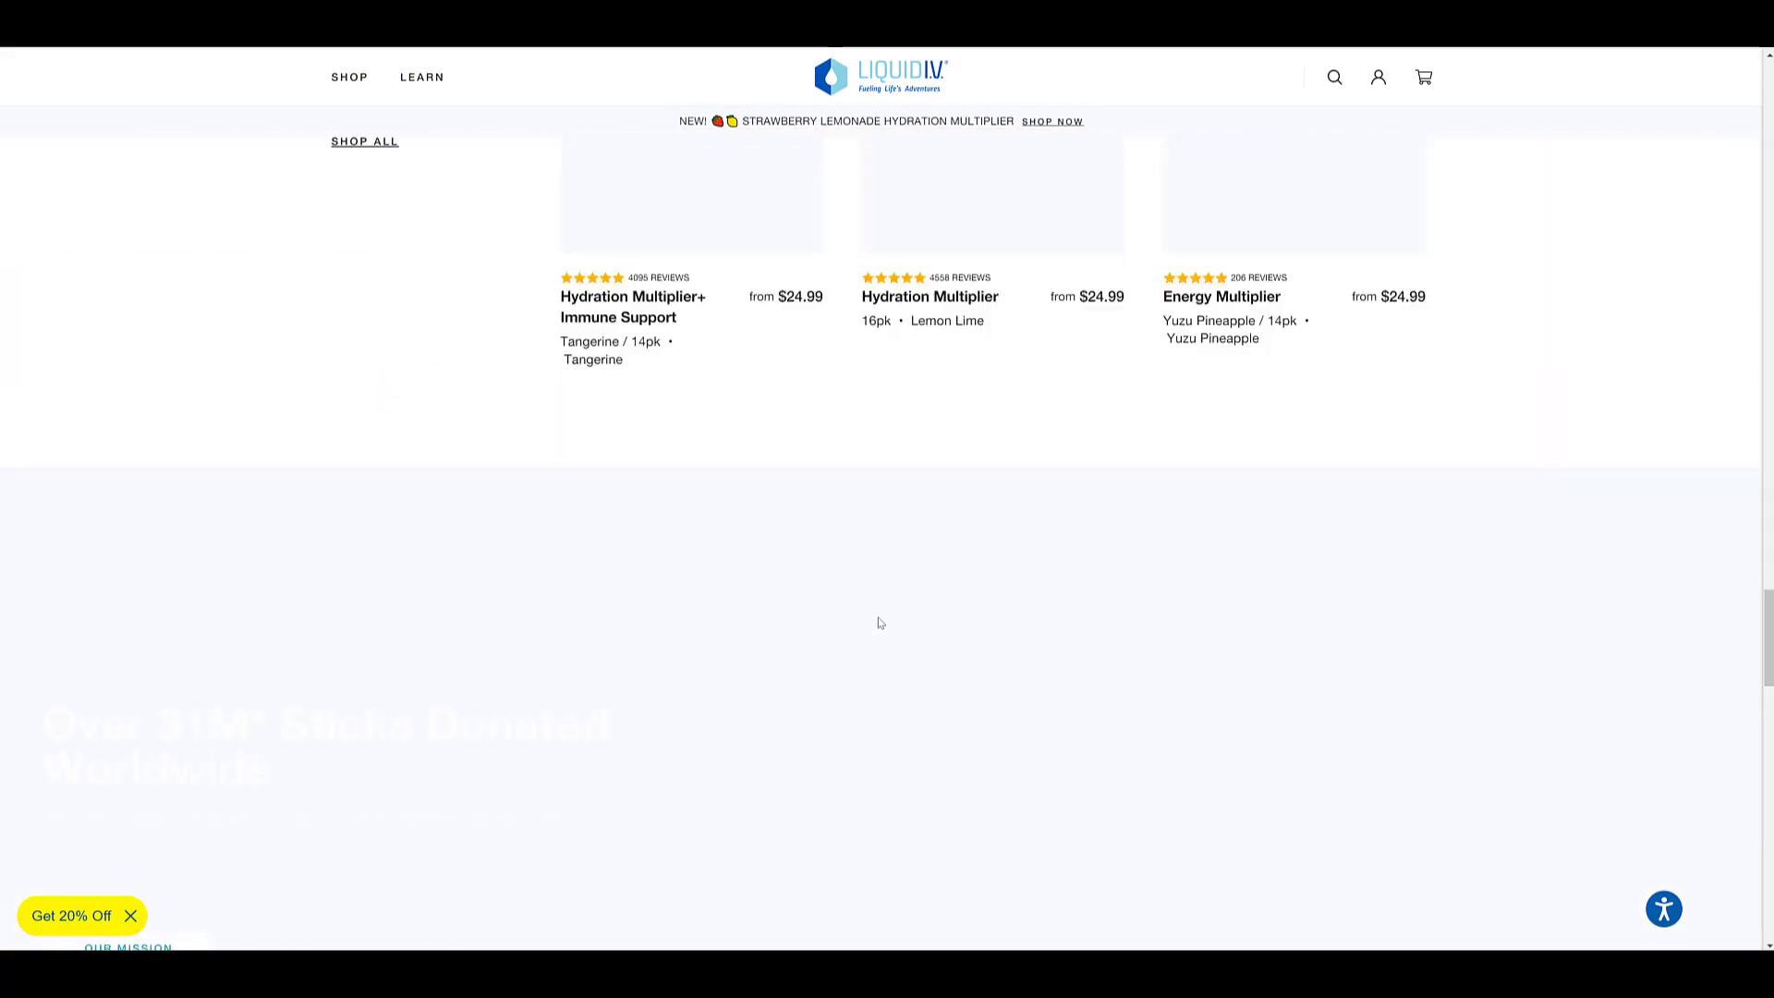
{"action": "scroll", "scroll_direction": "down", "scroll_amount": 3}
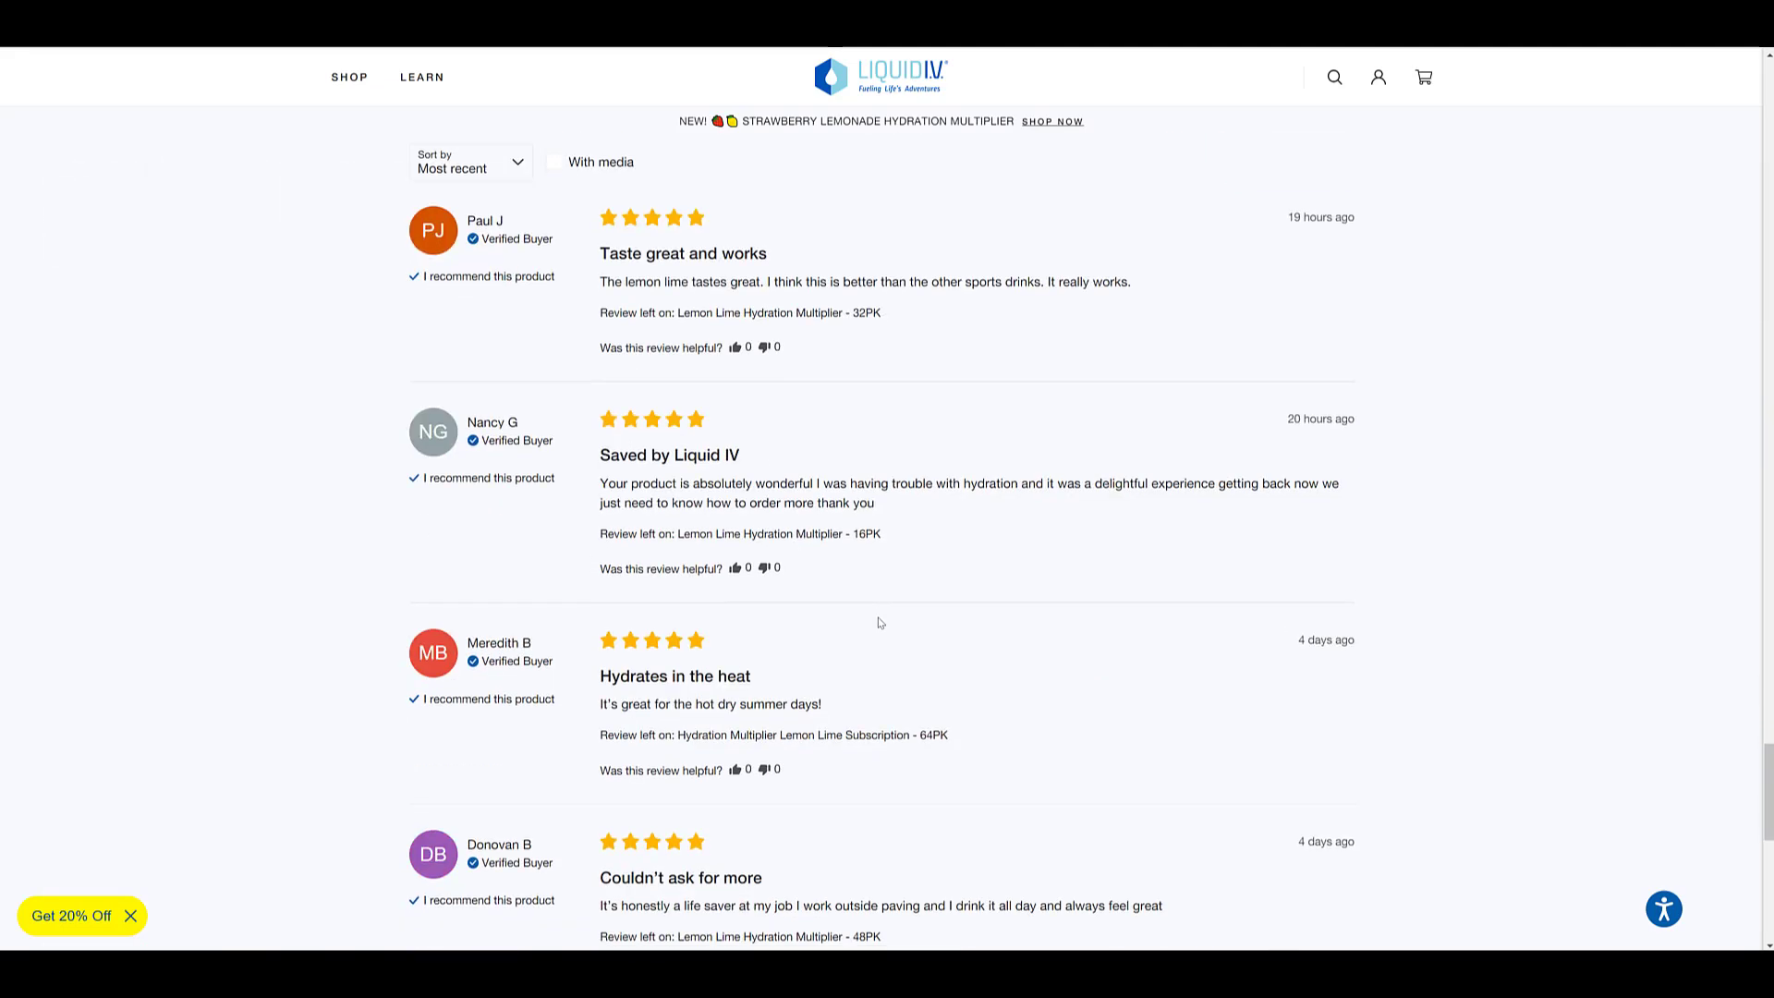
{"action": "scroll", "scroll_direction": "down", "scroll_amount": 3}
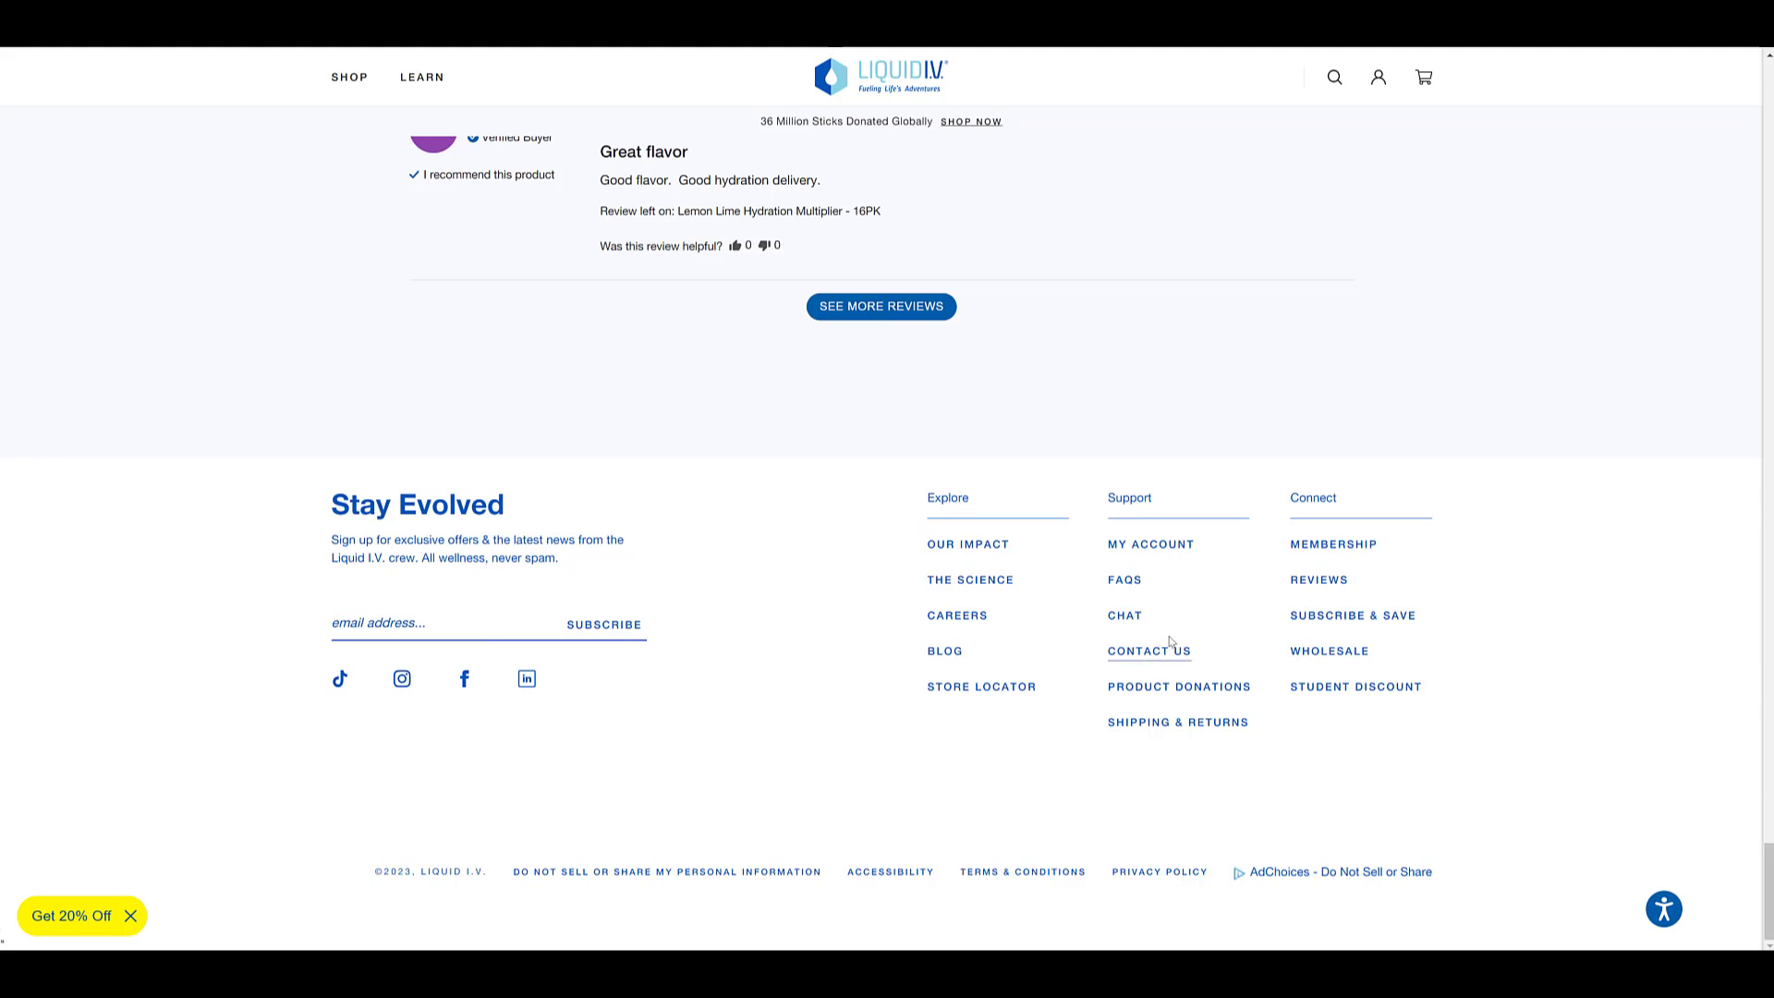
{"action": "scroll", "scroll_direction": "up", "scroll_amount": 3}
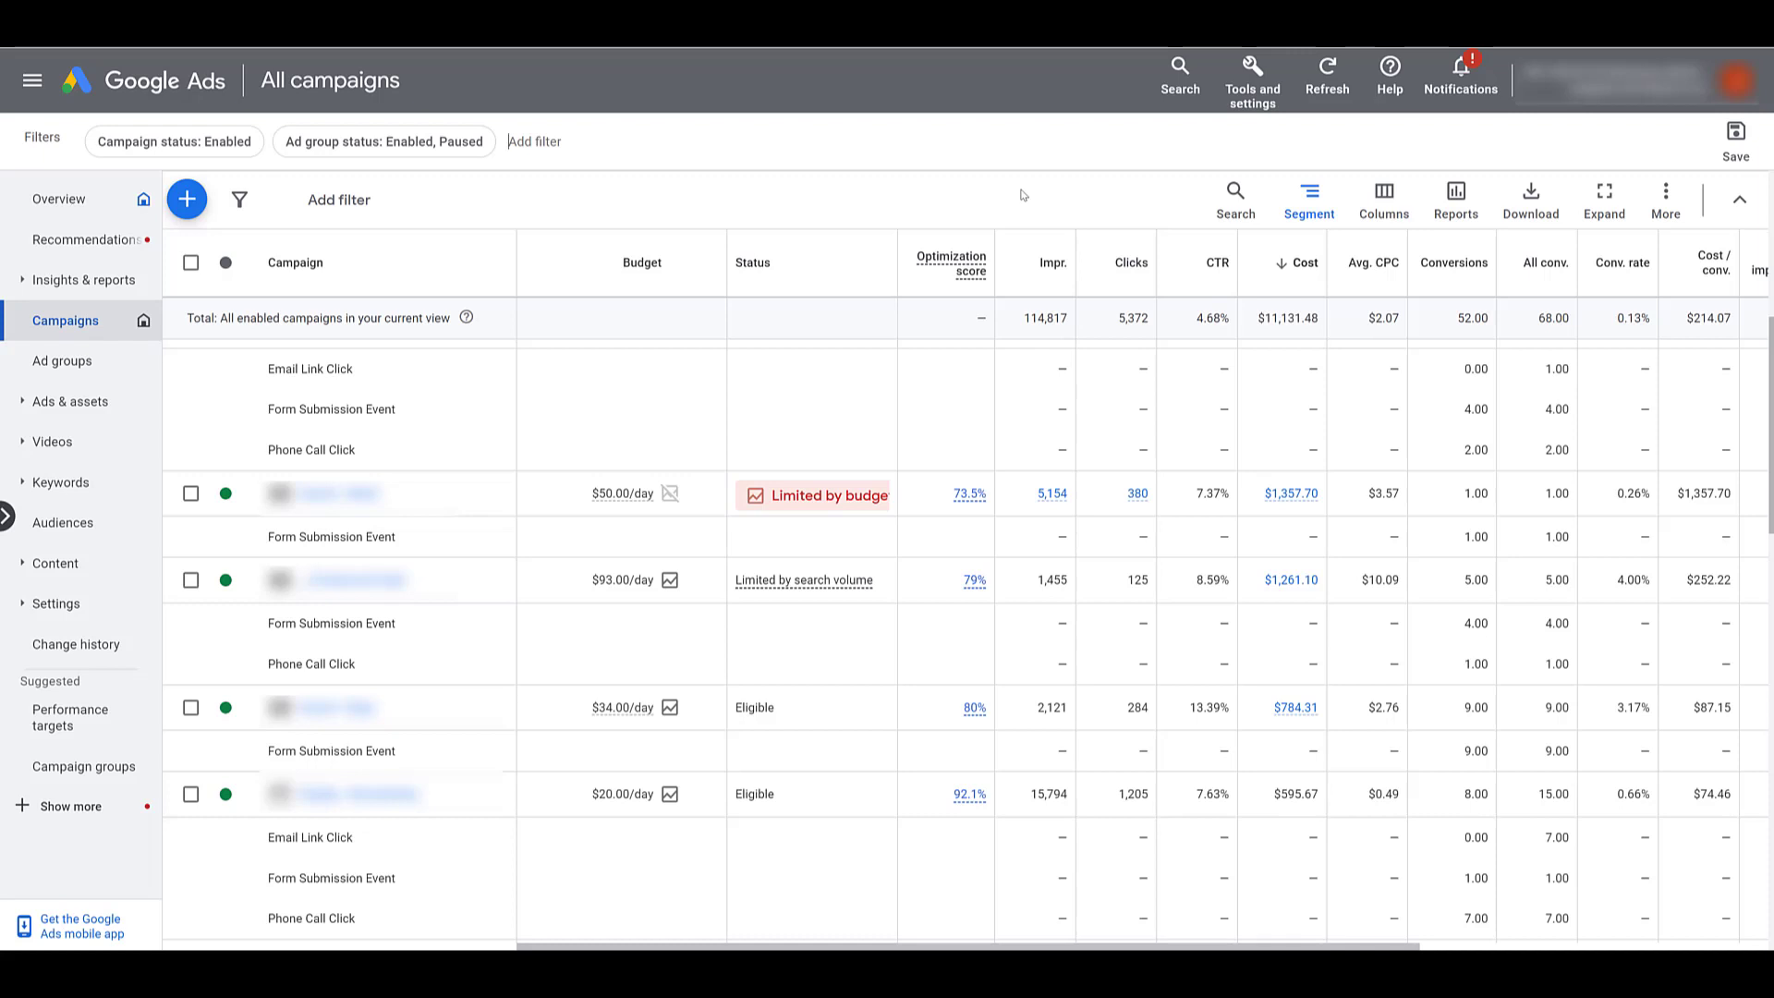
{"action": "mouse_move", "coordinate": [1558, 253]}
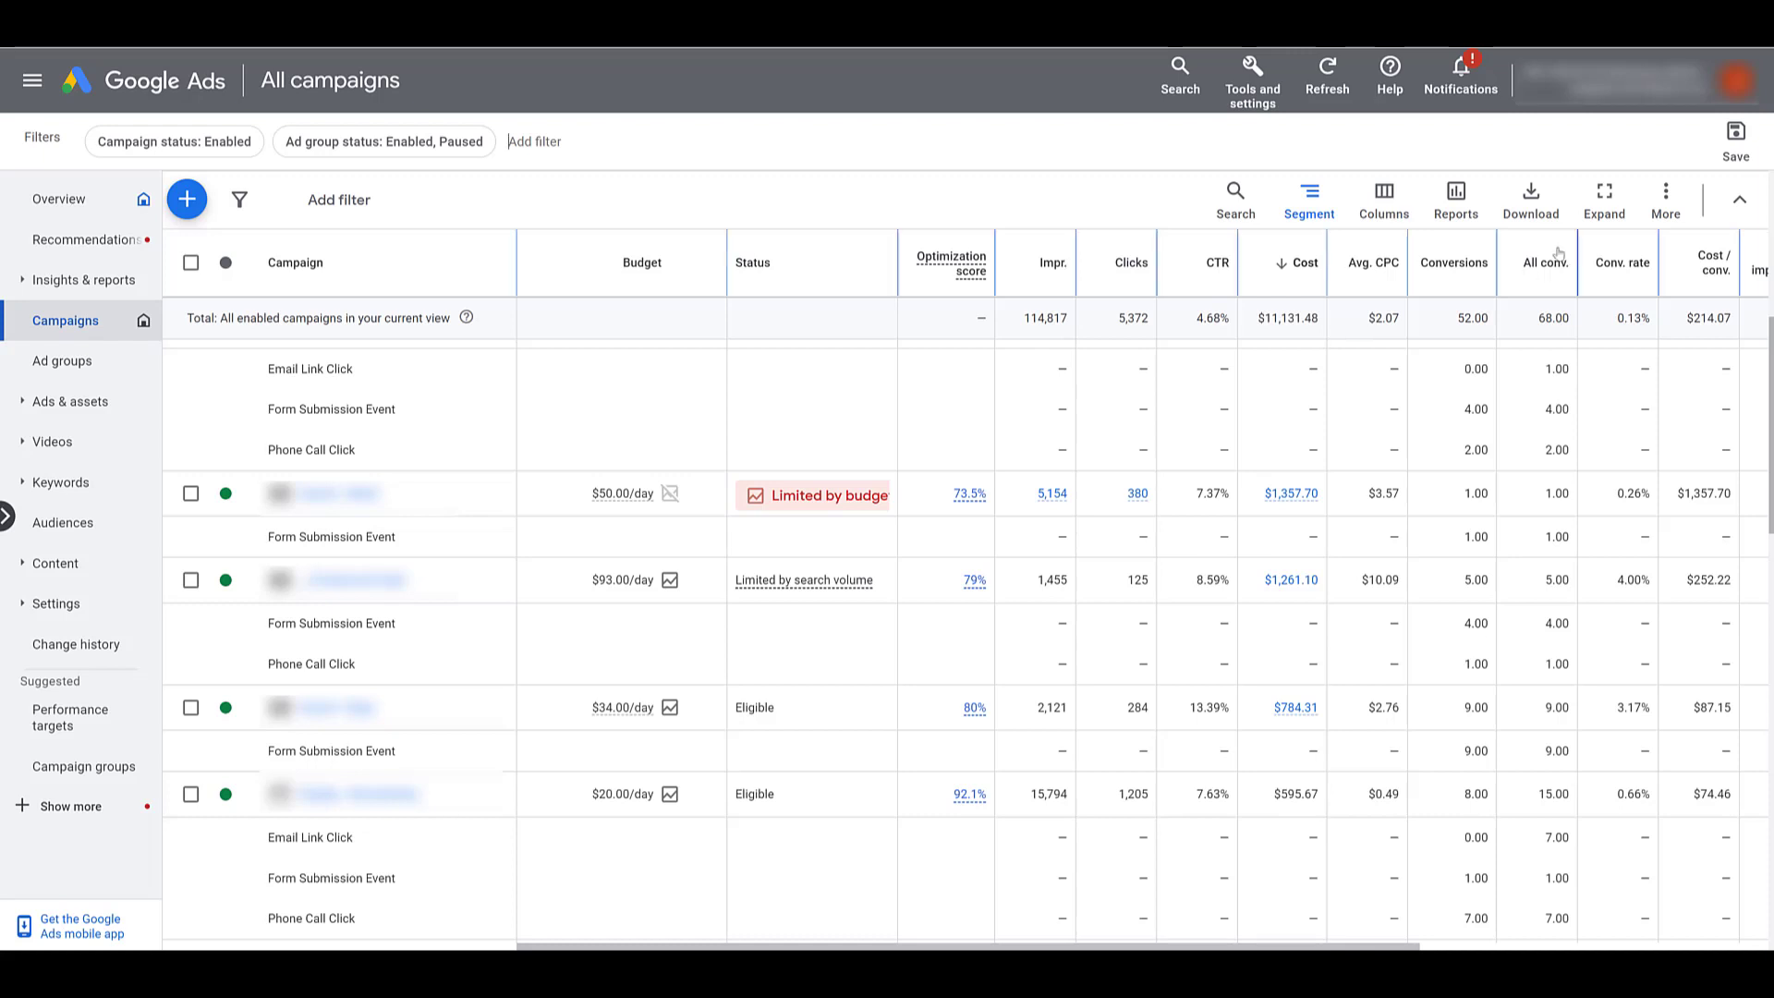
{"action": "mouse_move", "coordinate": [1530, 253]}
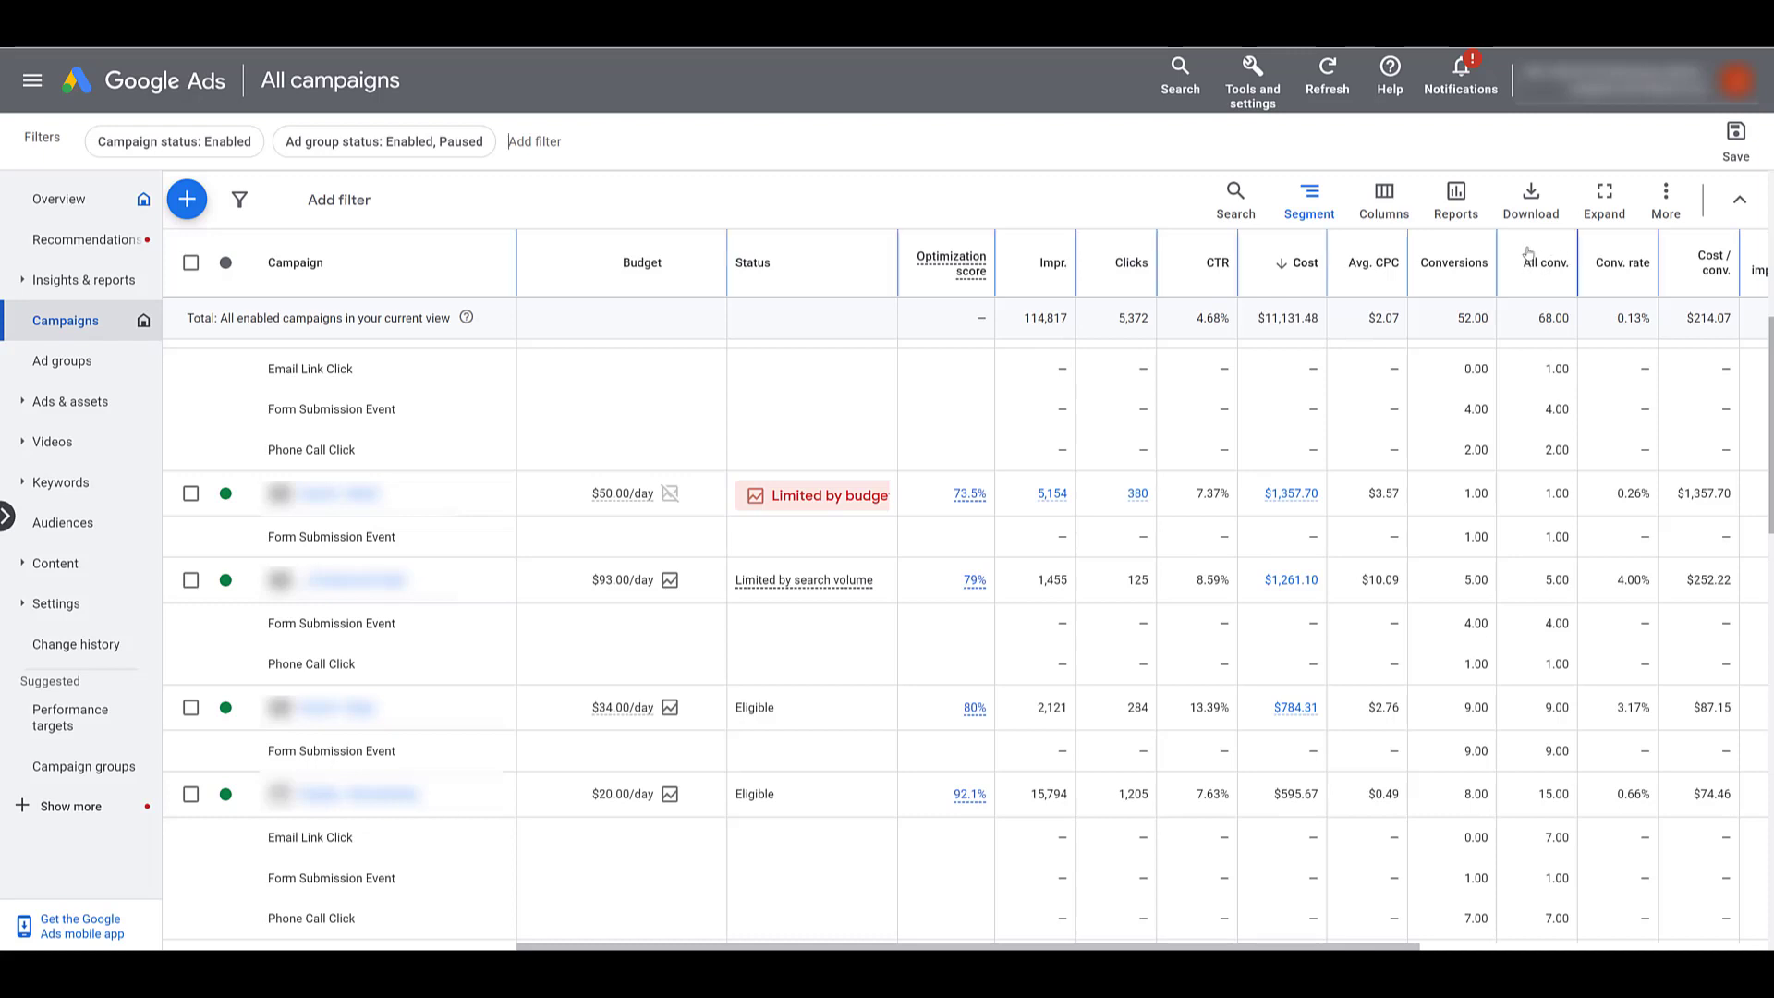